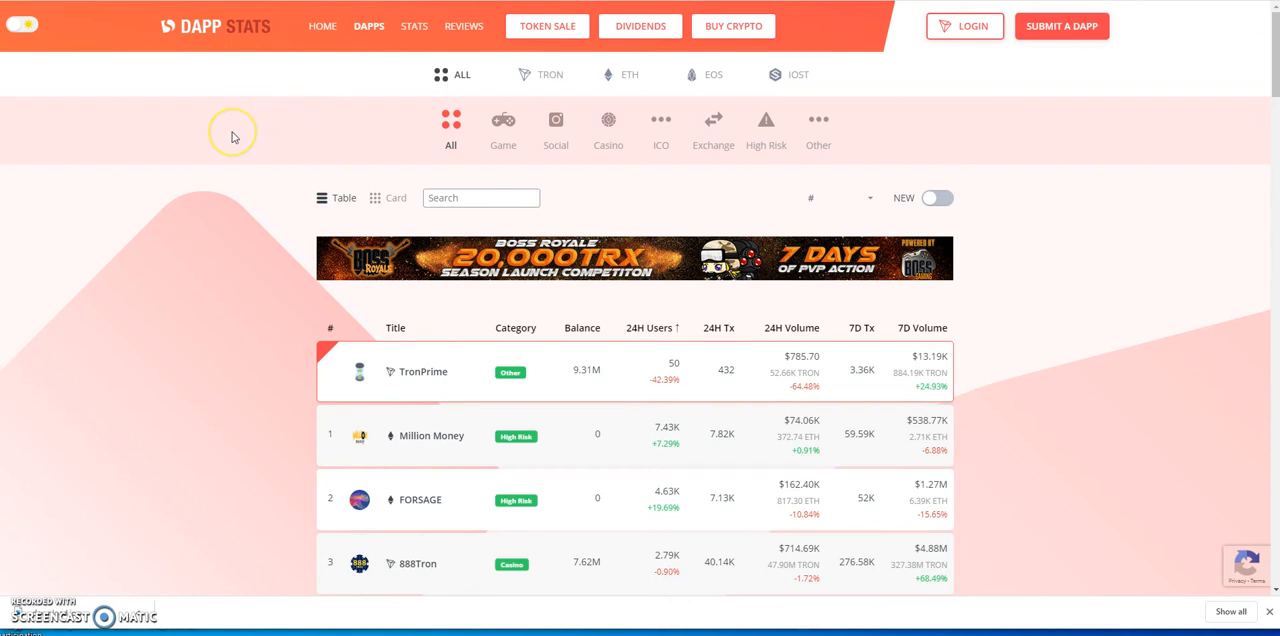
mouse_move(292, 68)
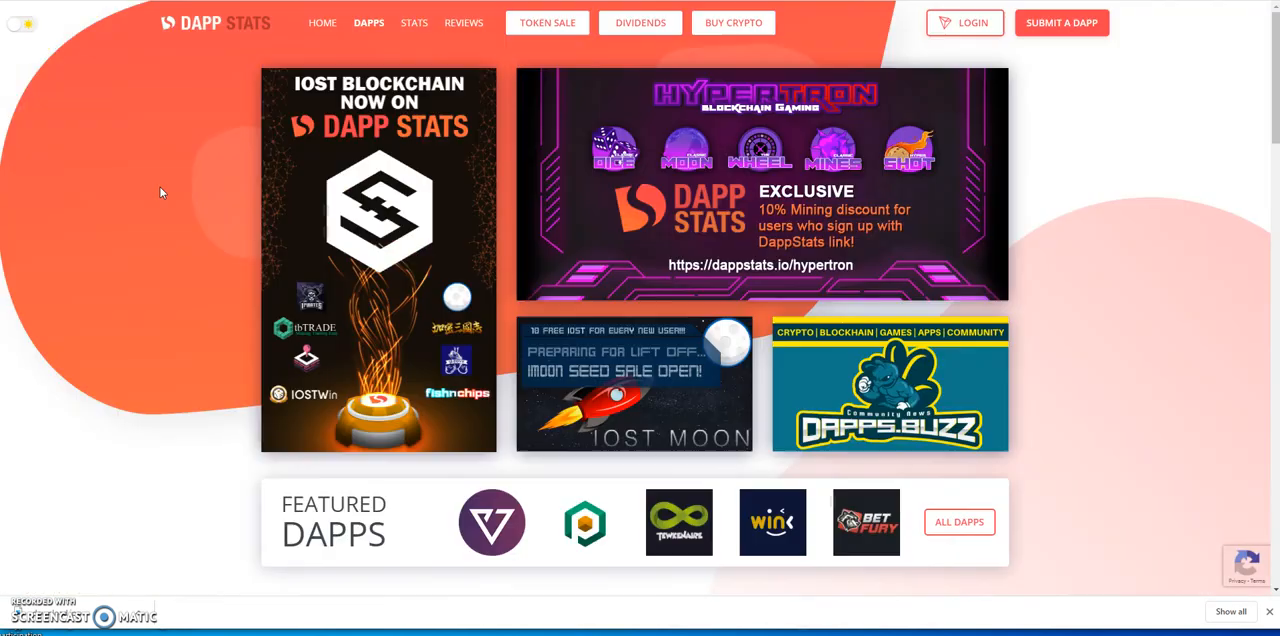
- Return to the DappStats home page with its featured DApp banners
left_click(368, 22)
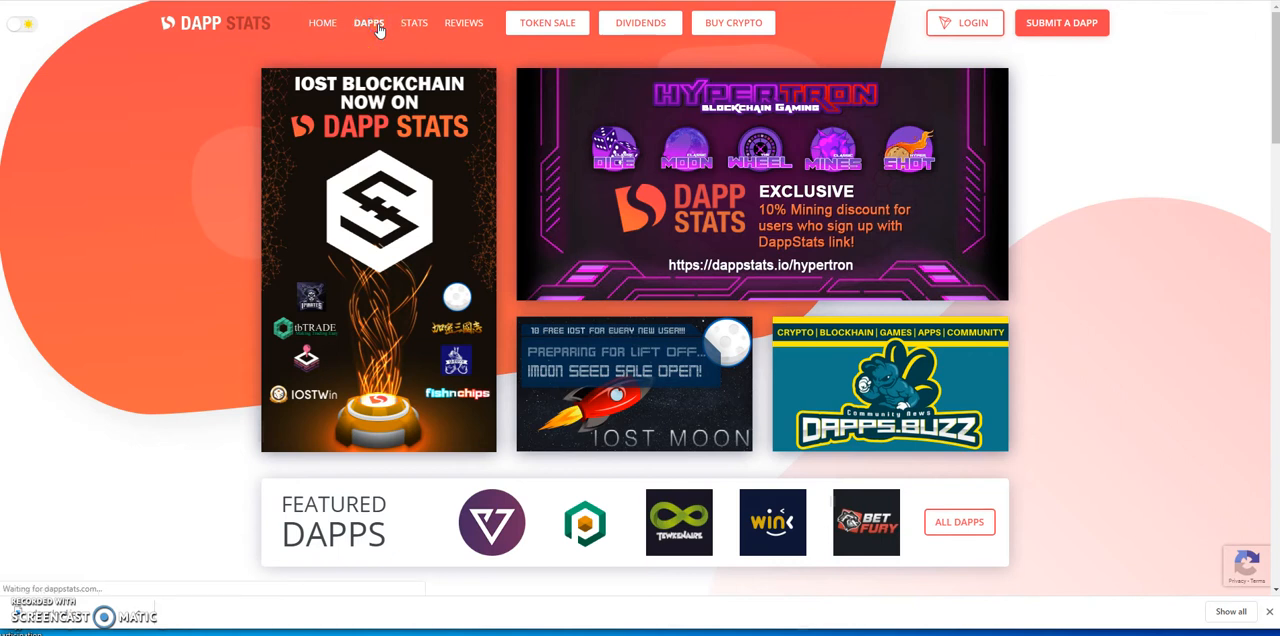
- Browse the DApps rankings table led by HYPERTRON and settle back on the FORSAGE row
left_click(368, 22)
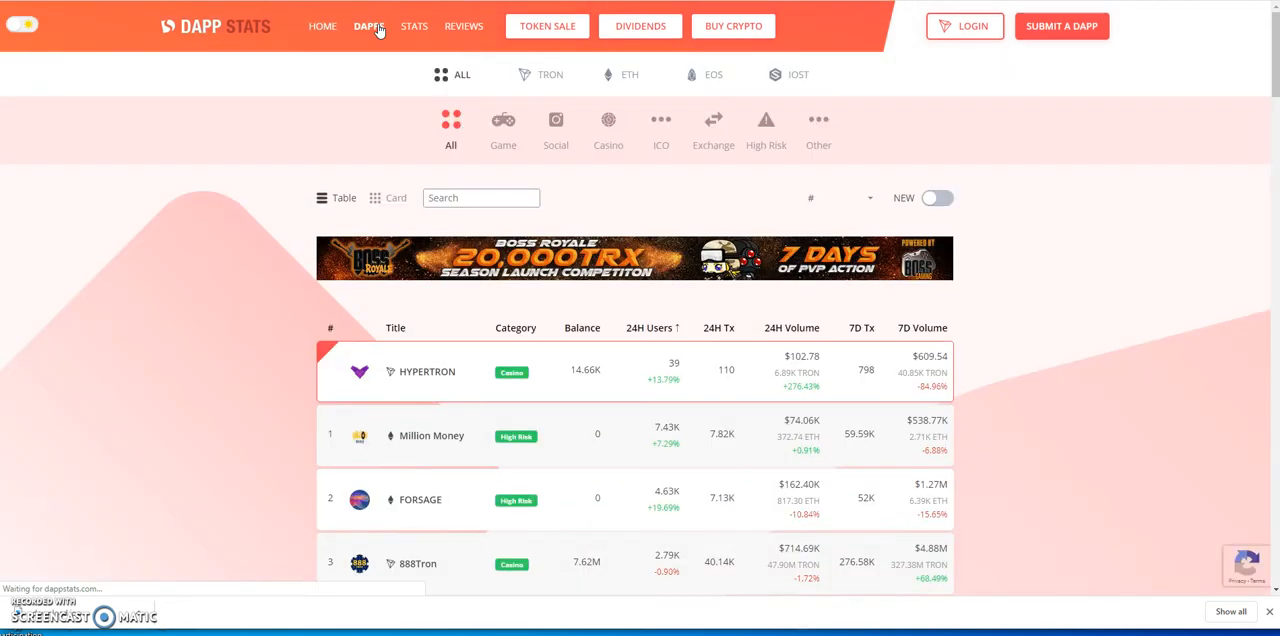
scroll("down", 3)
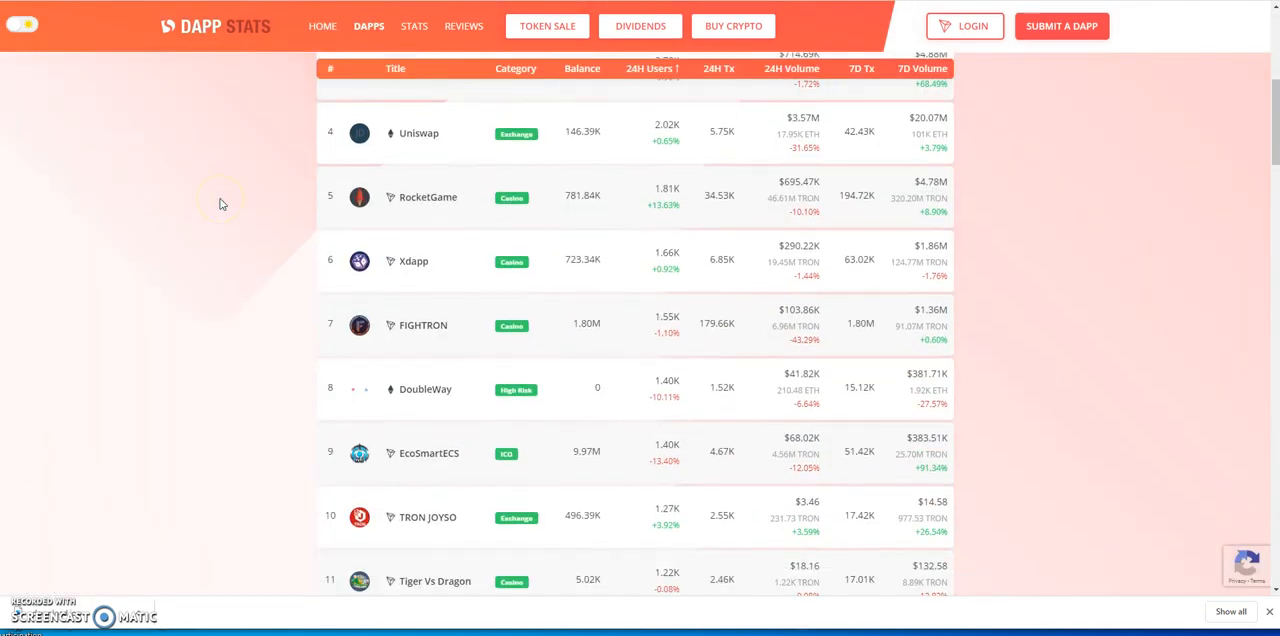
scroll("down", 3)
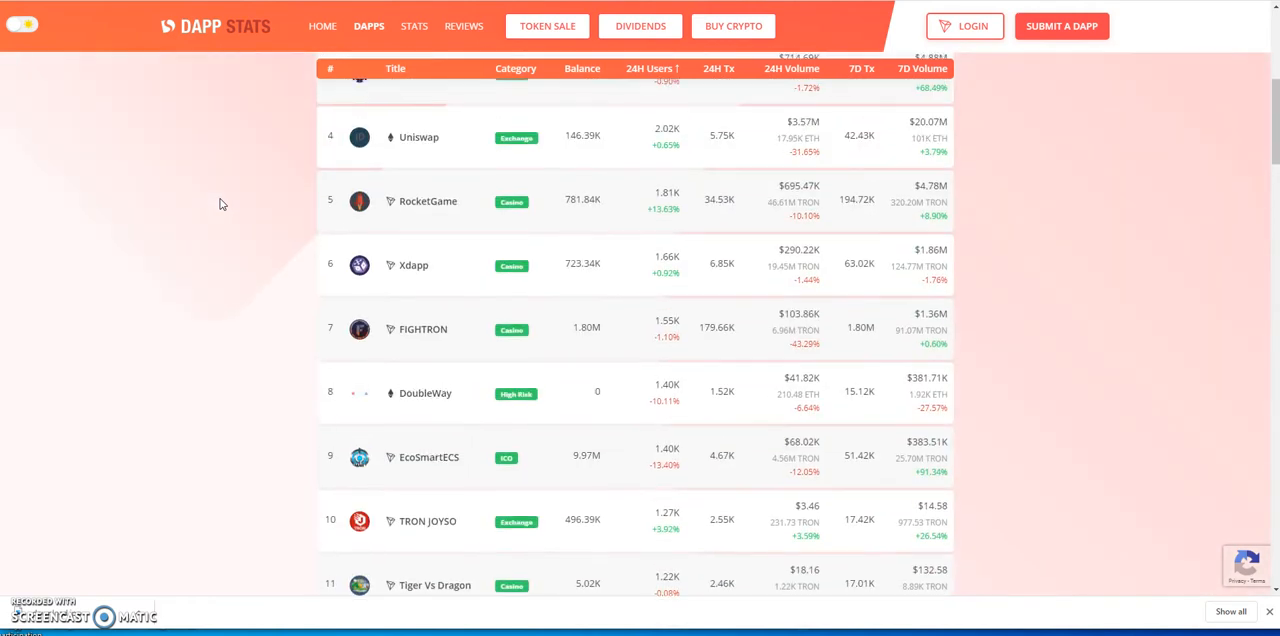
scroll("up", 3)
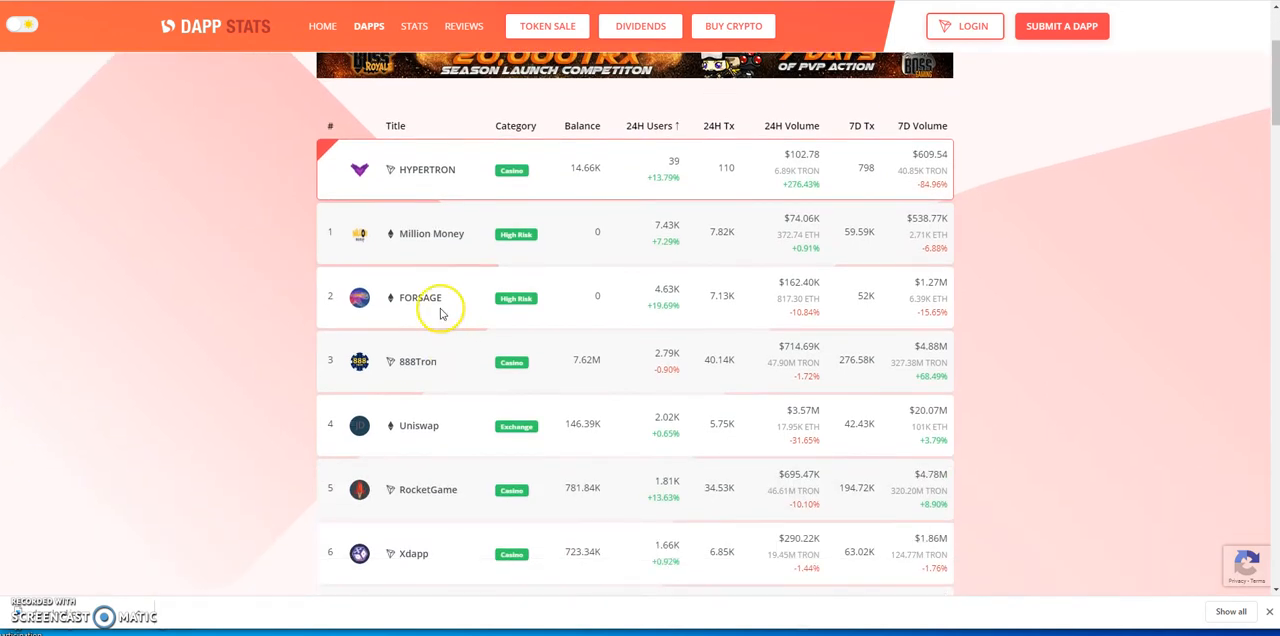
mouse_move(336, 322)
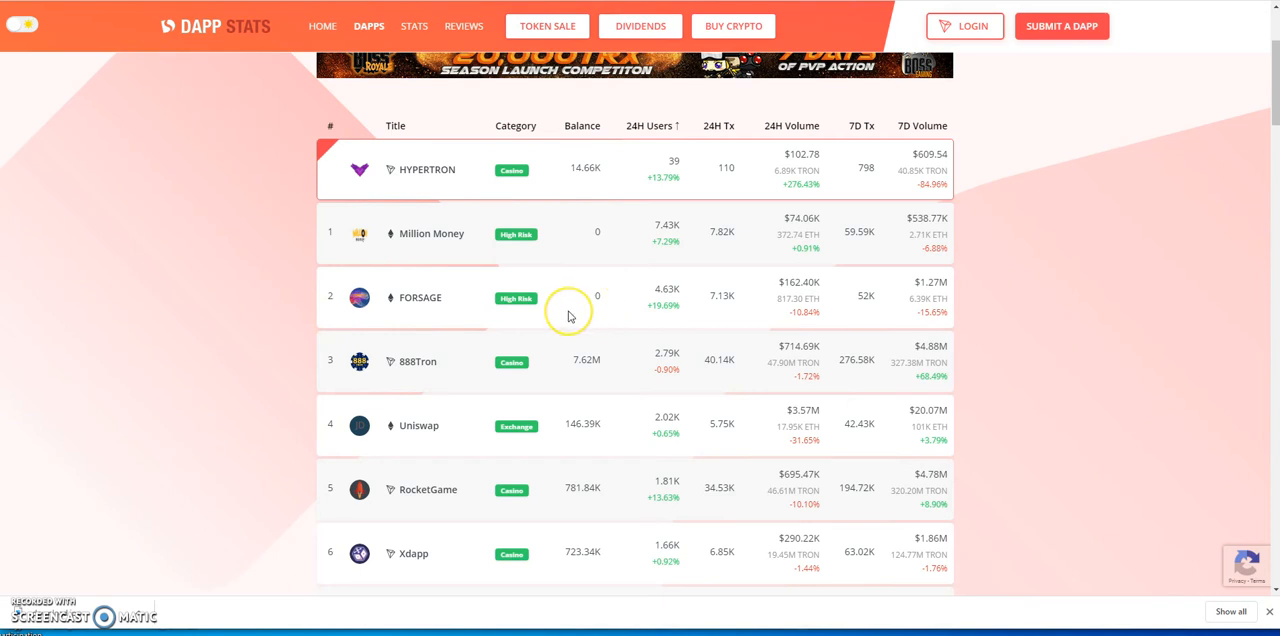
mouse_move(568, 316)
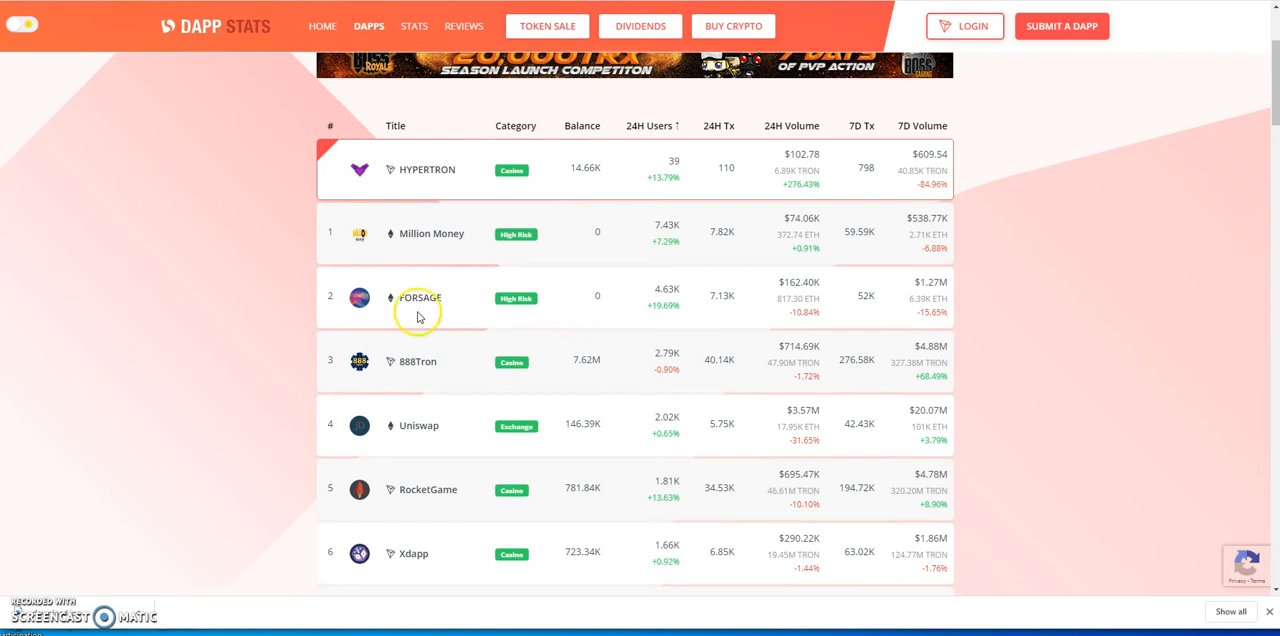
mouse_move(584, 320)
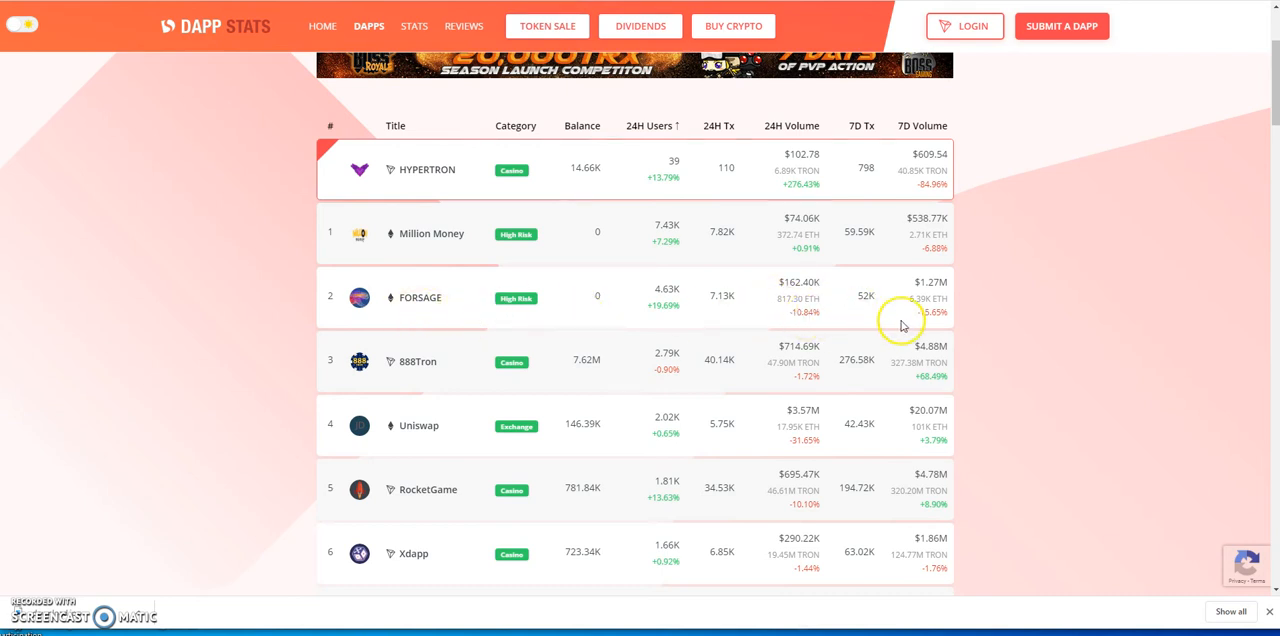
mouse_move(790, 328)
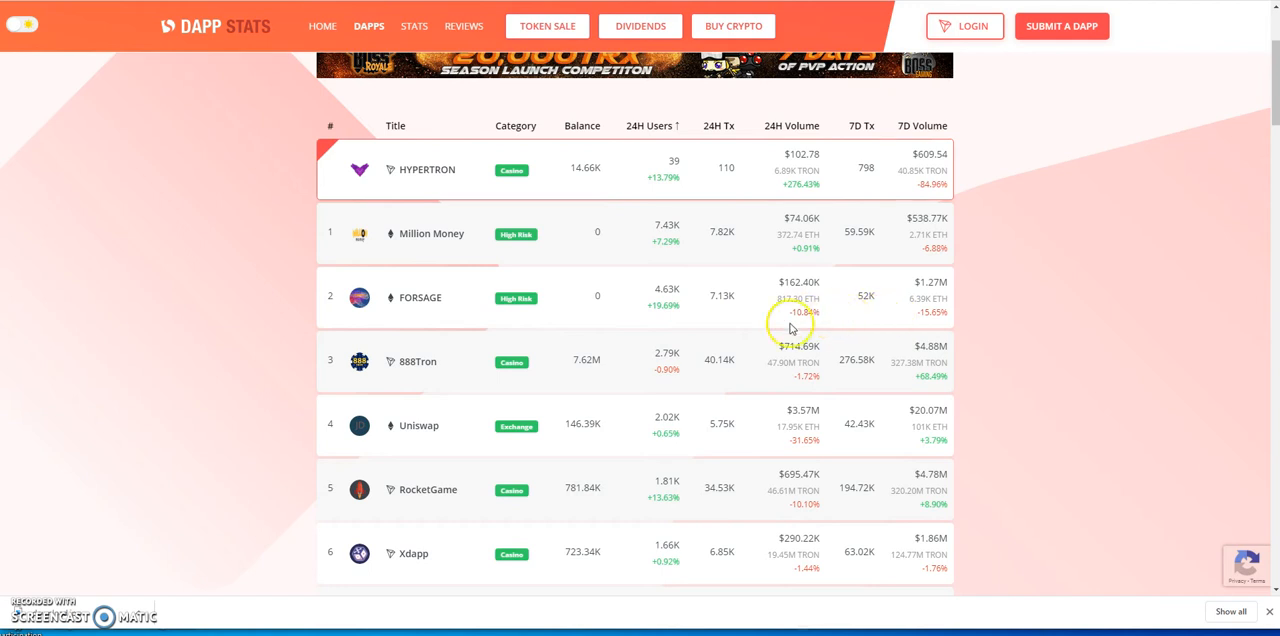
mouse_move(670, 324)
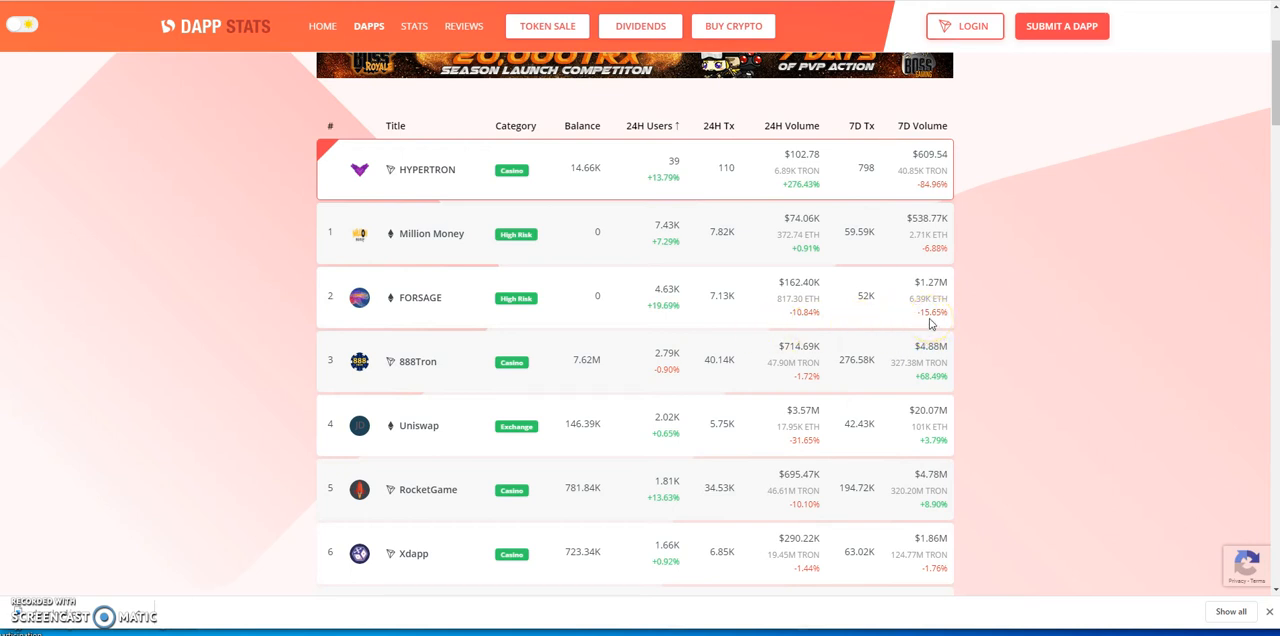
scroll("down", 3)
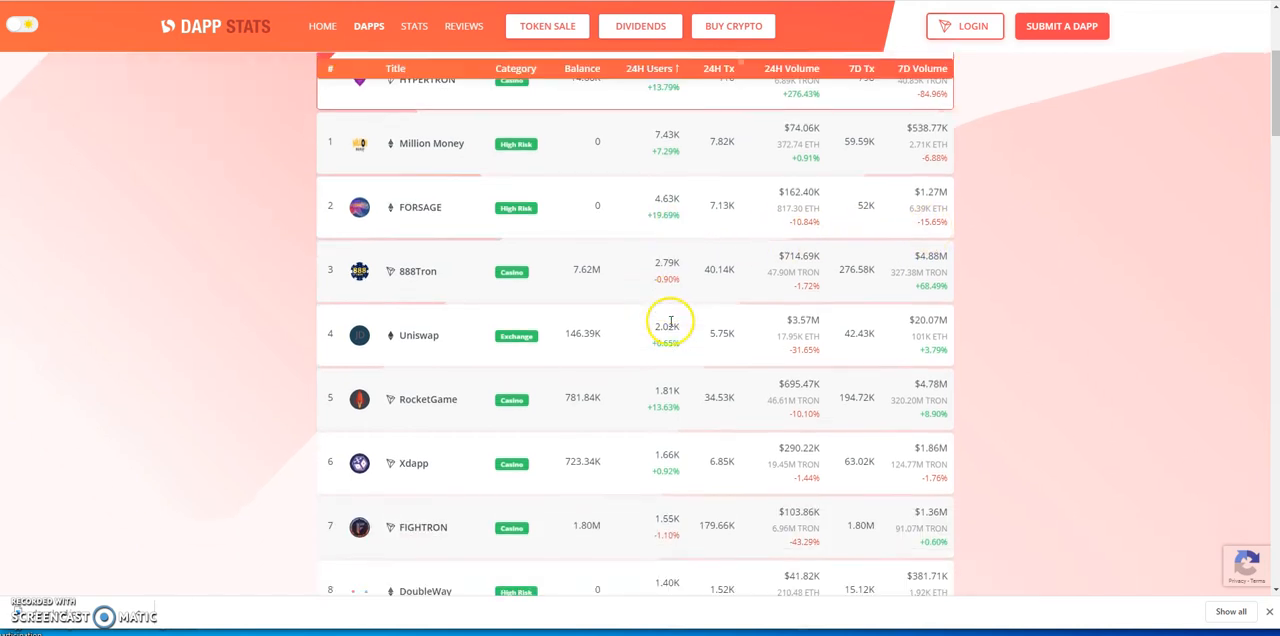
mouse_move(452, 248)
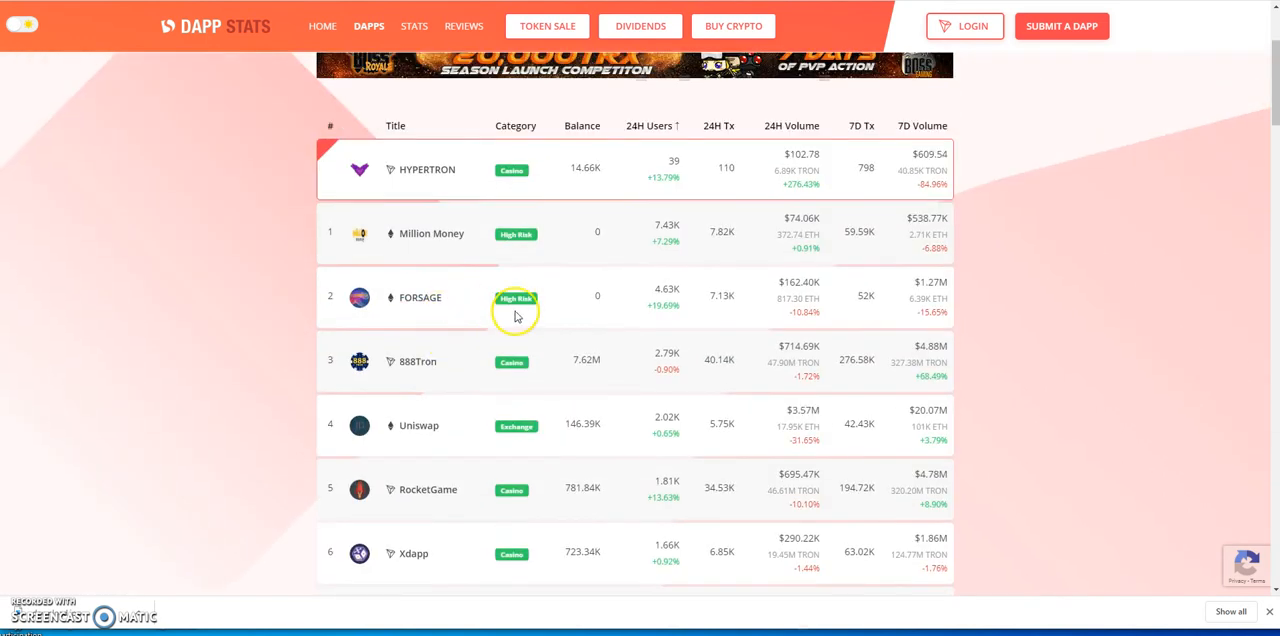
scroll("down", 3)
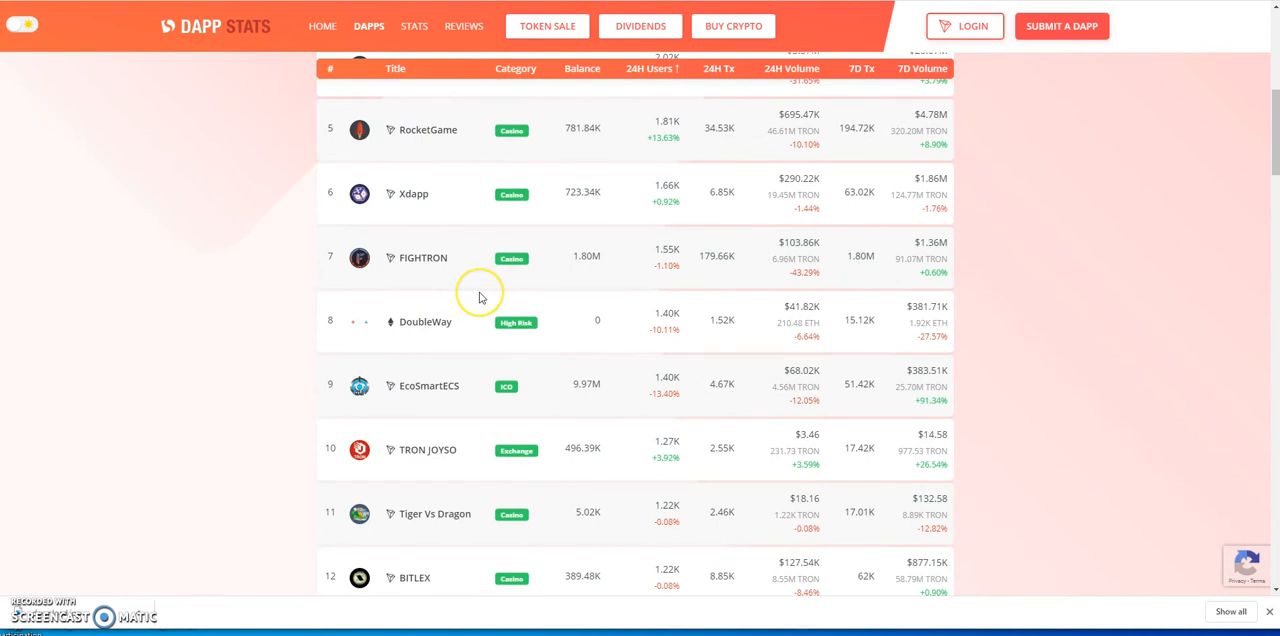
scroll("down", 3)
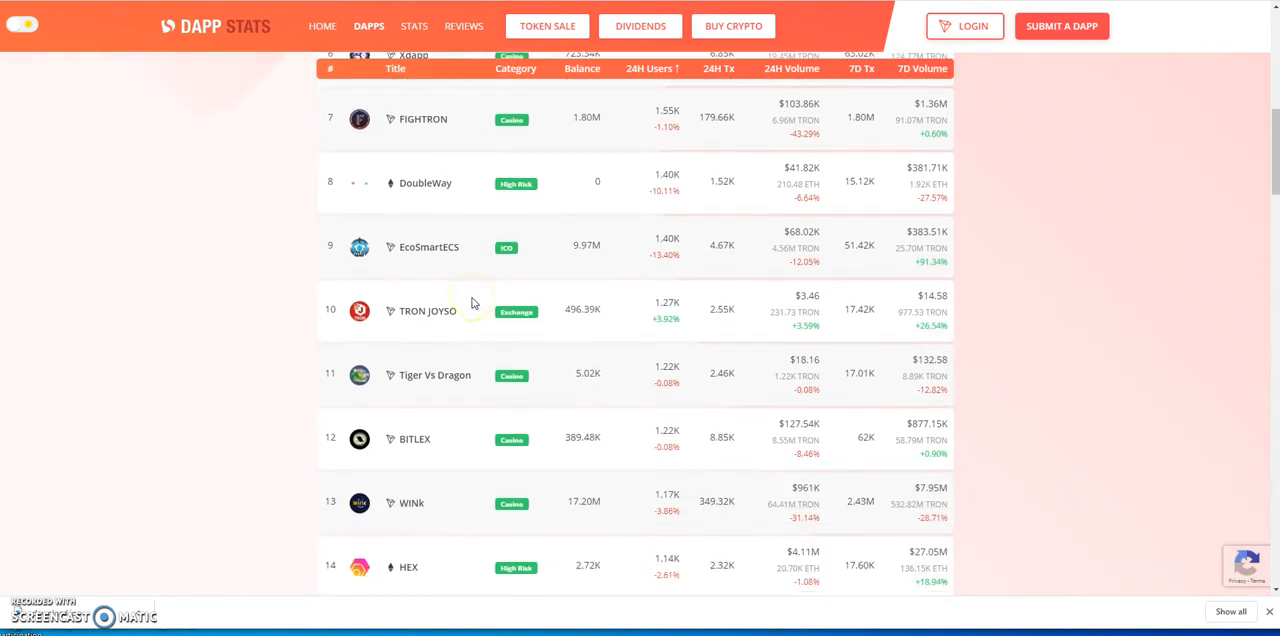
scroll("down", 3)
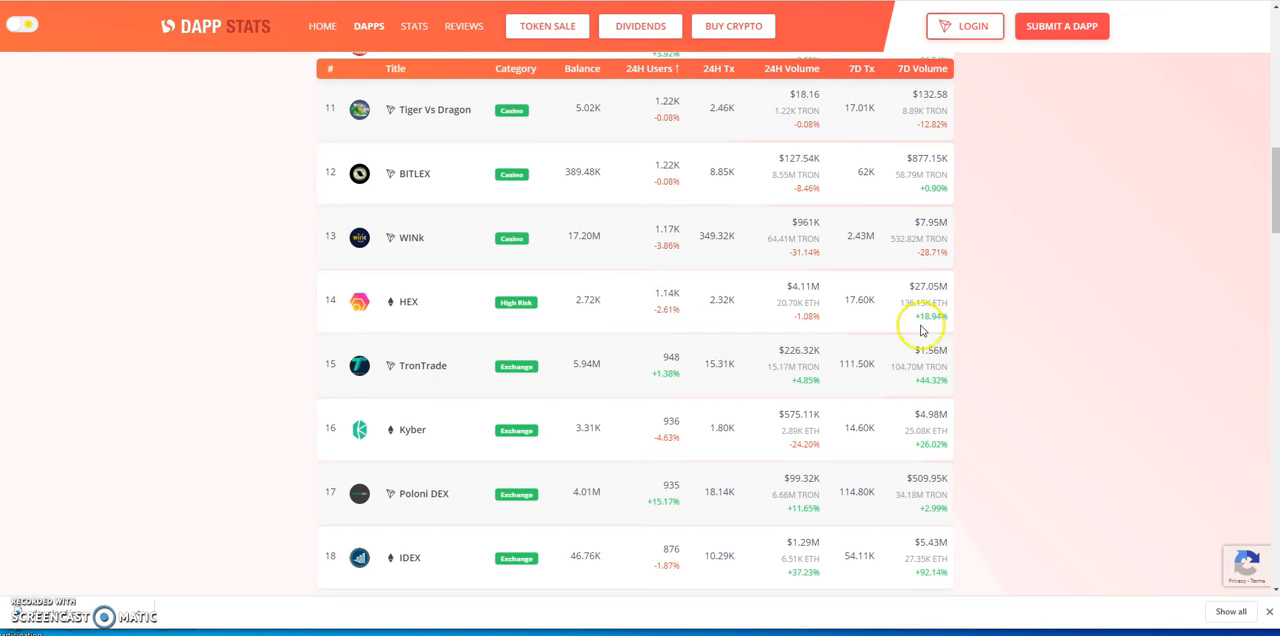
scroll("down", 3)
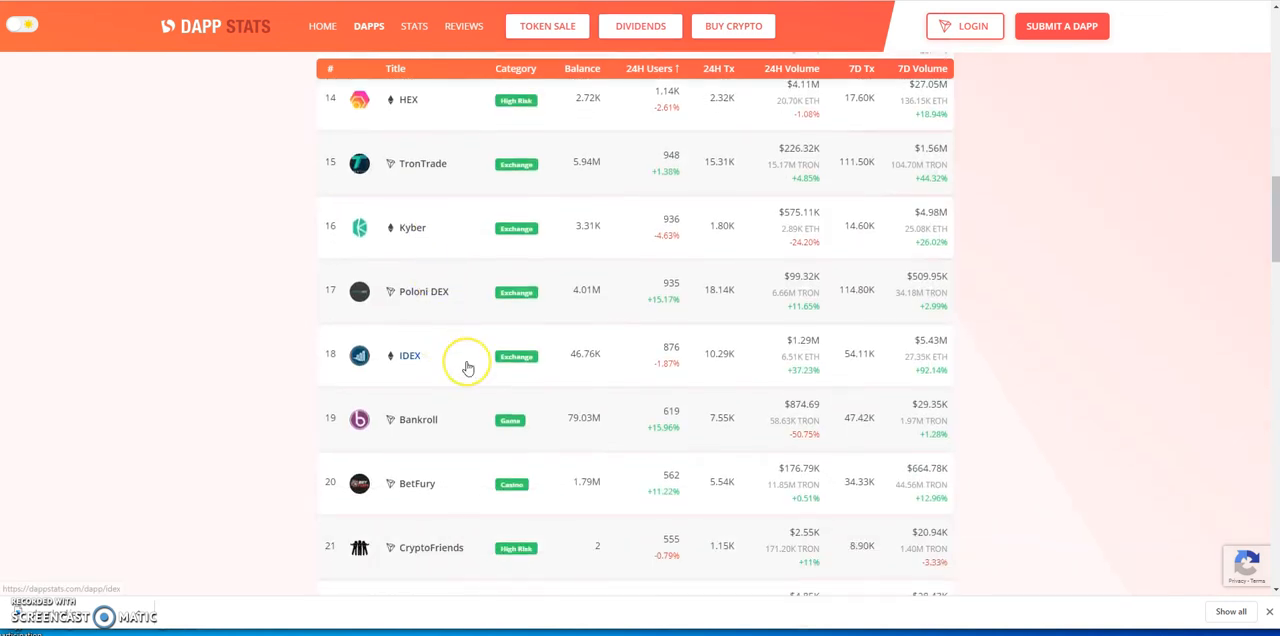
mouse_move(450, 364)
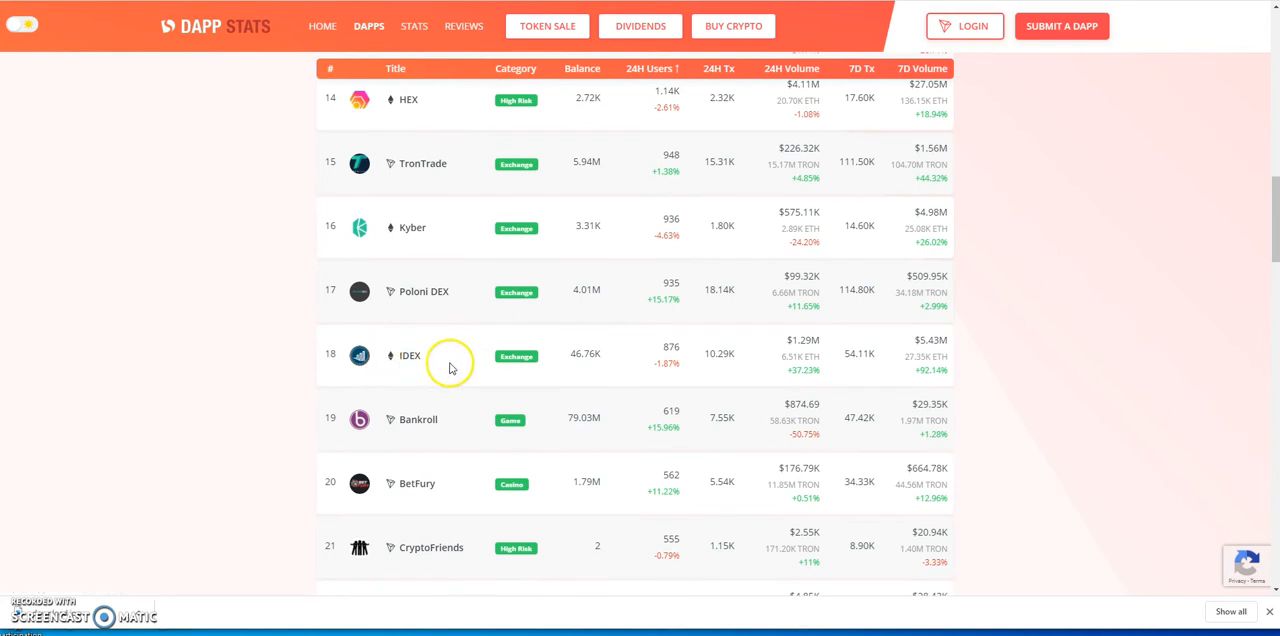
scroll("down", 3)
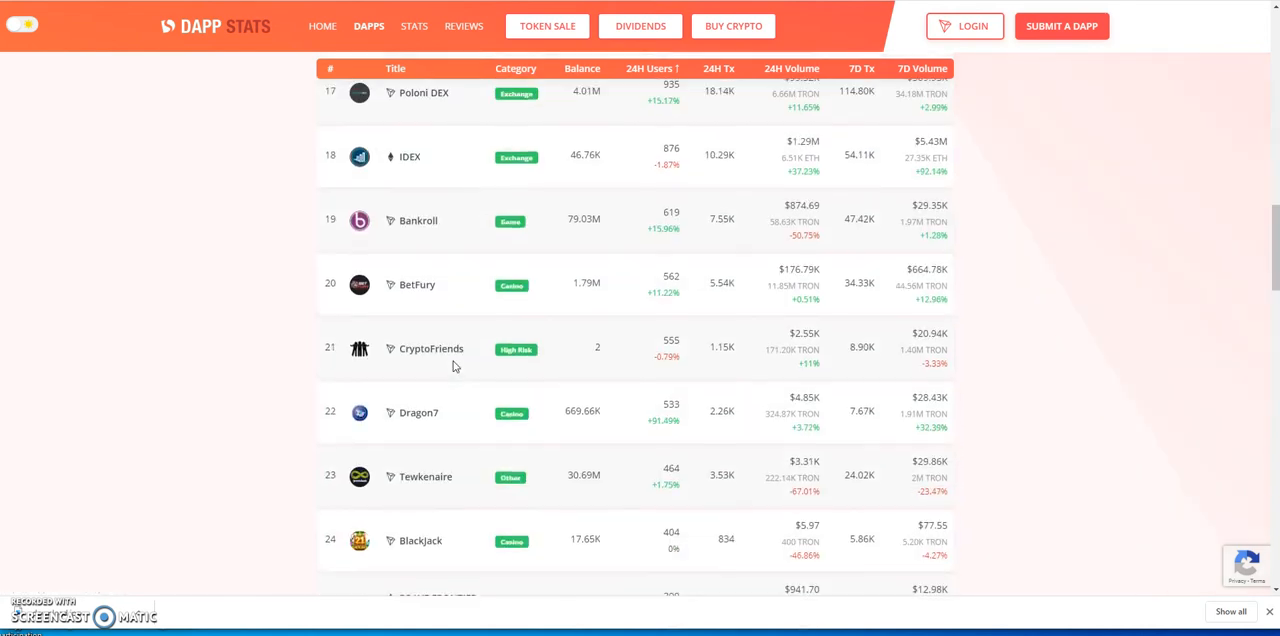
scroll("down", 3)
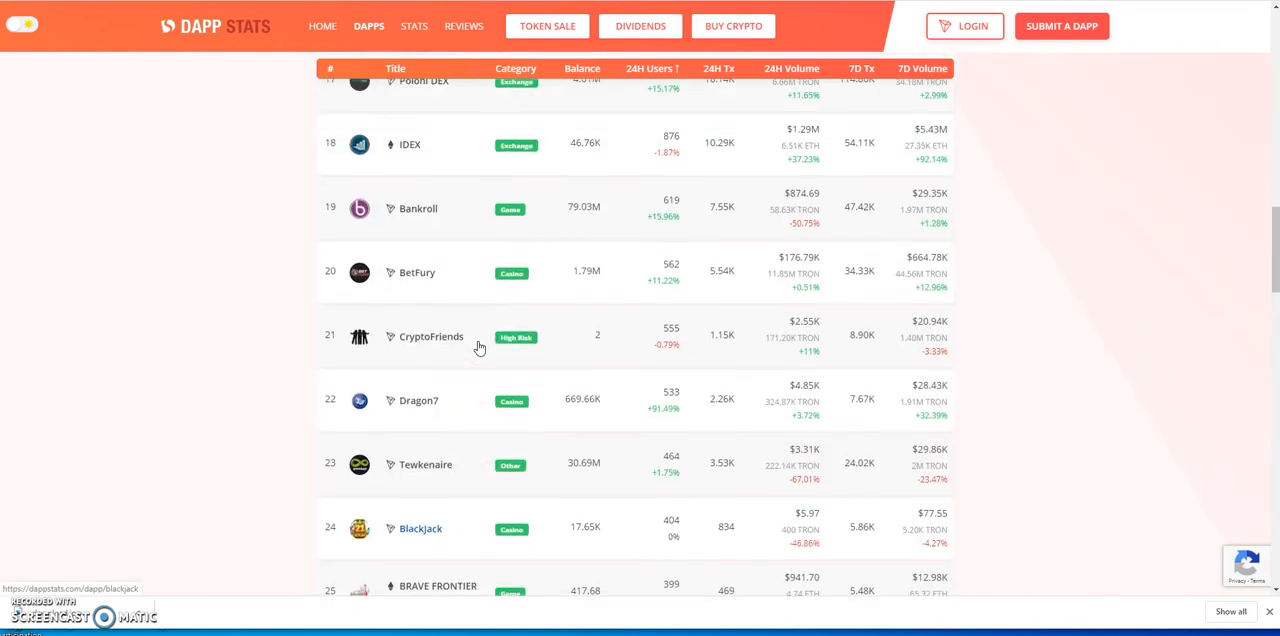
scroll("down", 3)
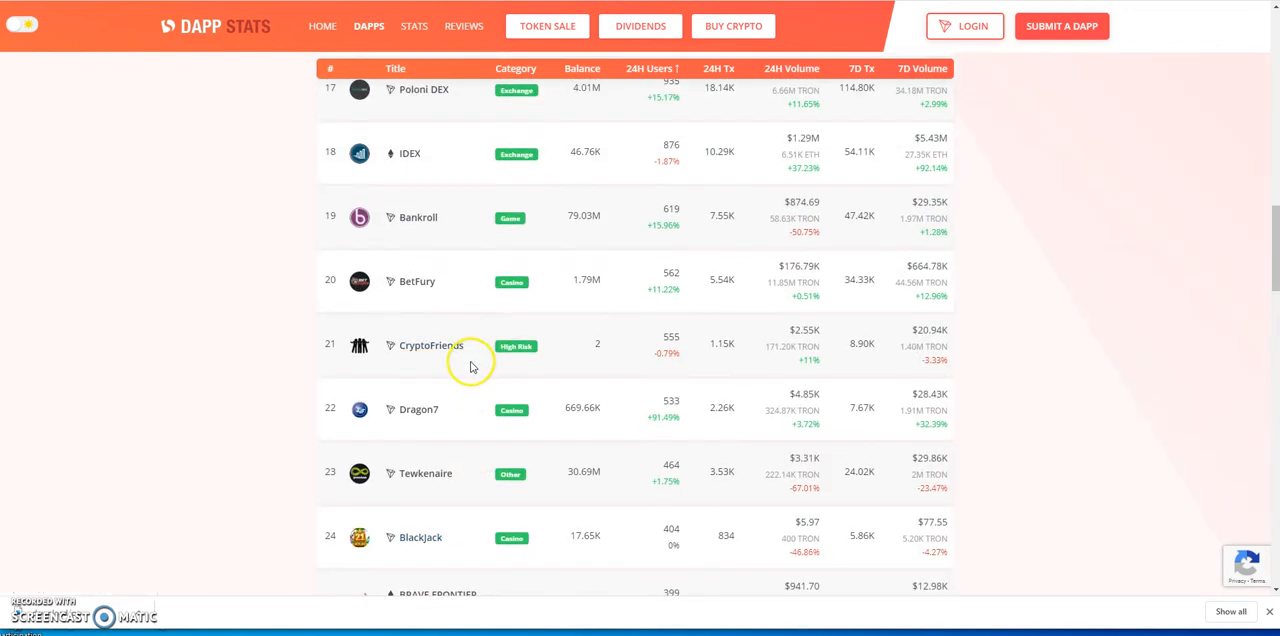
mouse_move(462, 362)
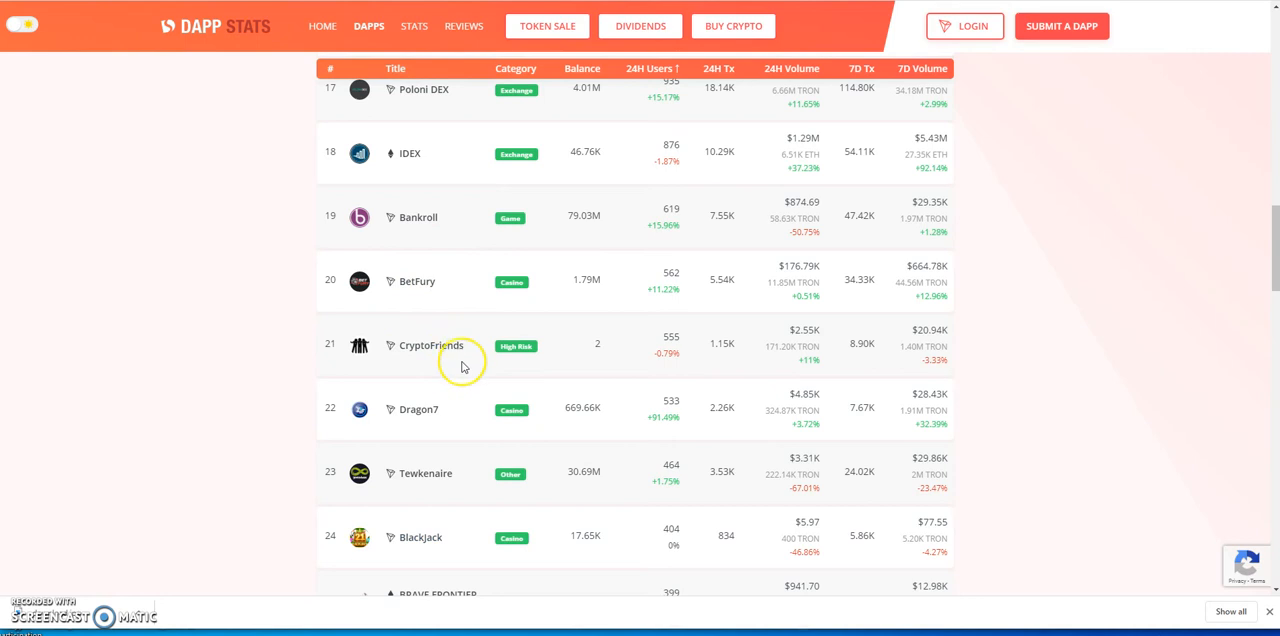
- Scroll down the rankings table past the top entries toward the lower ranks
scroll("down", 3)
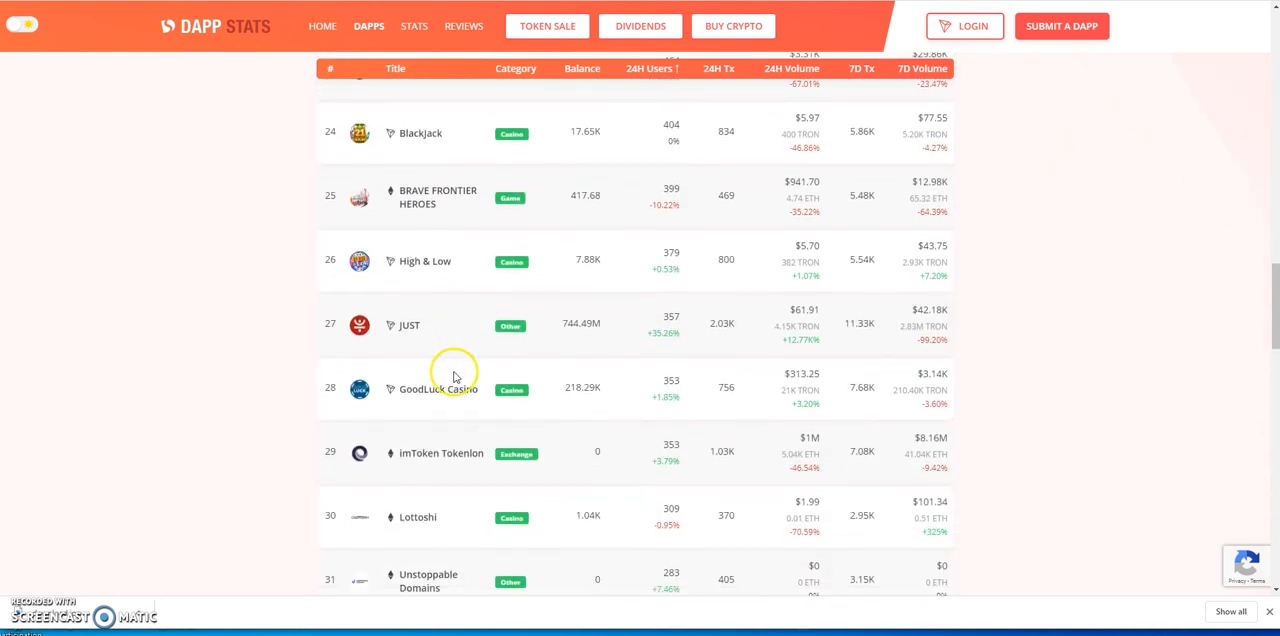
scroll("down", 3)
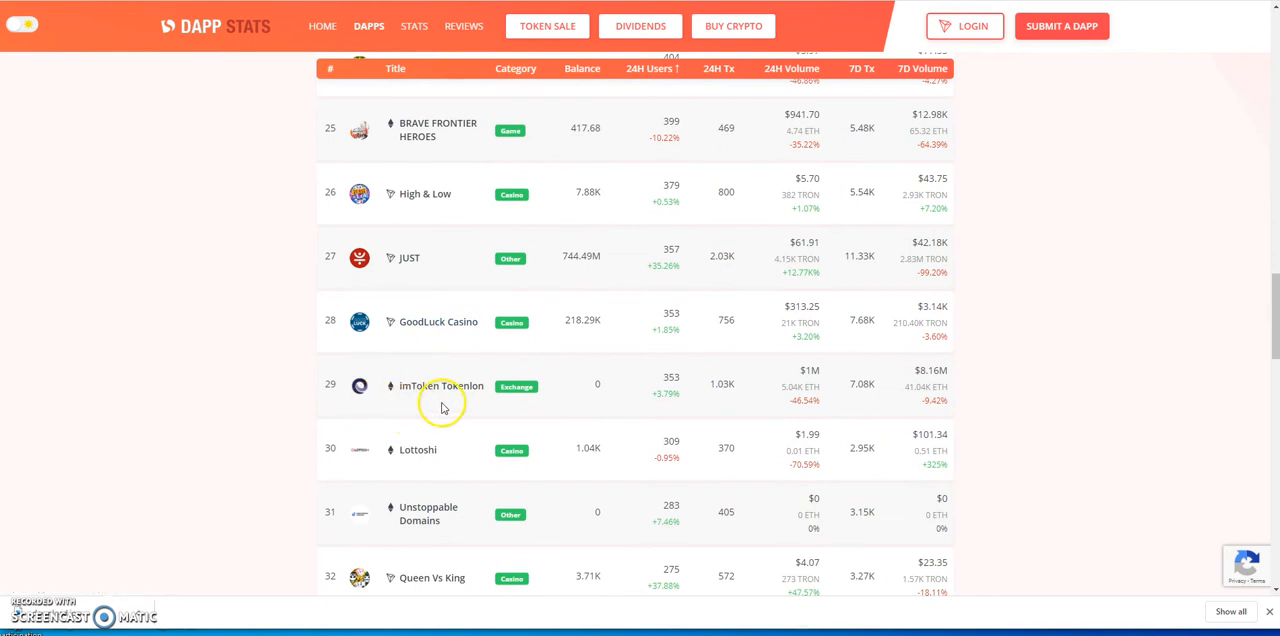
scroll("down", 3)
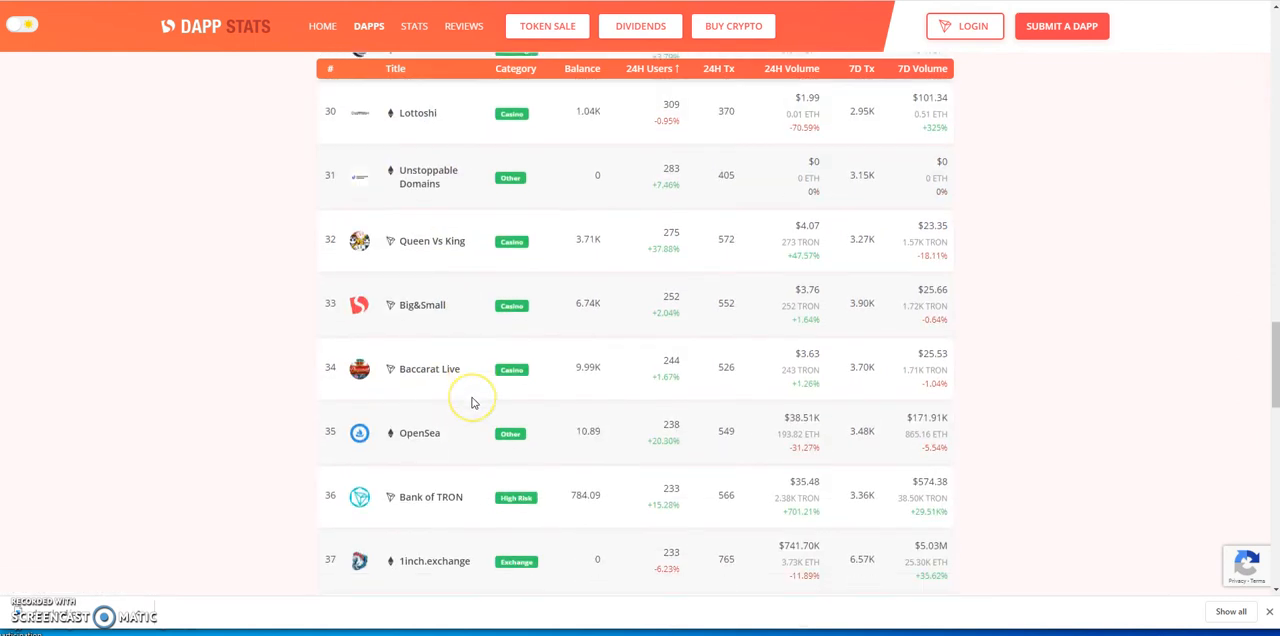
scroll("down", 3)
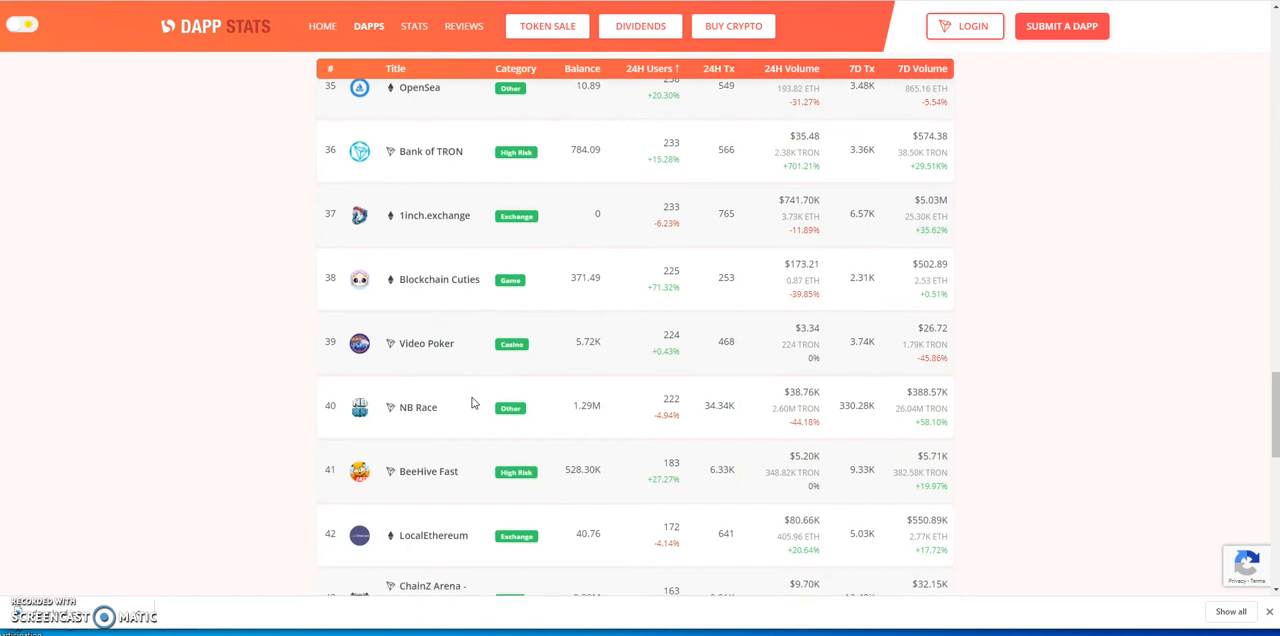
scroll("down", 3)
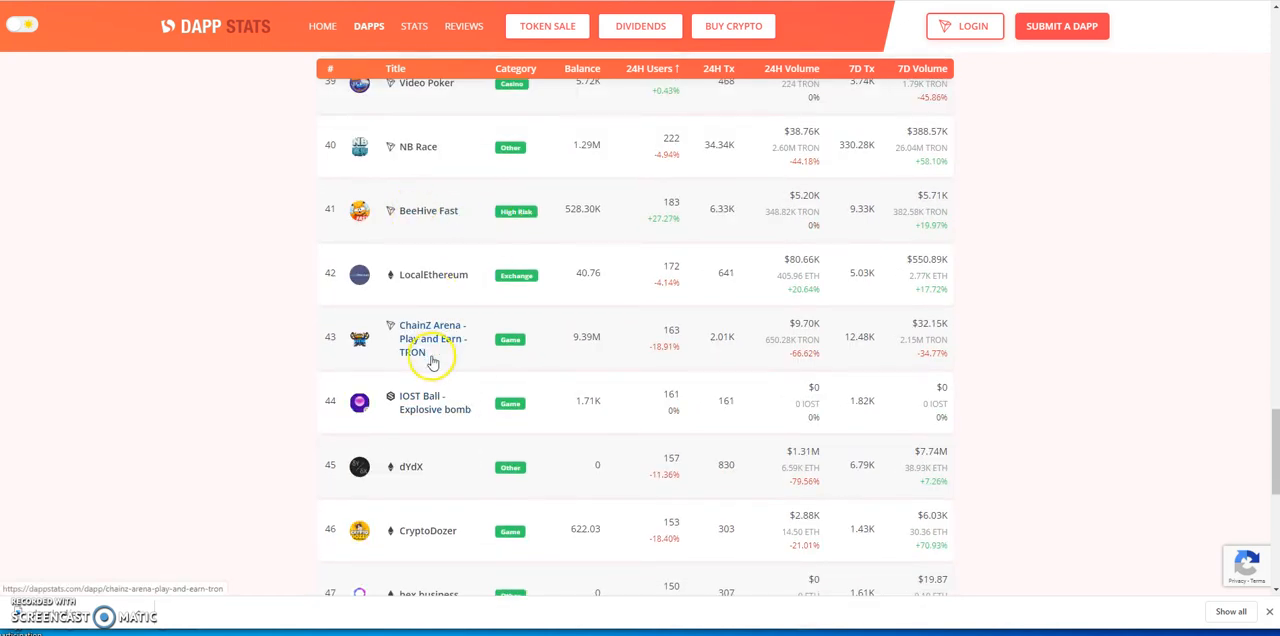
scroll("down", 3)
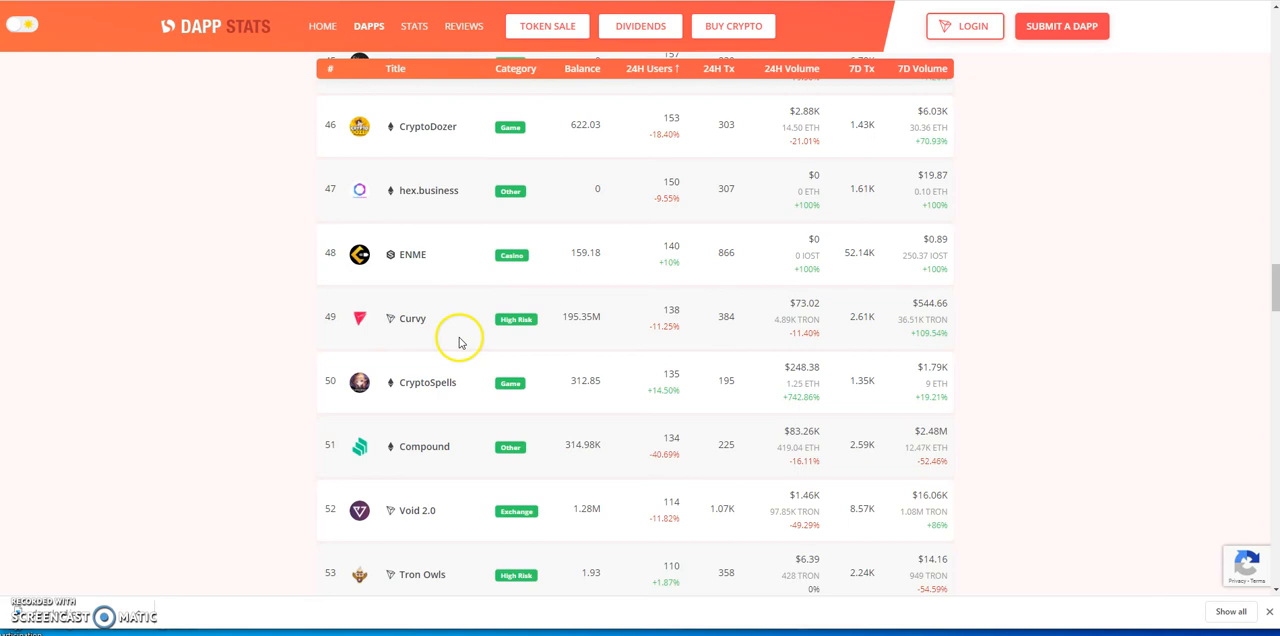
scroll("down", 3)
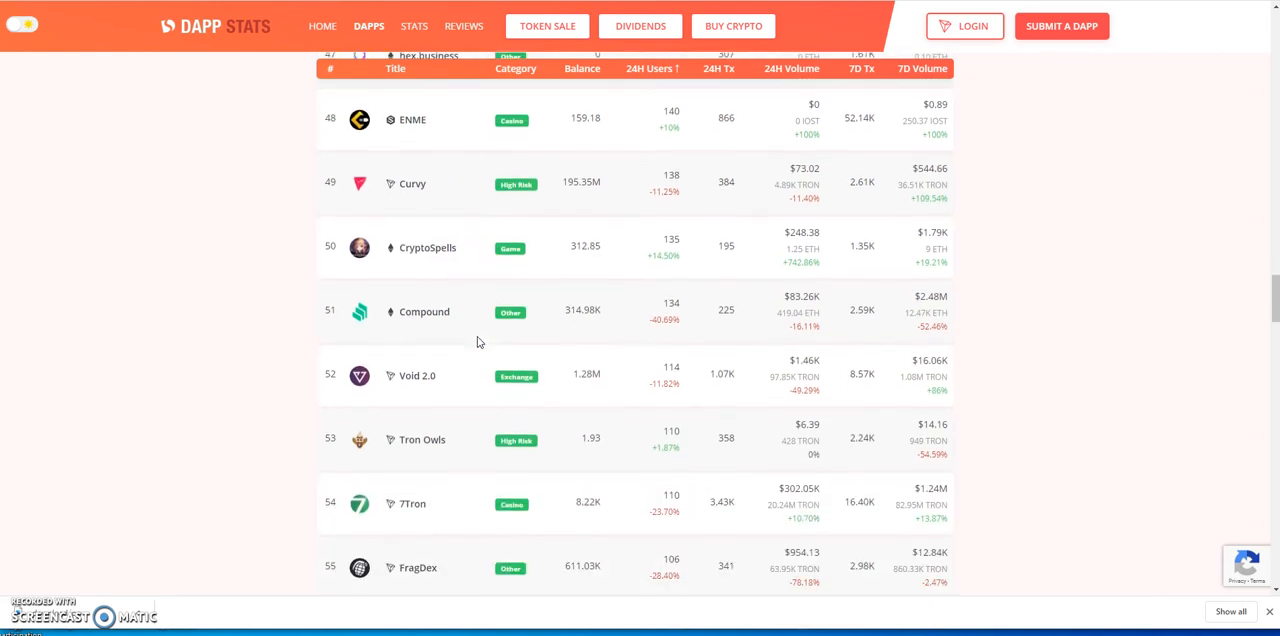
- Continue down to CryptoHands at rank 70, High Risk with 64 daily users
scroll("down", 3)
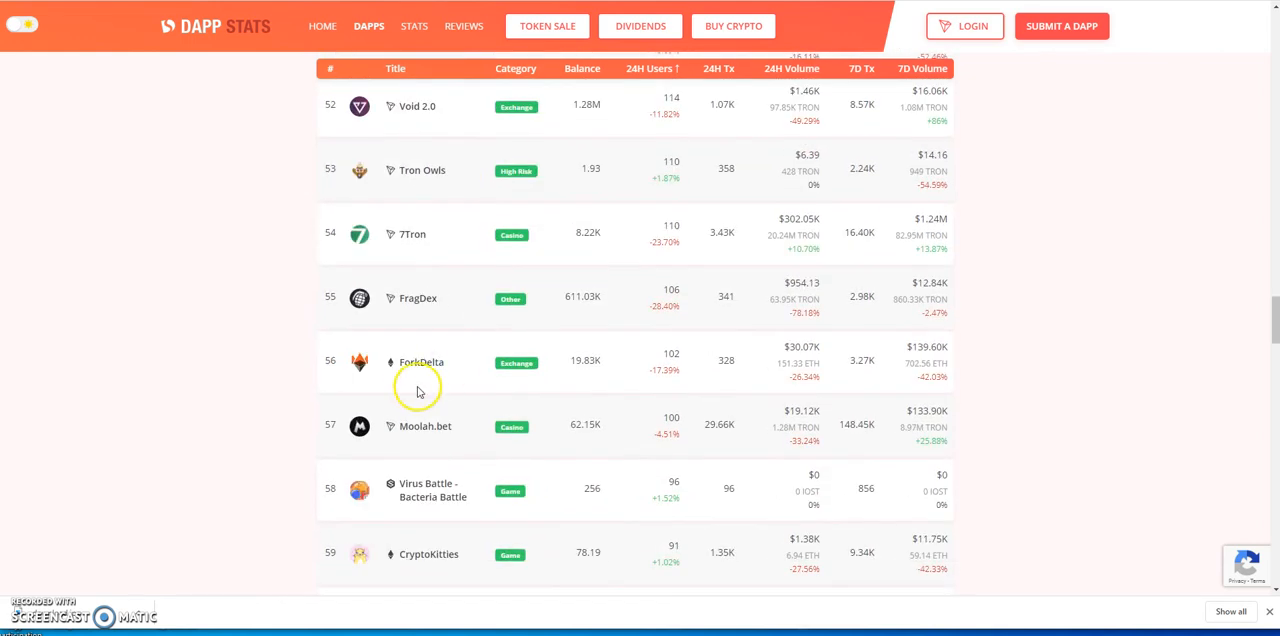
mouse_move(462, 378)
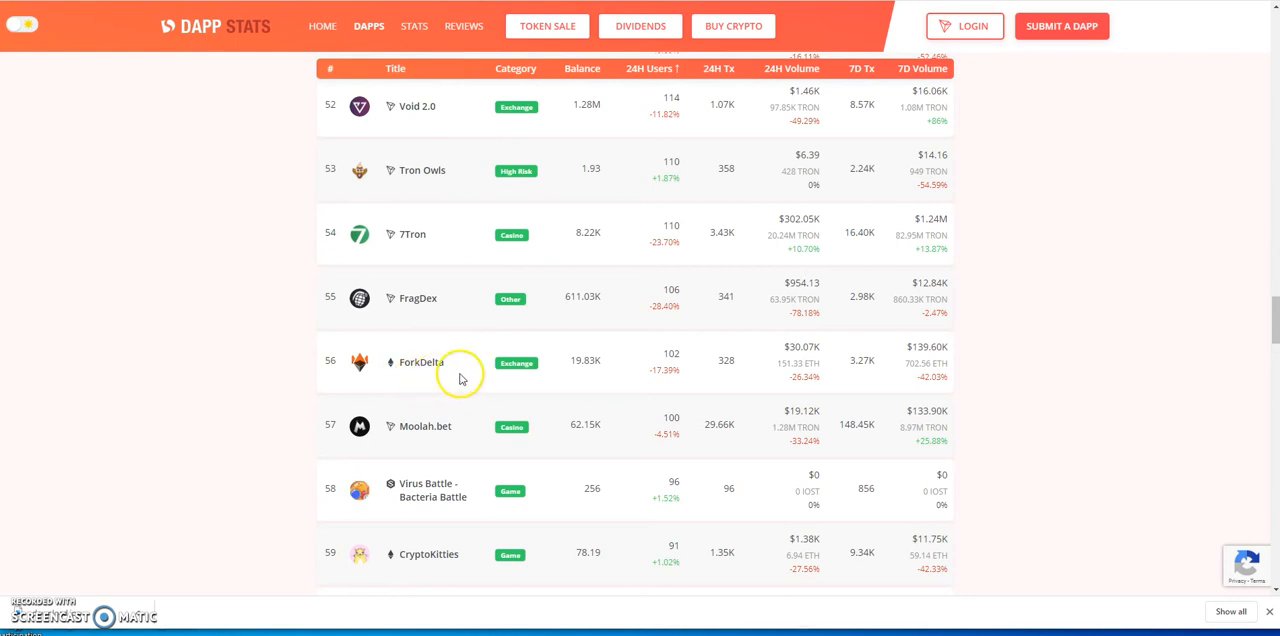
scroll("down", 3)
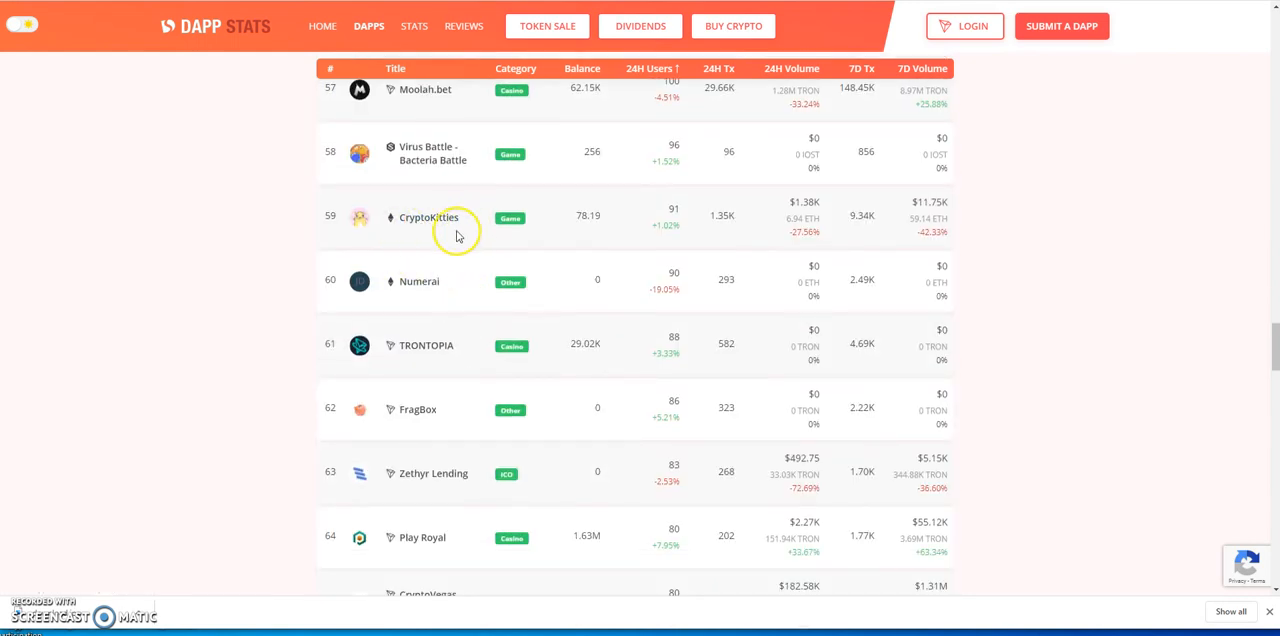
scroll("down", 3)
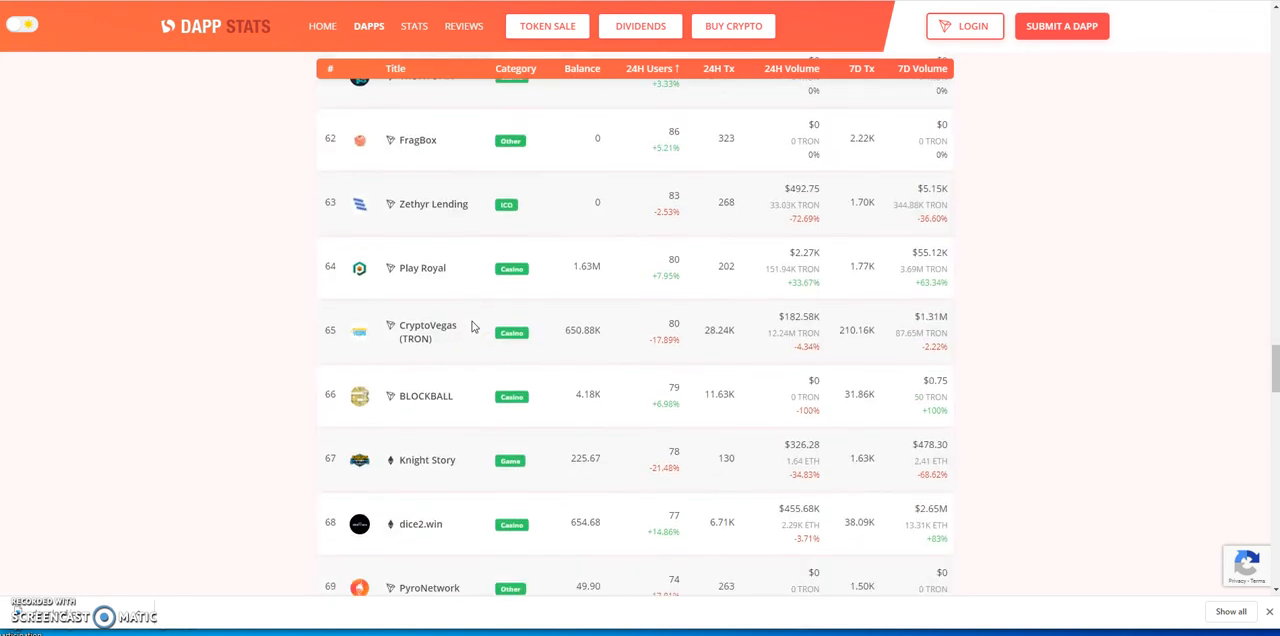
scroll("down", 3)
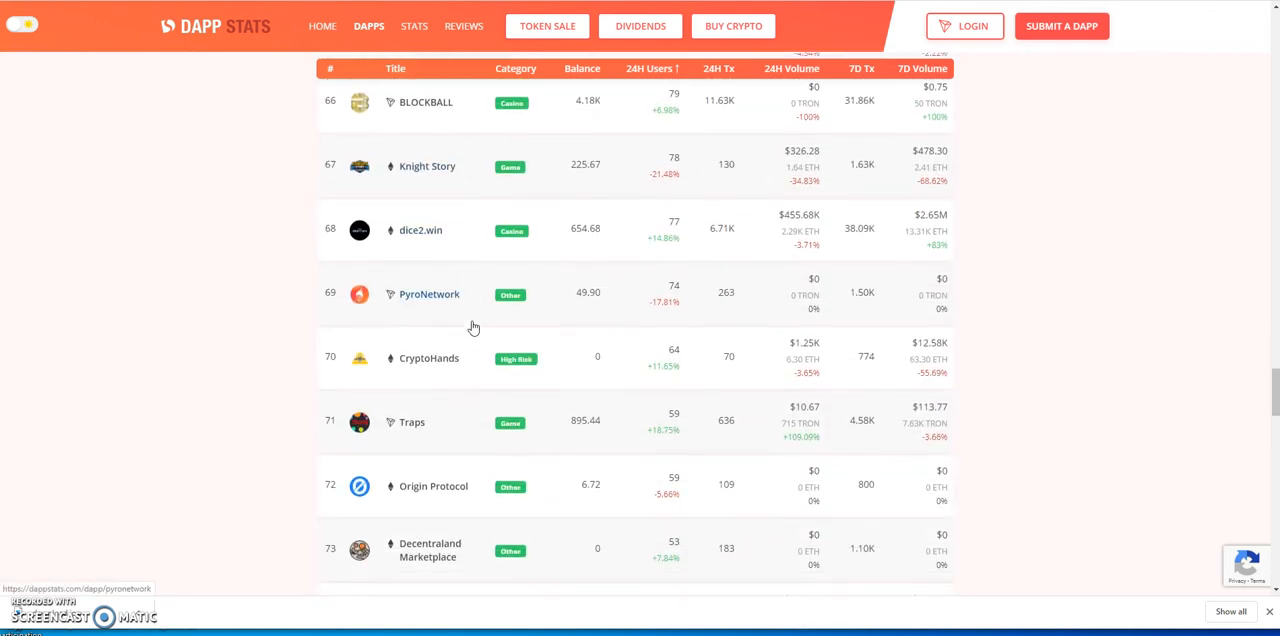
scroll("down", 3)
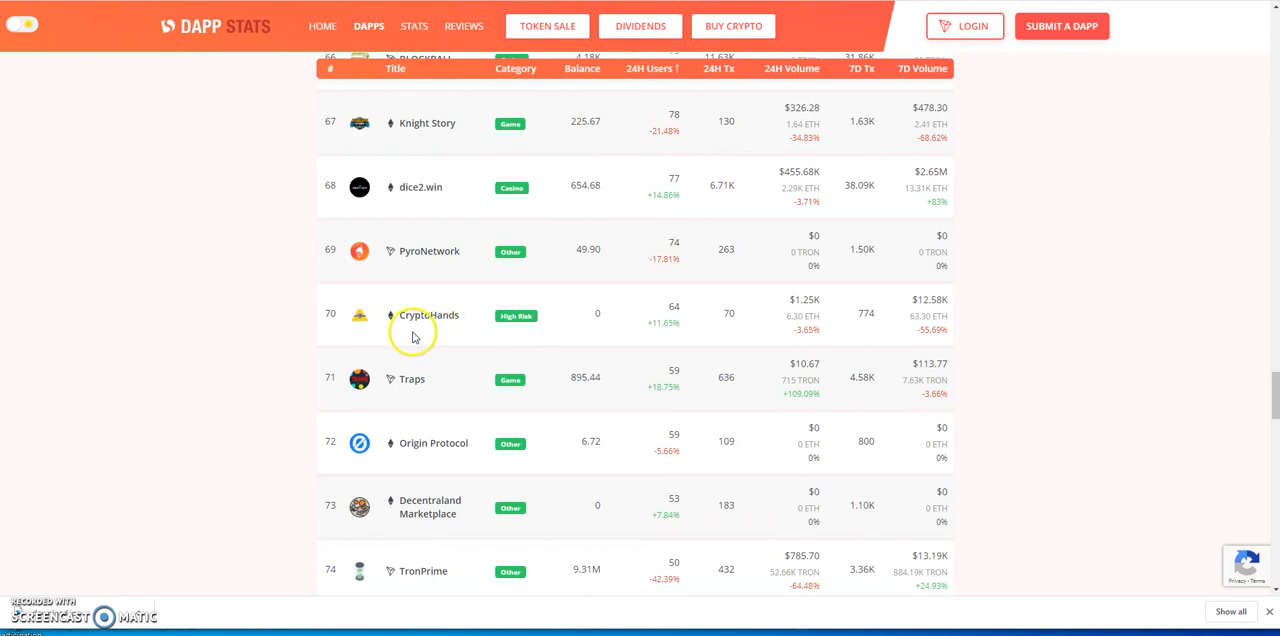
mouse_move(422, 336)
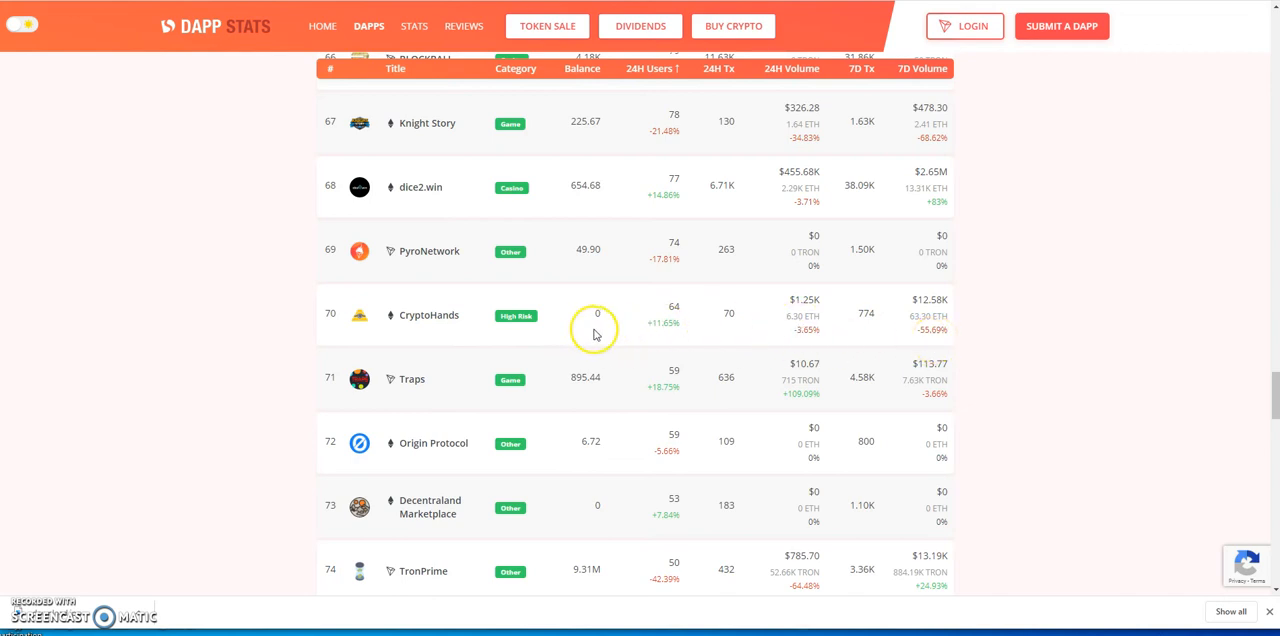
mouse_move(694, 330)
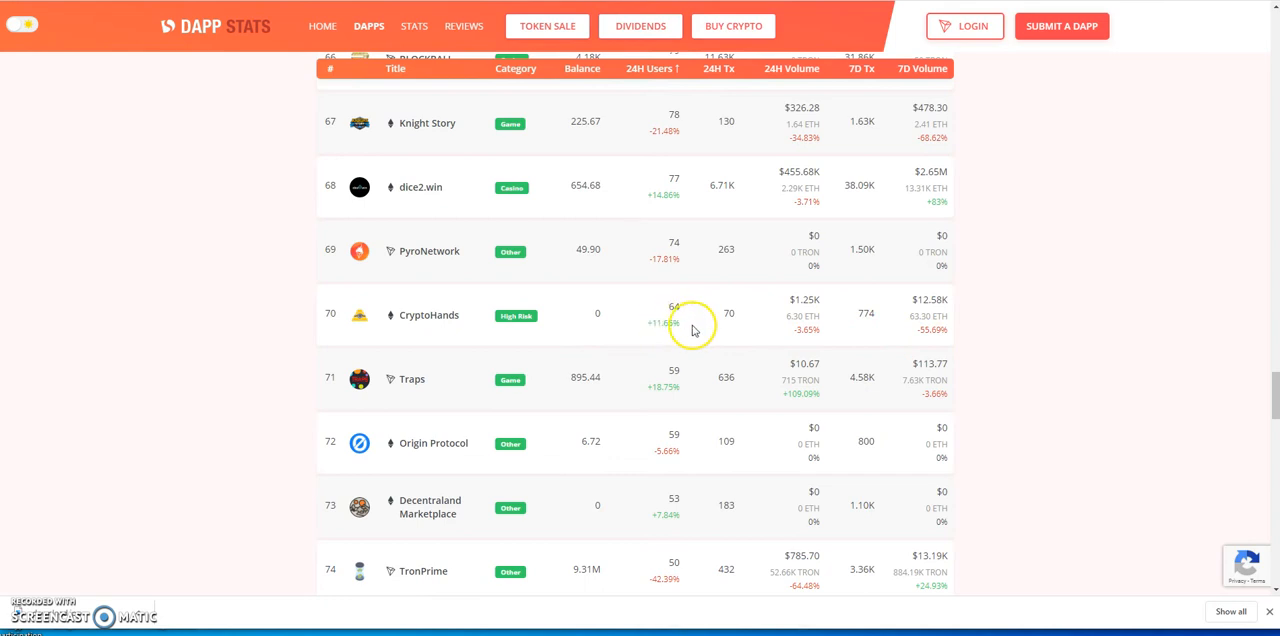
mouse_move(726, 330)
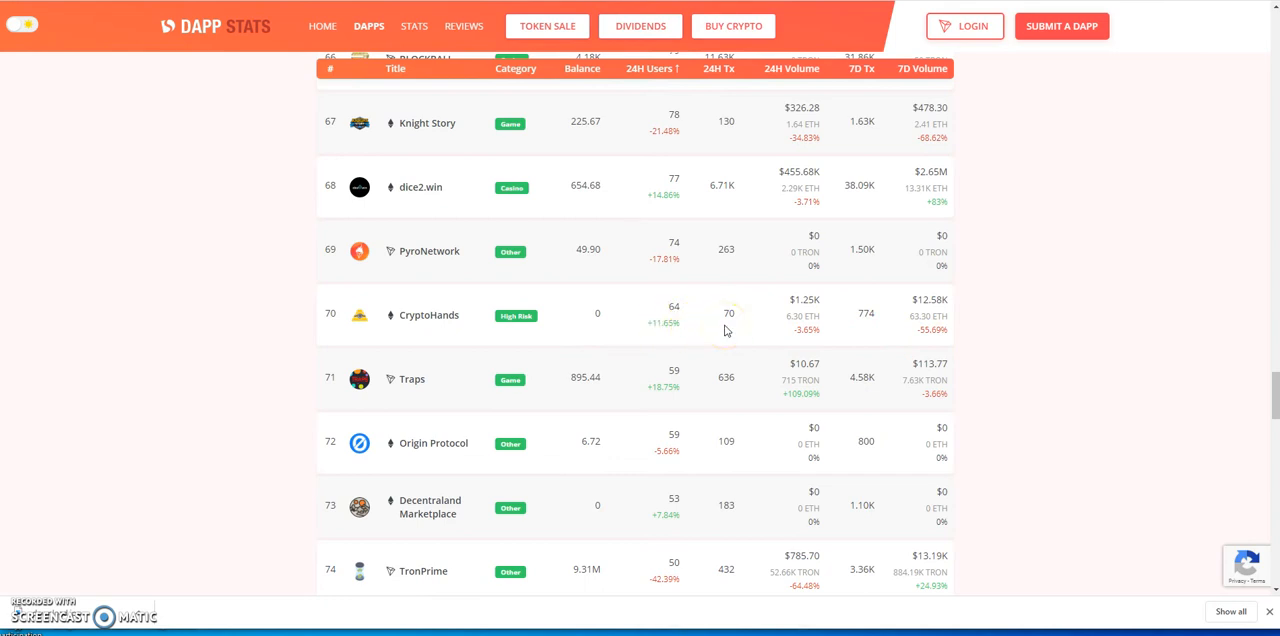
scroll("down", 3)
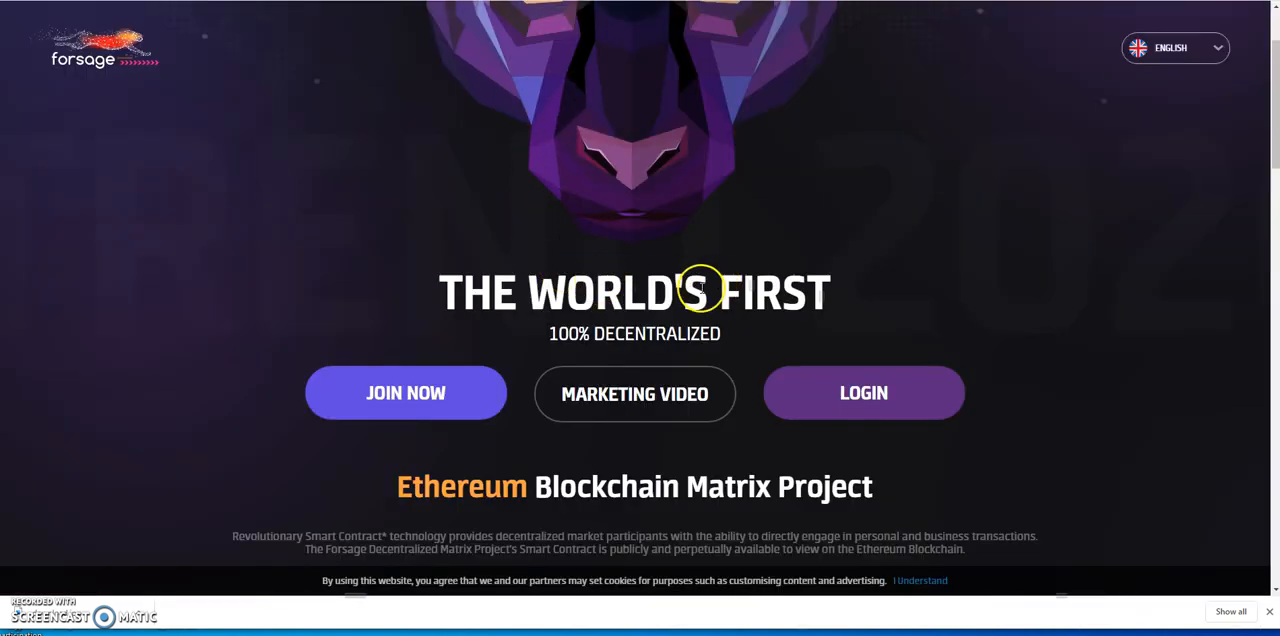
mouse_move(658, 176)
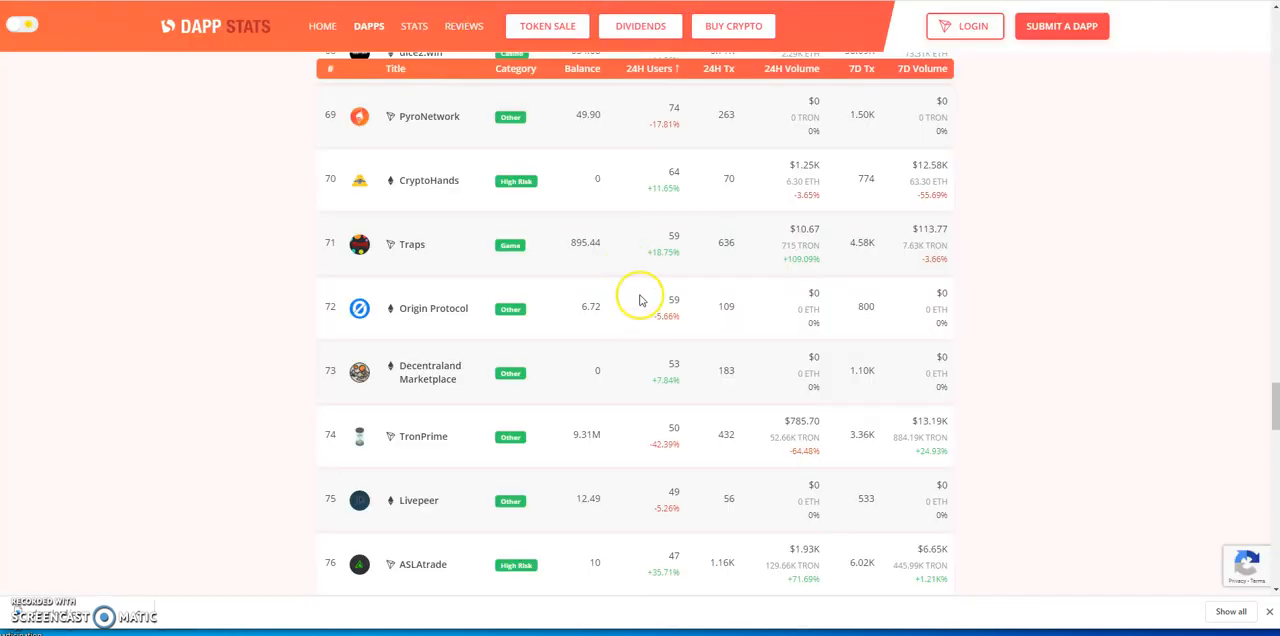
mouse_move(424, 188)
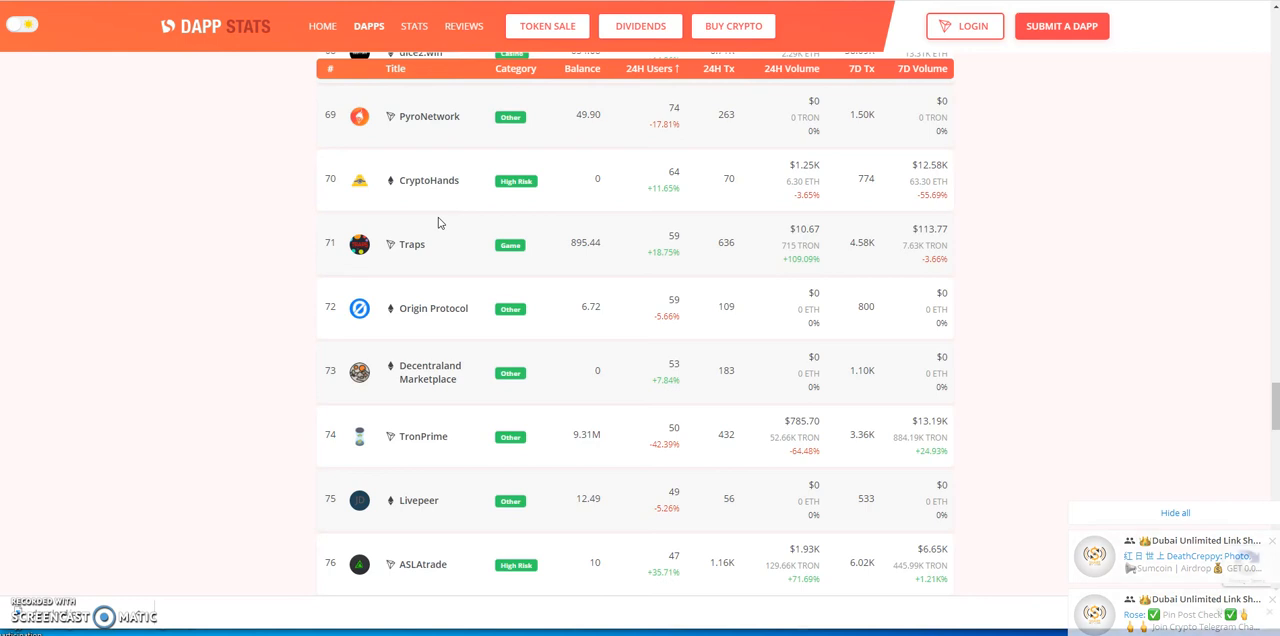
left_click(1176, 512)
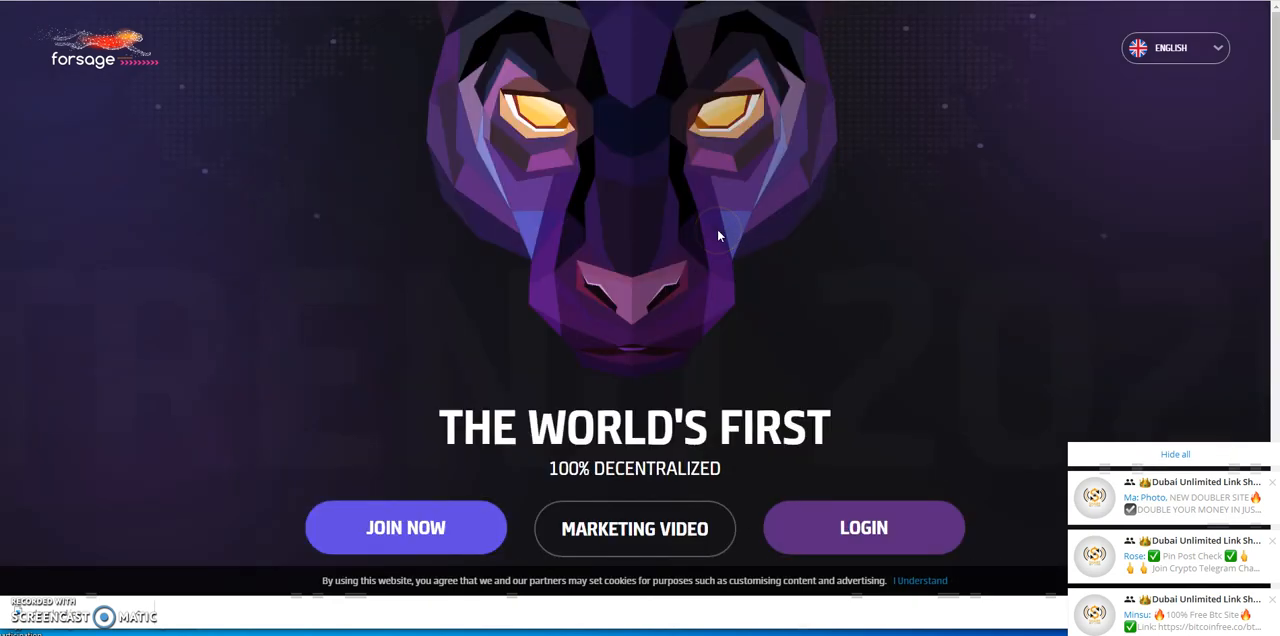
- Review Forsage's X3/X4 matrix explanation, the 0.05 ETH join button and FAQs
scroll("down", 3)
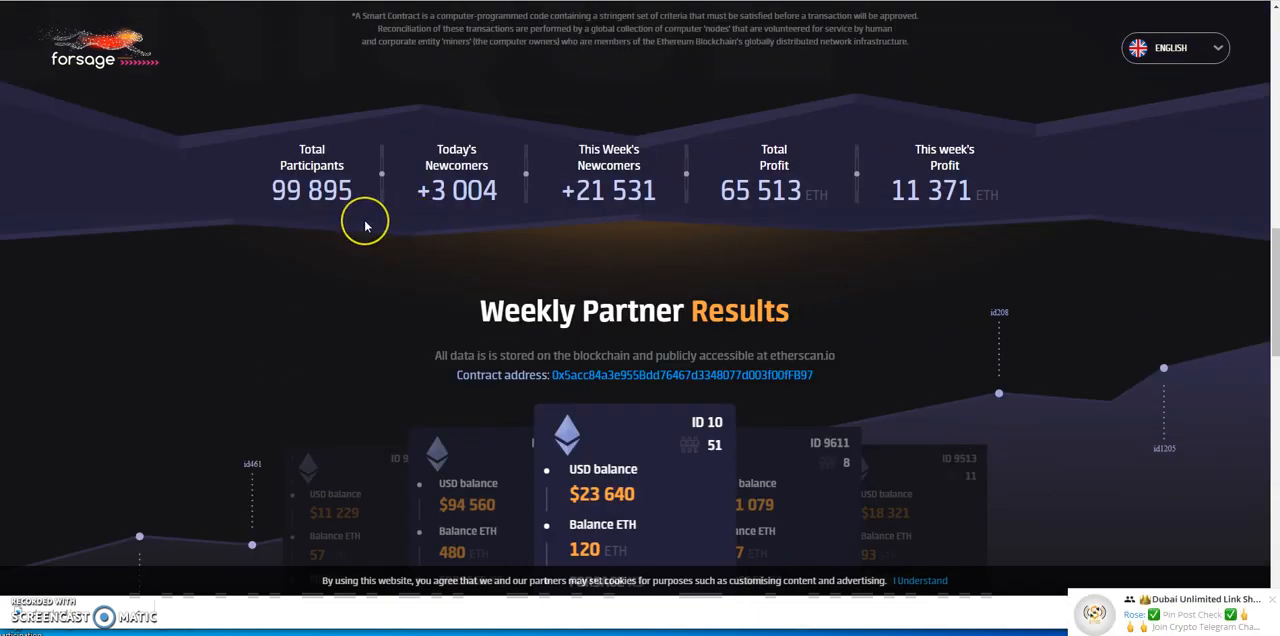
mouse_move(280, 226)
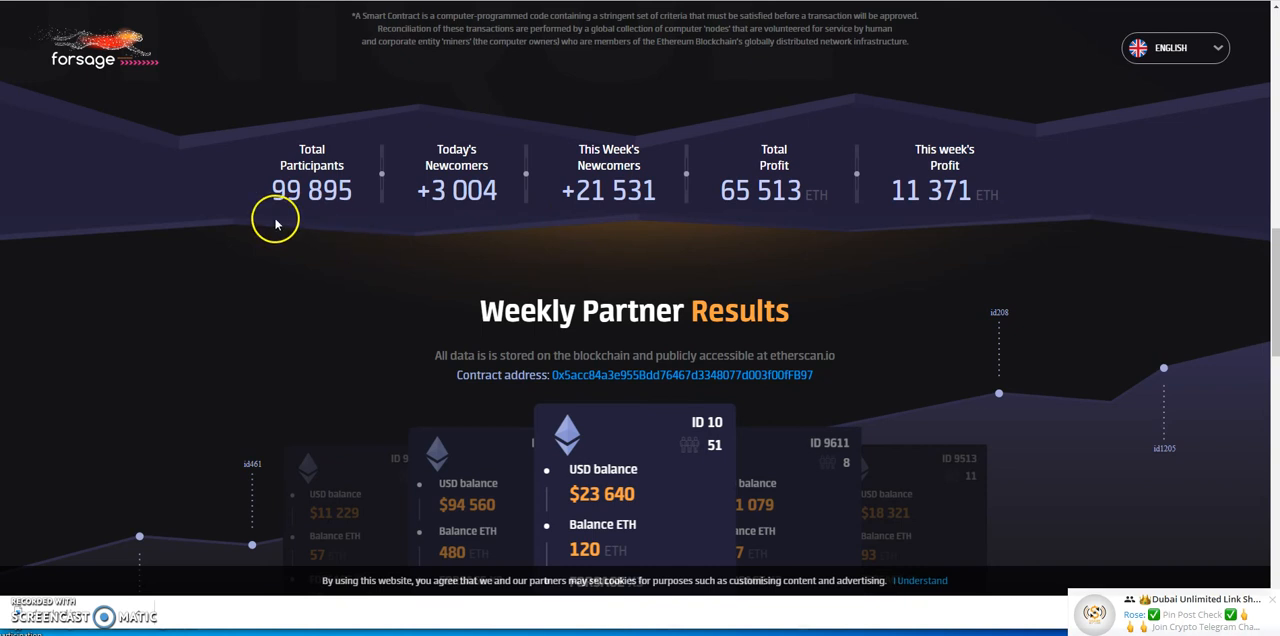
mouse_move(308, 220)
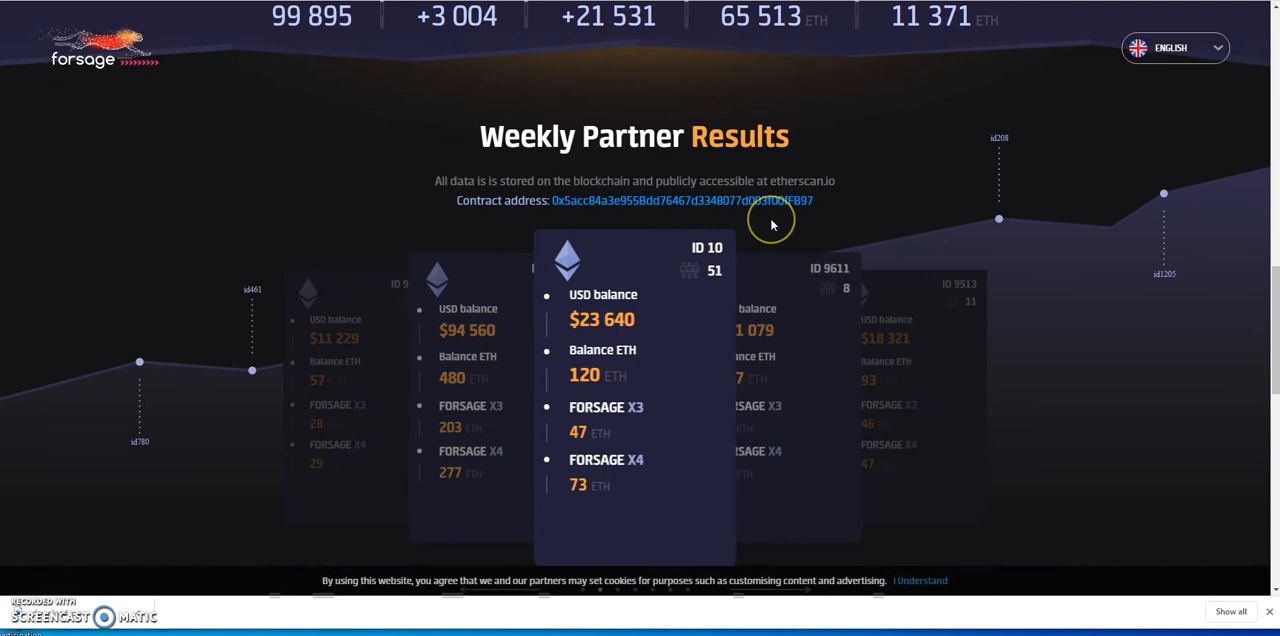
scroll("down", 3)
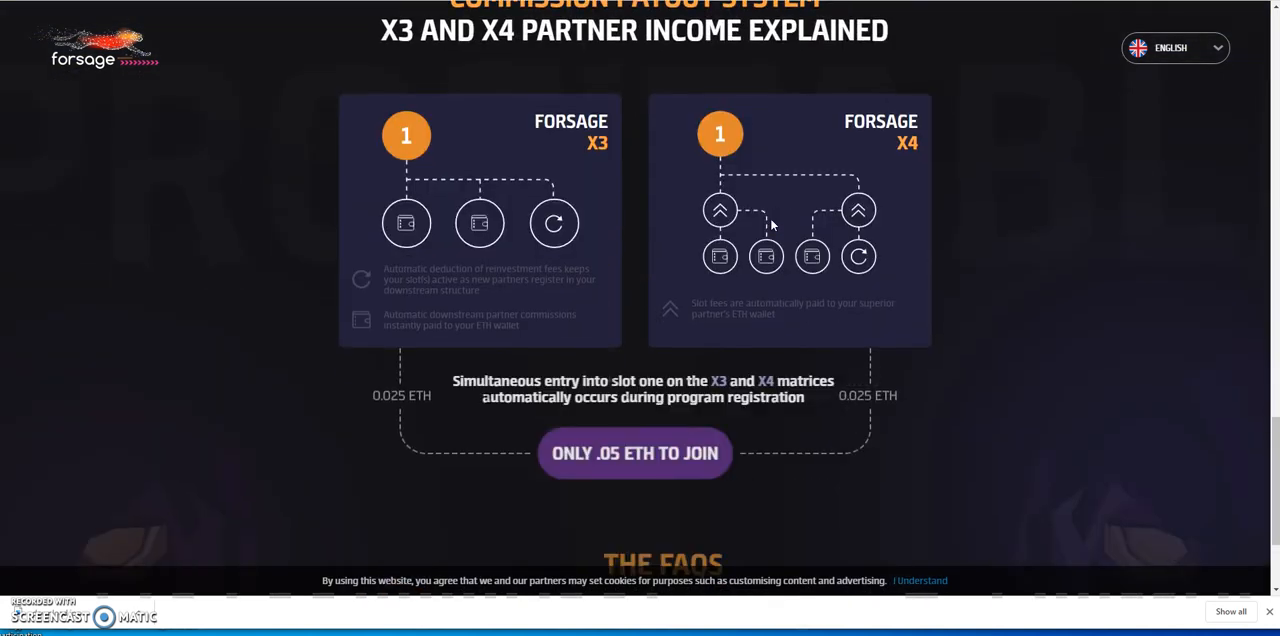
scroll("down", 3)
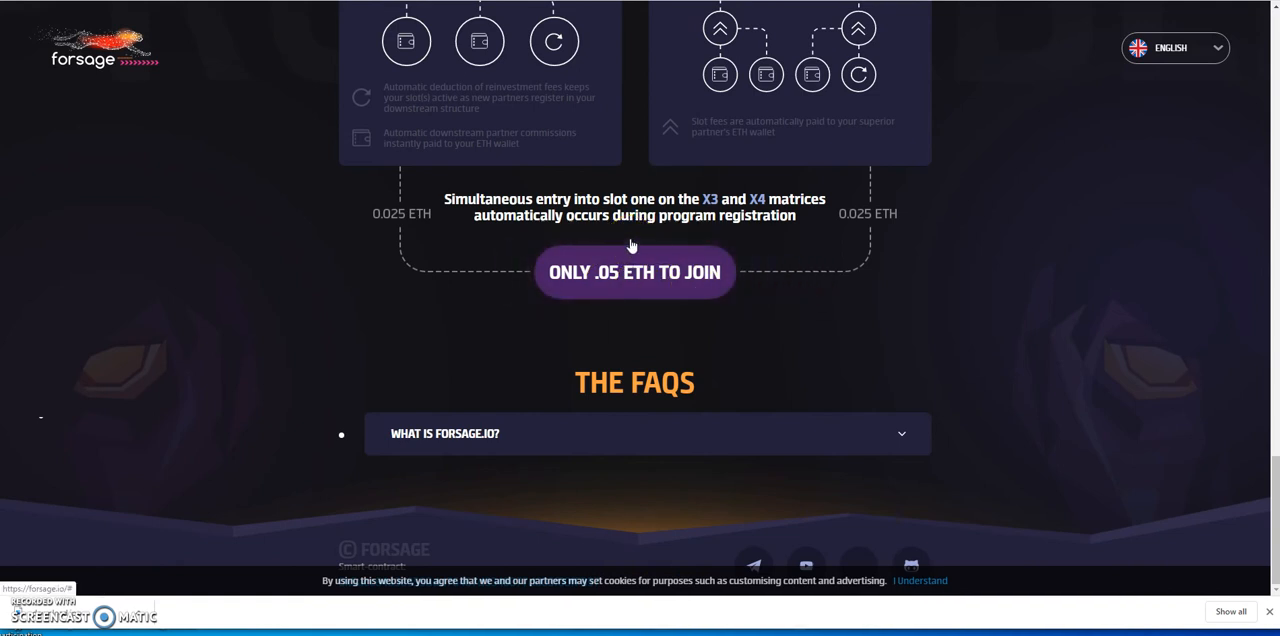
mouse_move(818, 270)
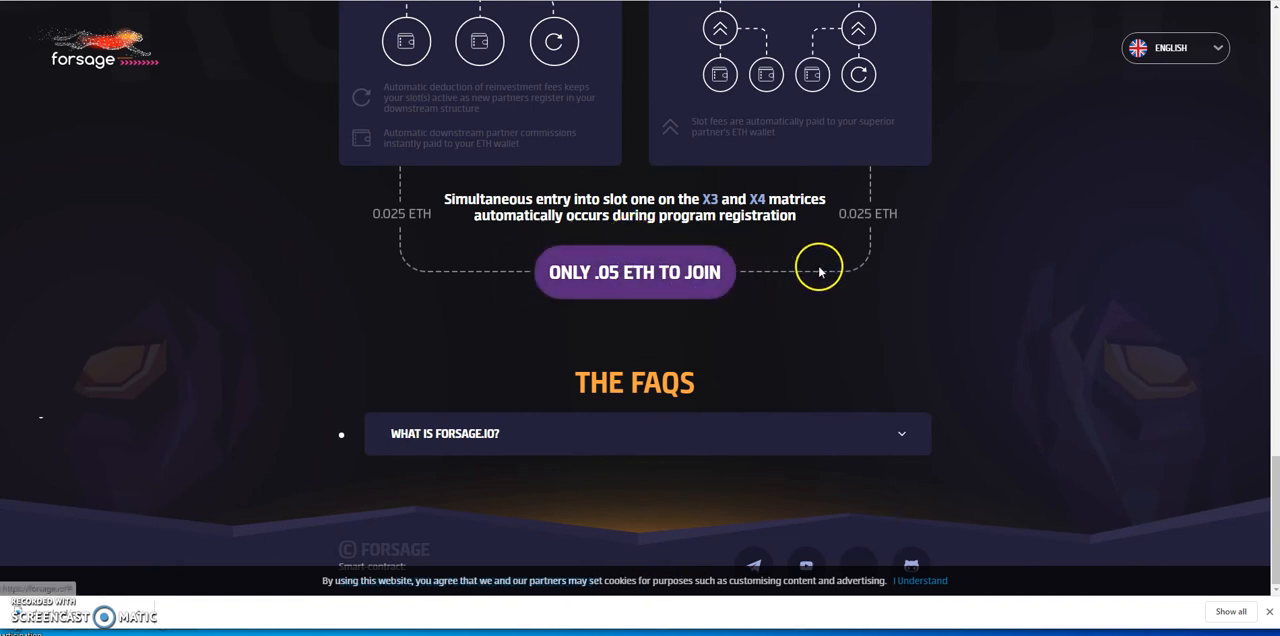
scroll("up", 3)
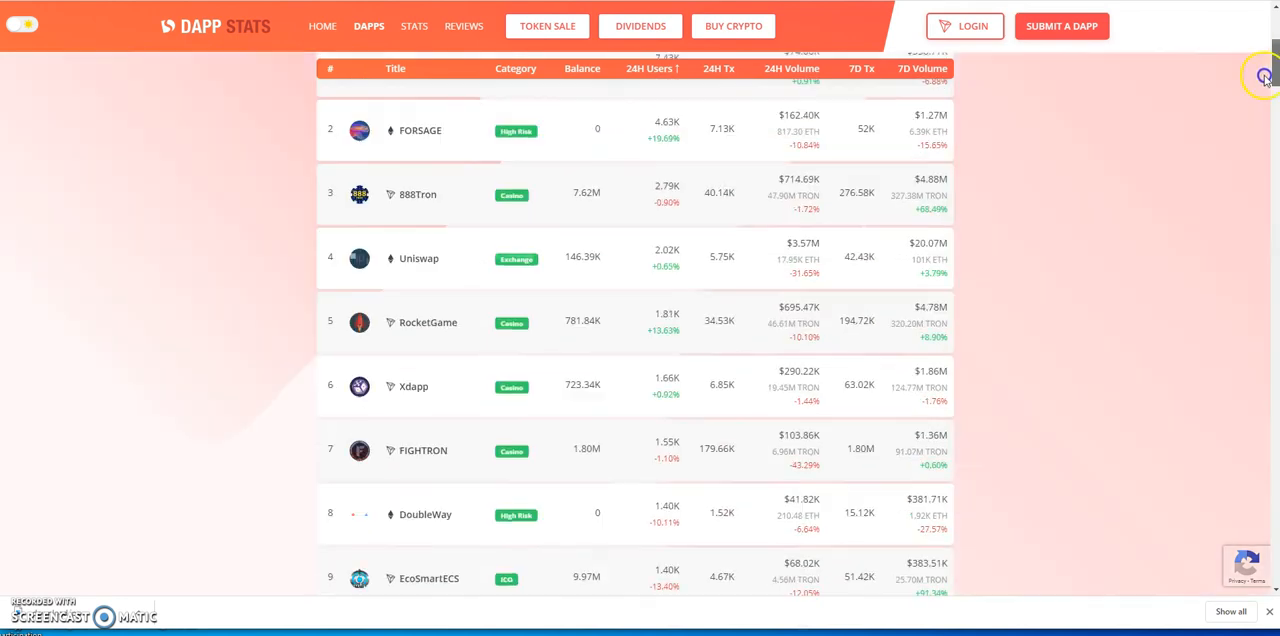
- Review Forsage's DappStats stats and visit its website landing page
scroll("up", 3)
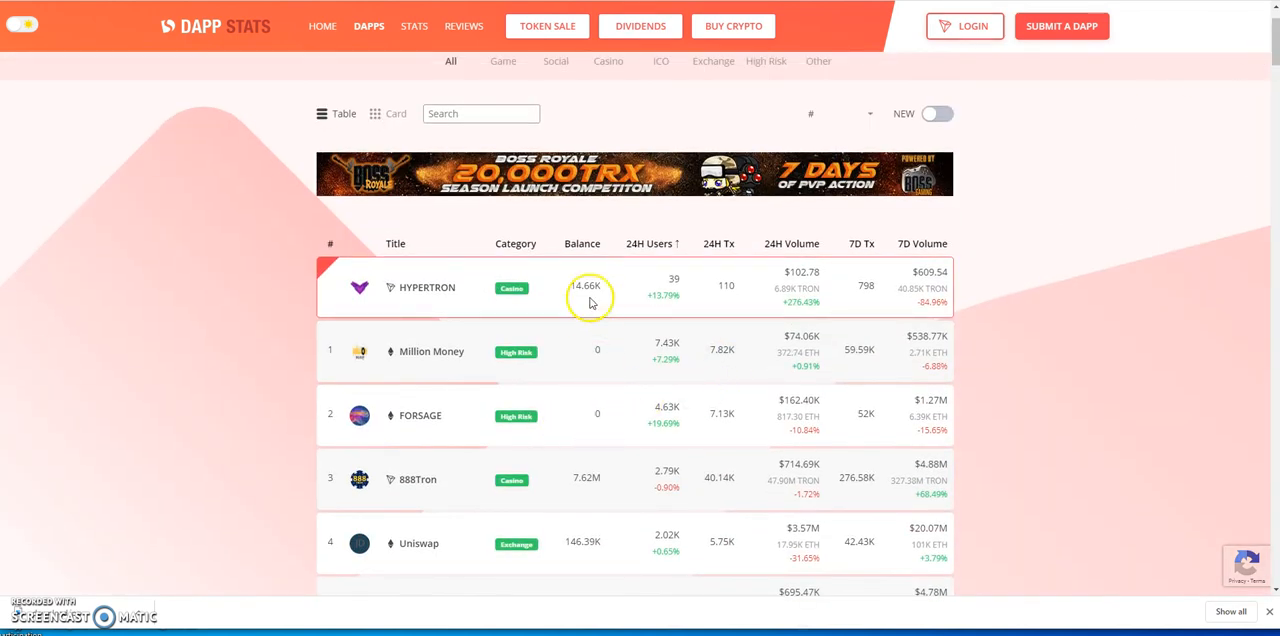
mouse_move(592, 436)
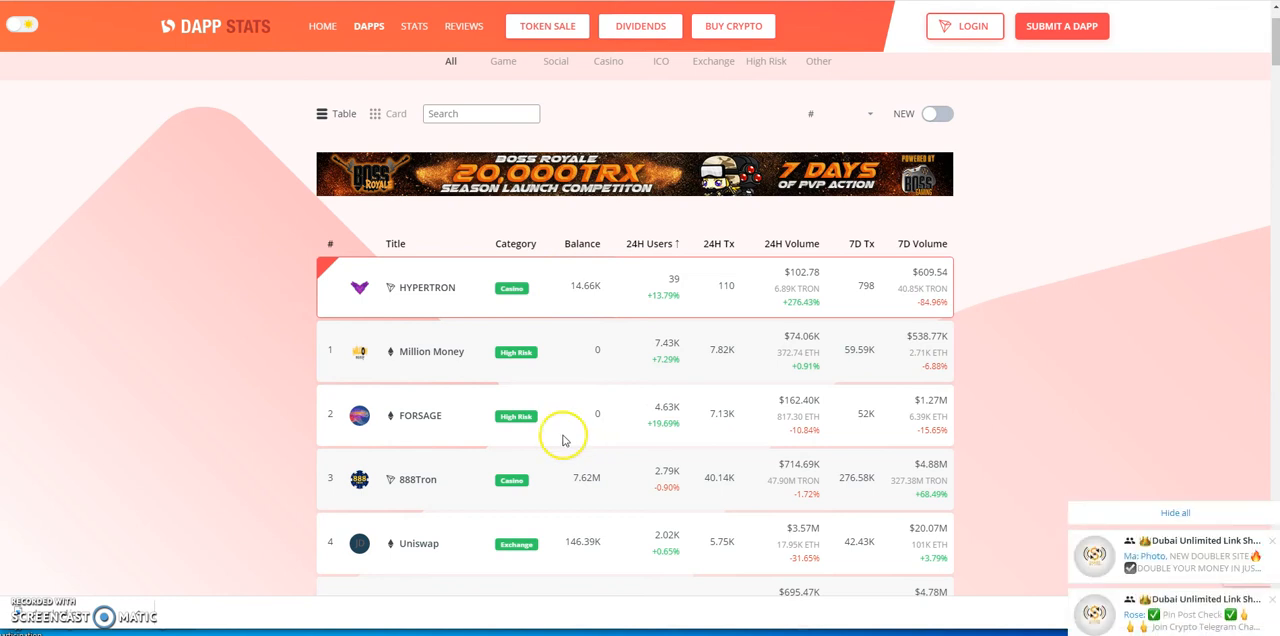
mouse_move(420, 430)
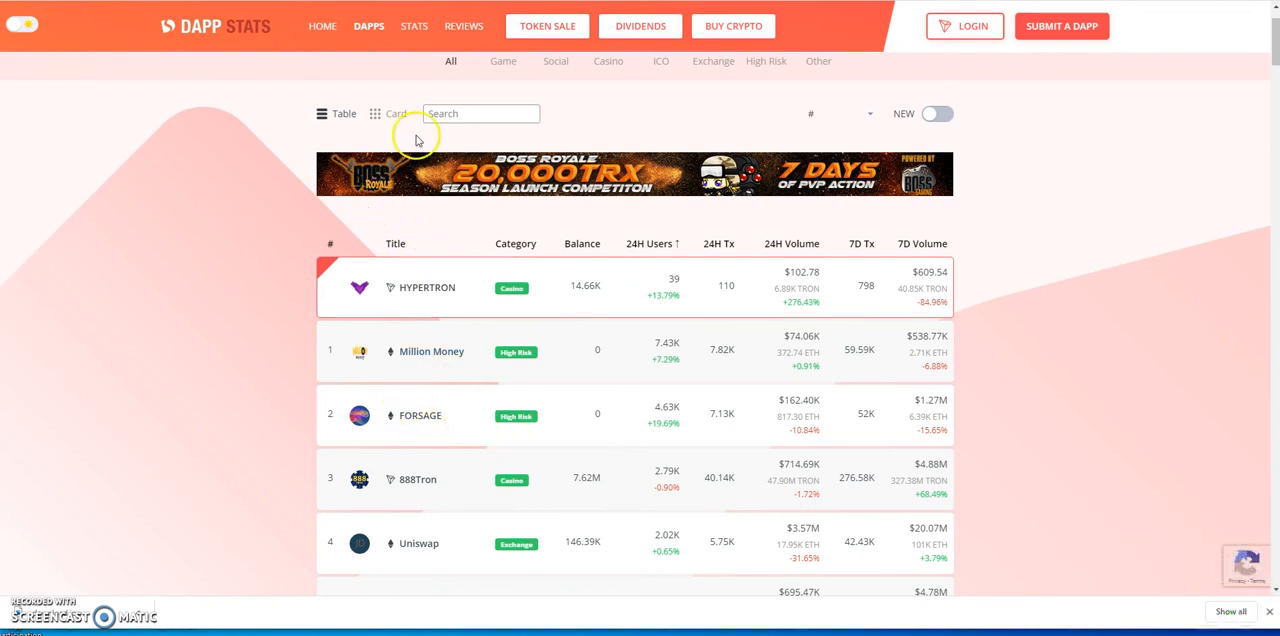
left_click(420, 416)
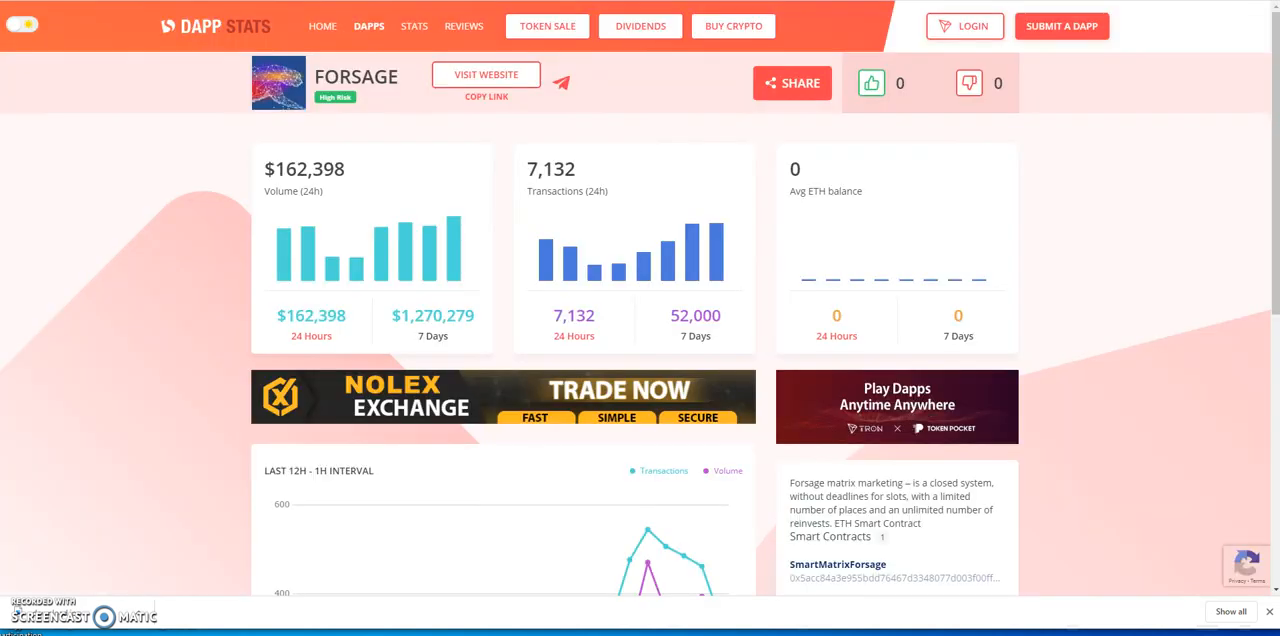
mouse_move(822, 212)
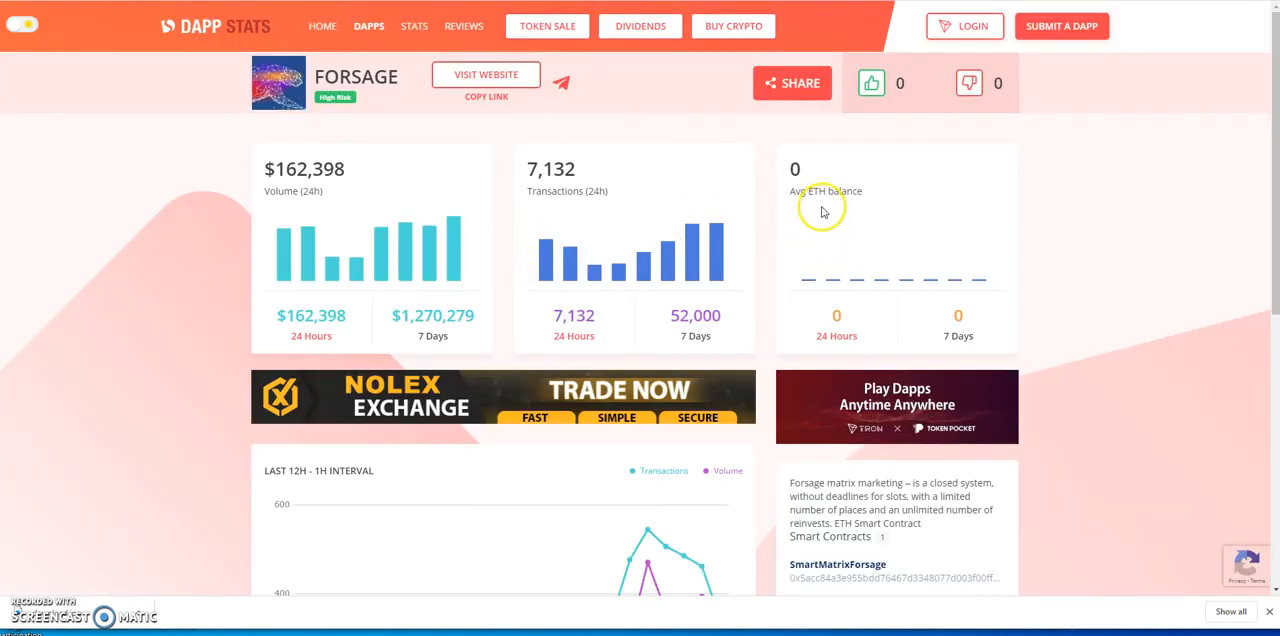
scroll("down", 3)
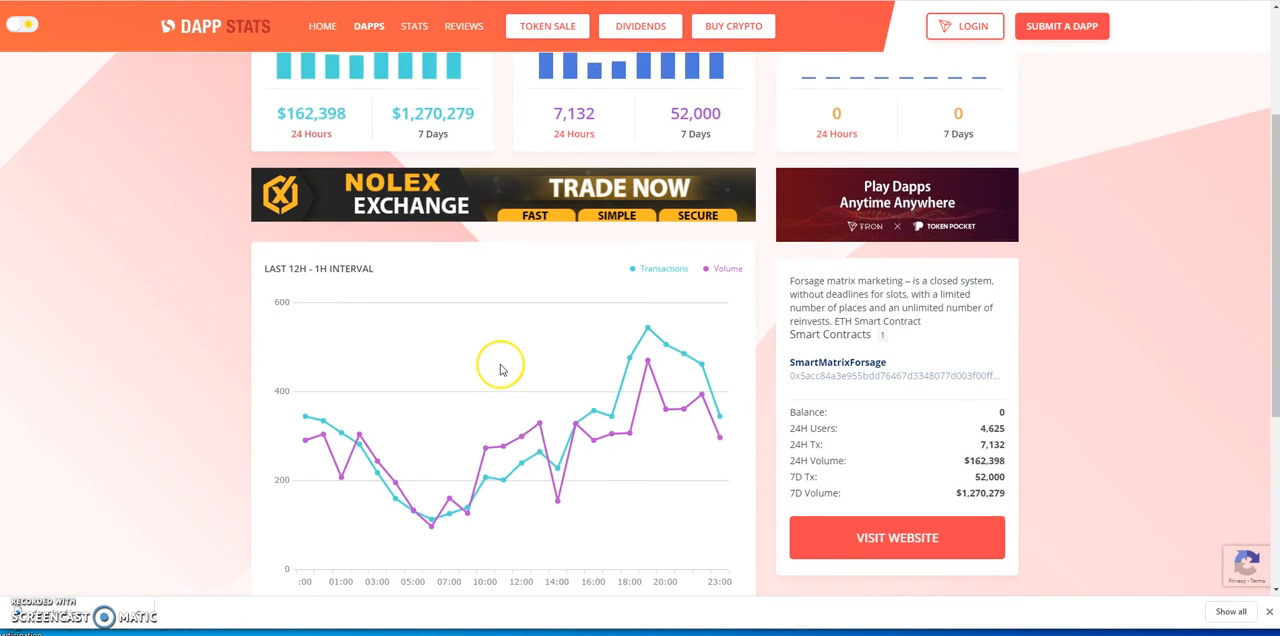
scroll("down", 3)
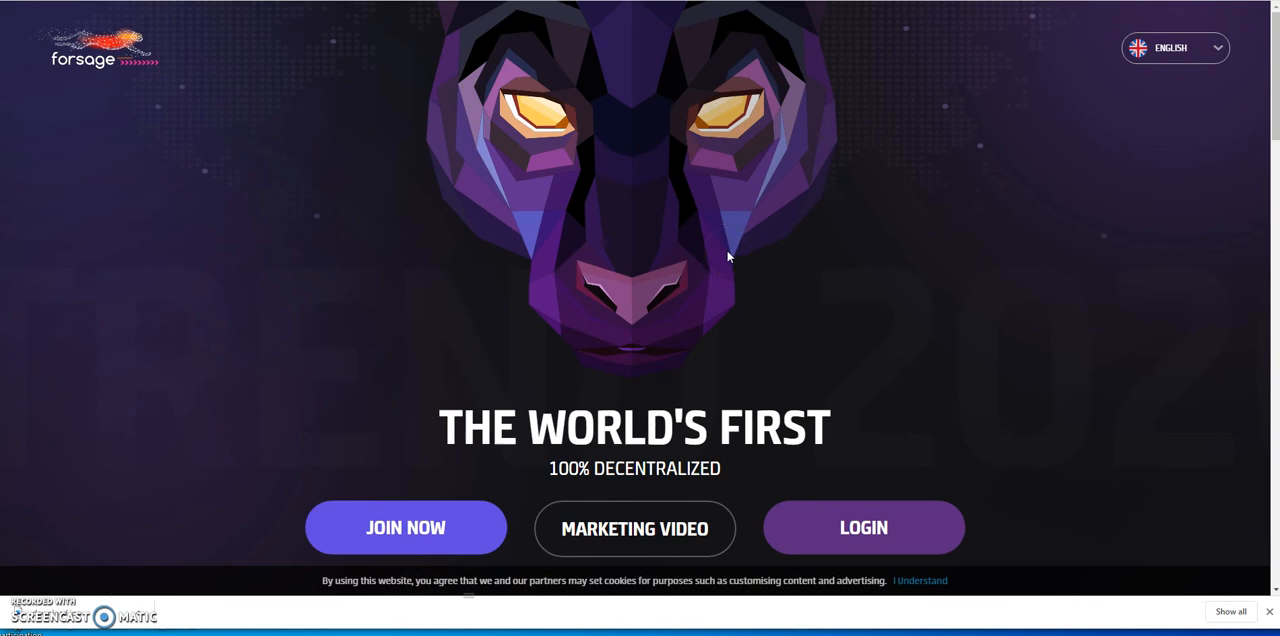
left_click(122, 50)
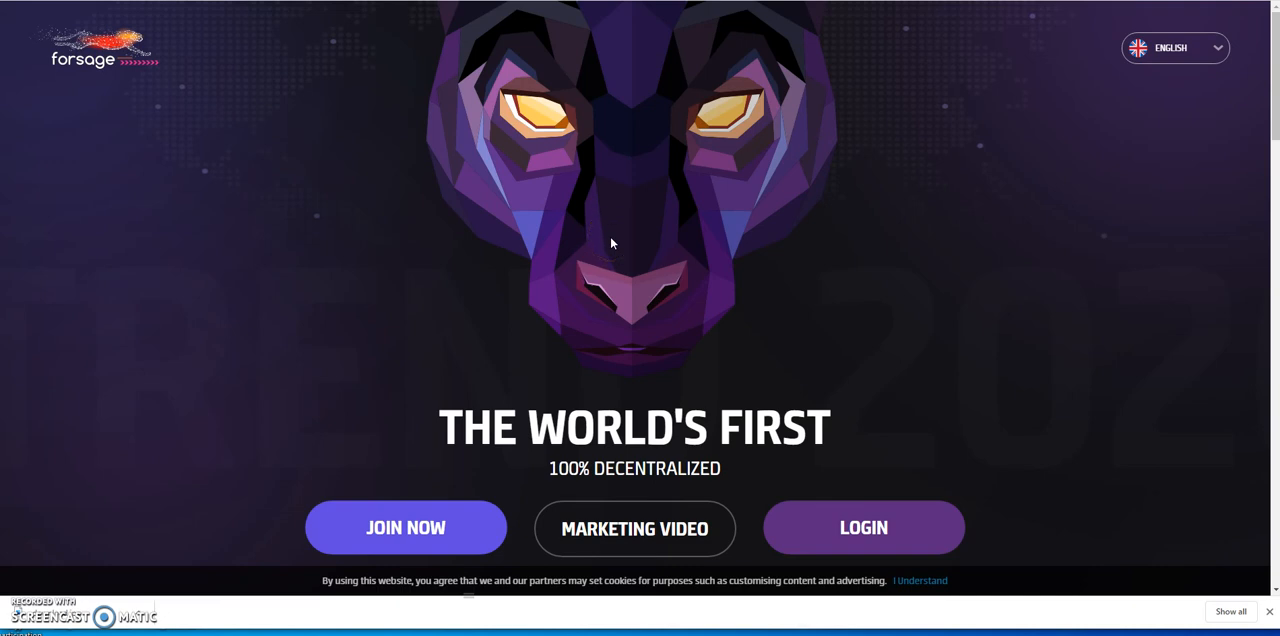
scroll("down", 3)
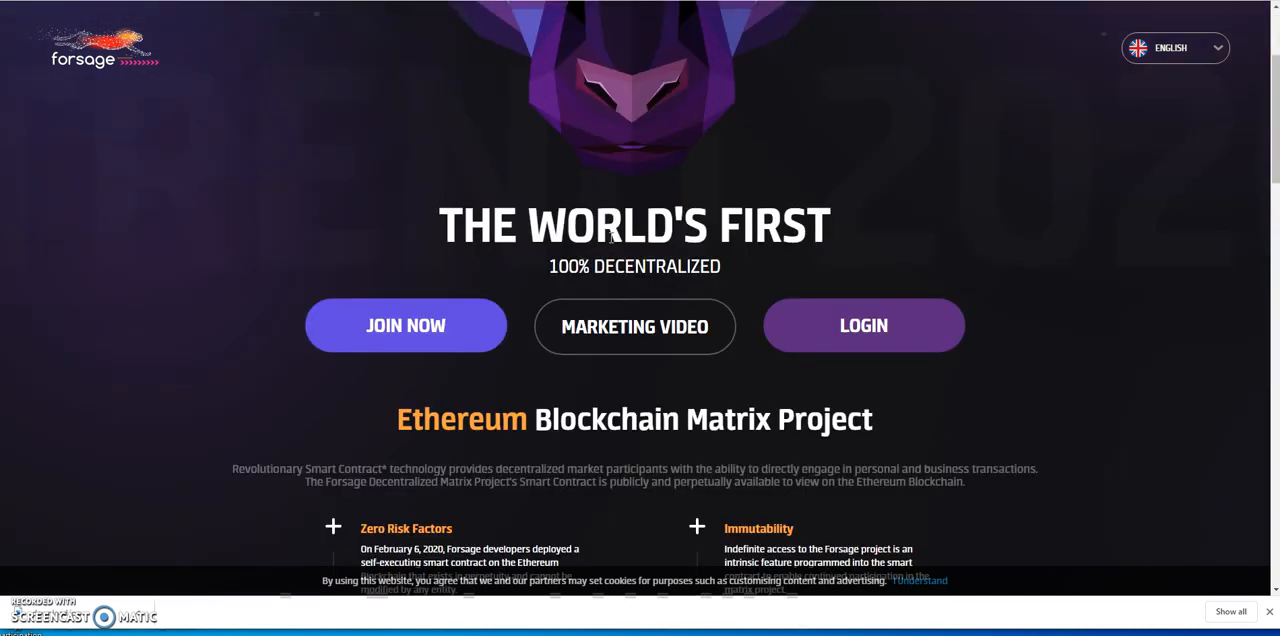
scroll("down", 3)
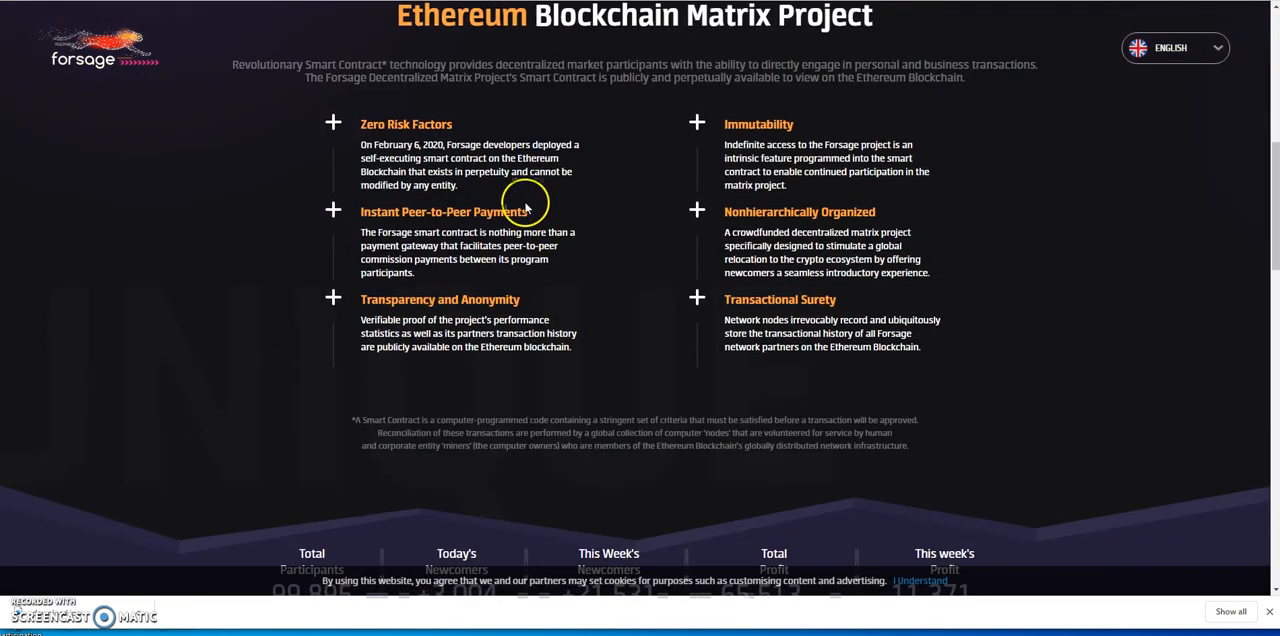
mouse_move(504, 158)
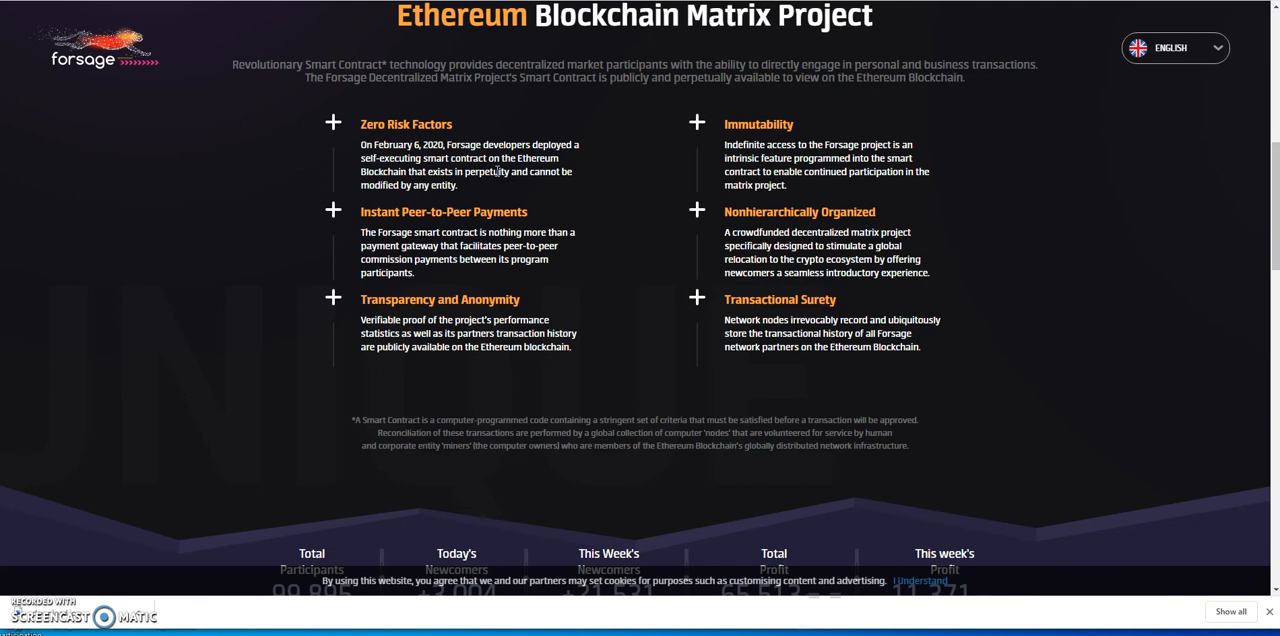
scroll("down", 3)
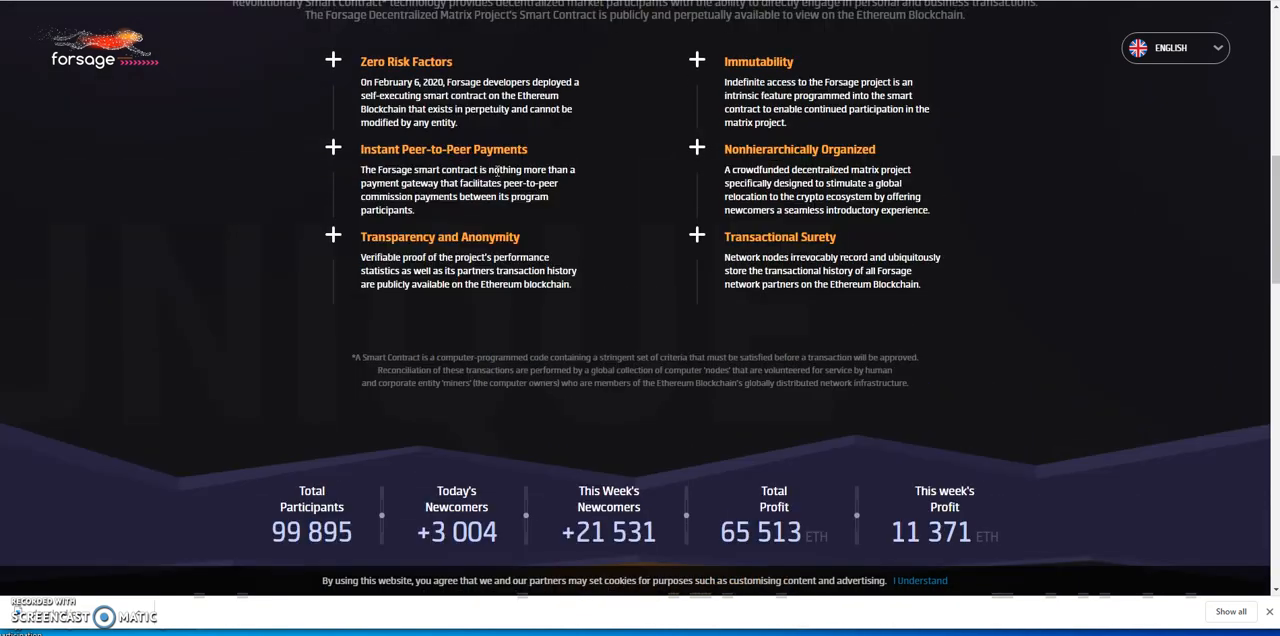
scroll("up", 3)
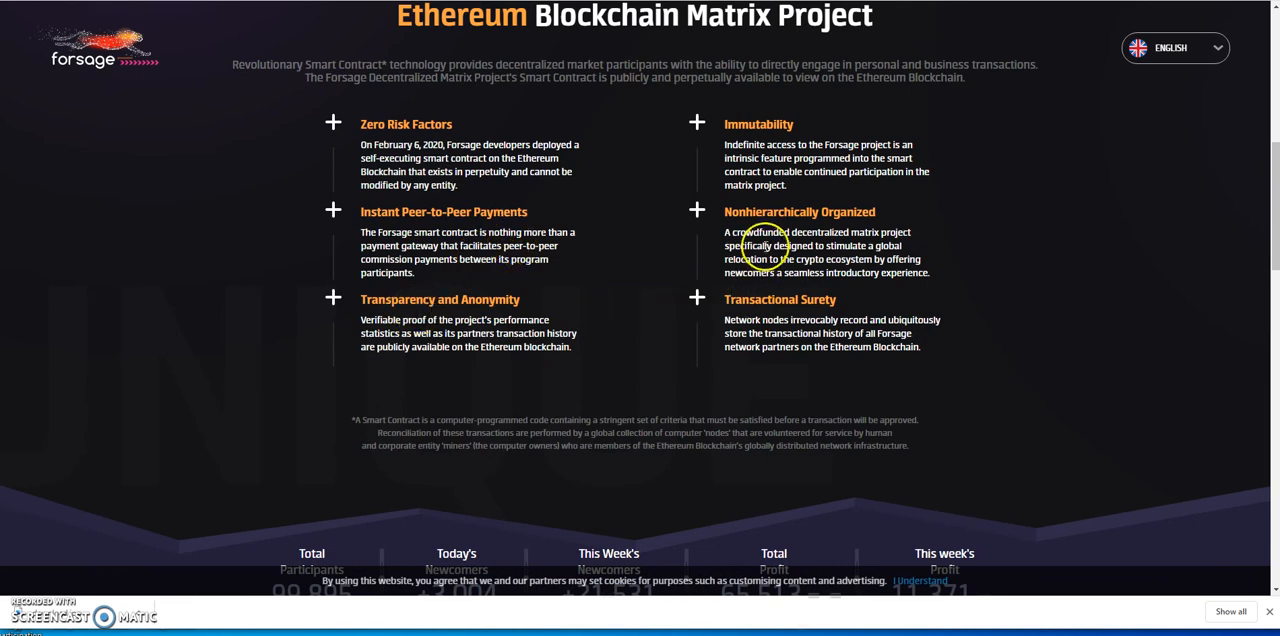
scroll("up", 3)
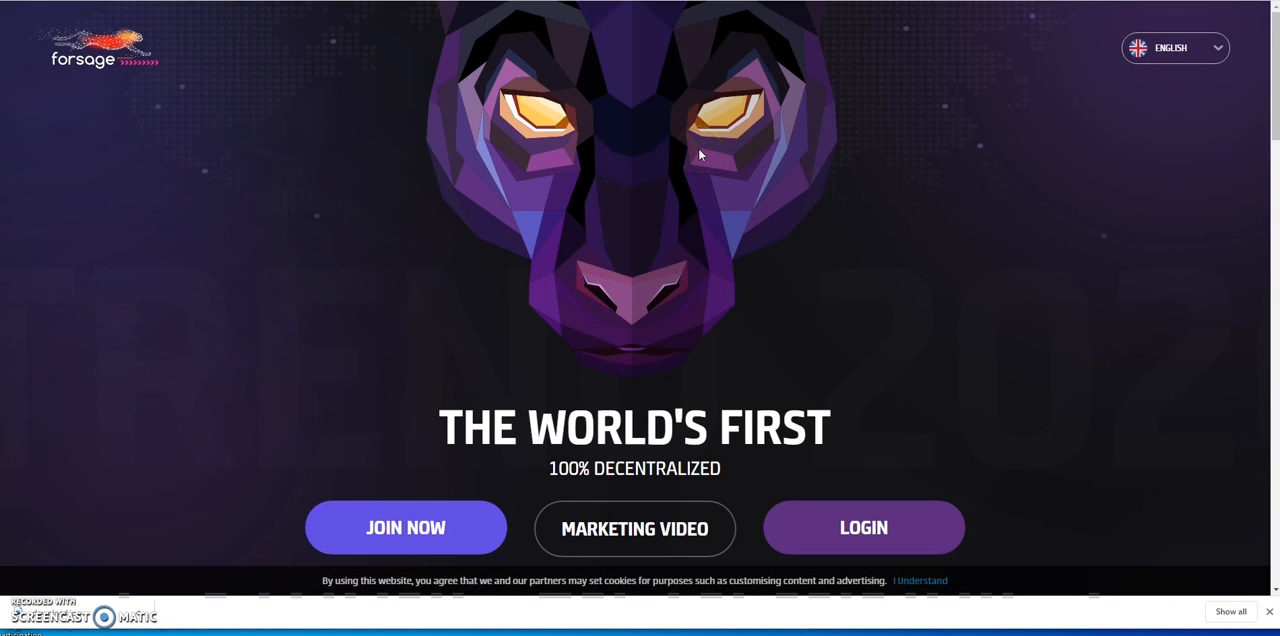
left_click(698, 144)
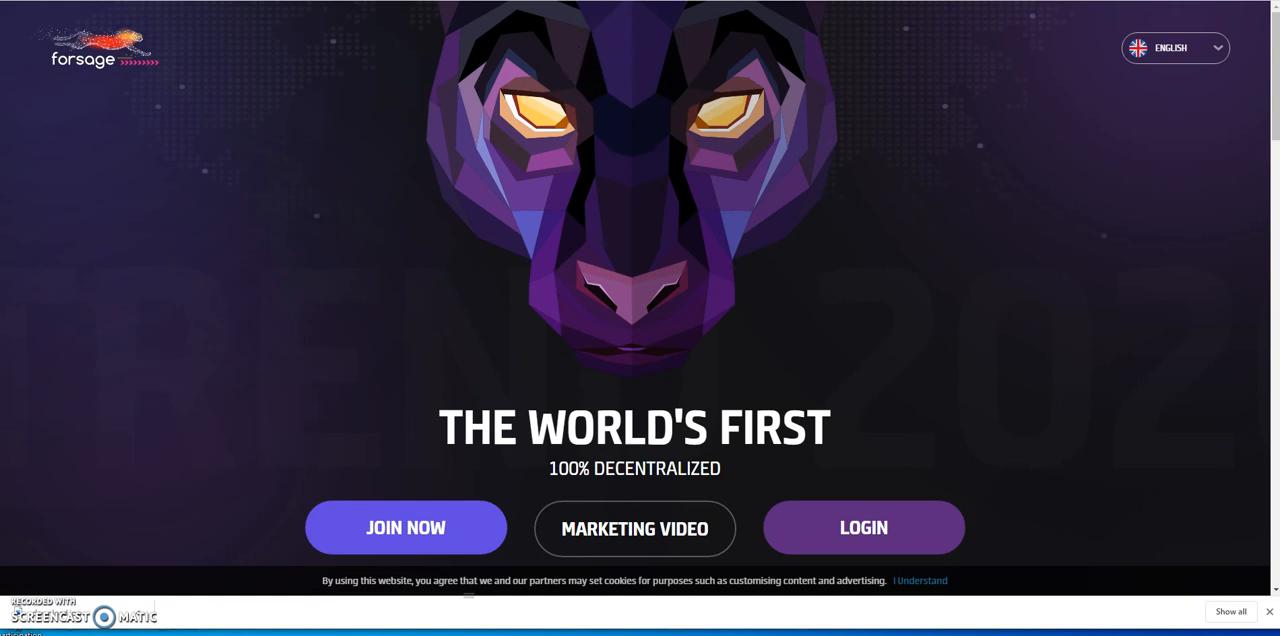
mouse_move(432, 44)
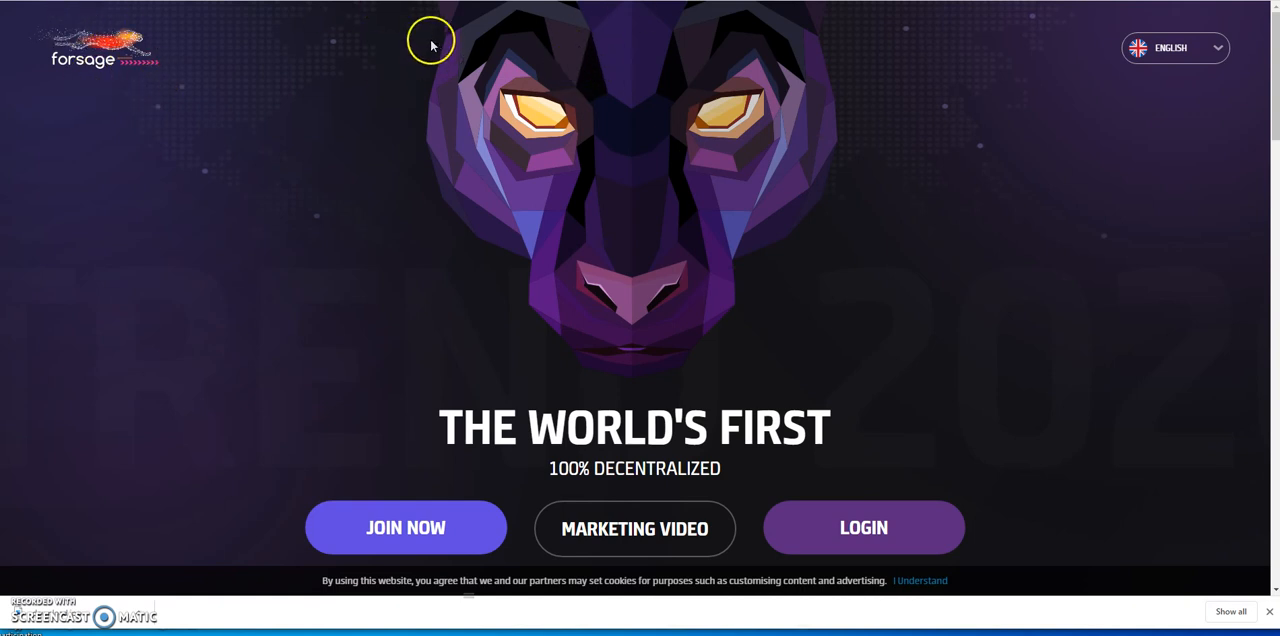
mouse_move(510, 18)
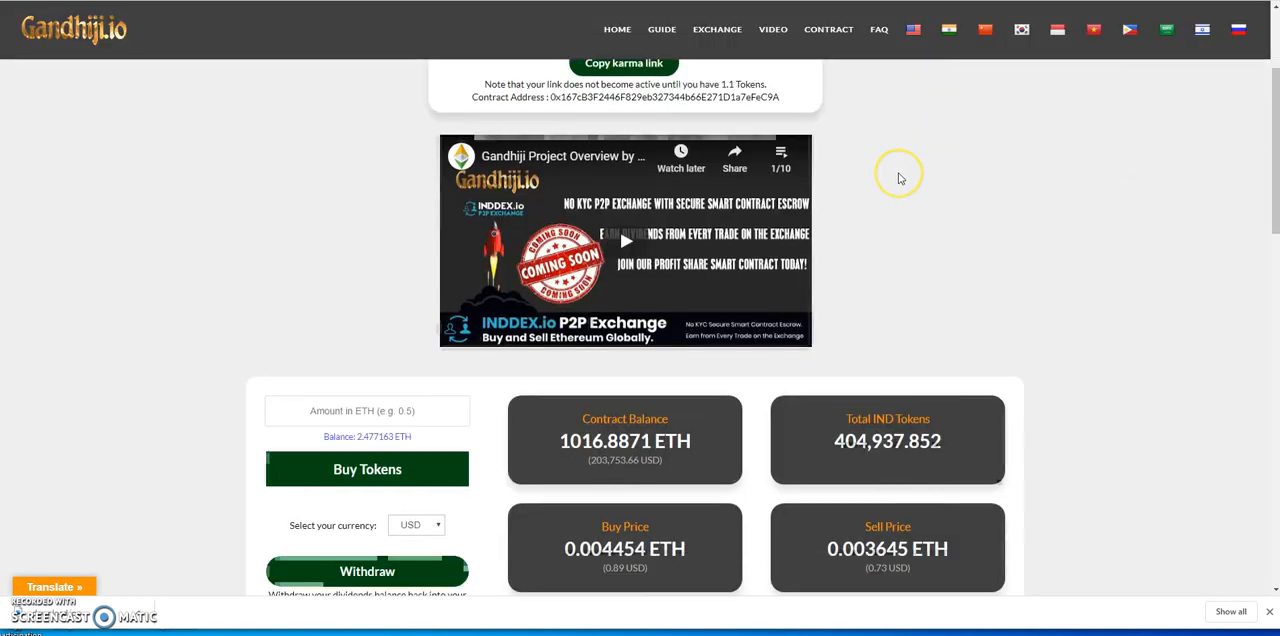
- Review Gandhiji.io's 1016.8871 ETH contract balance, 404,937.852 IND tokens and 0 held tokens
scroll("down", 3)
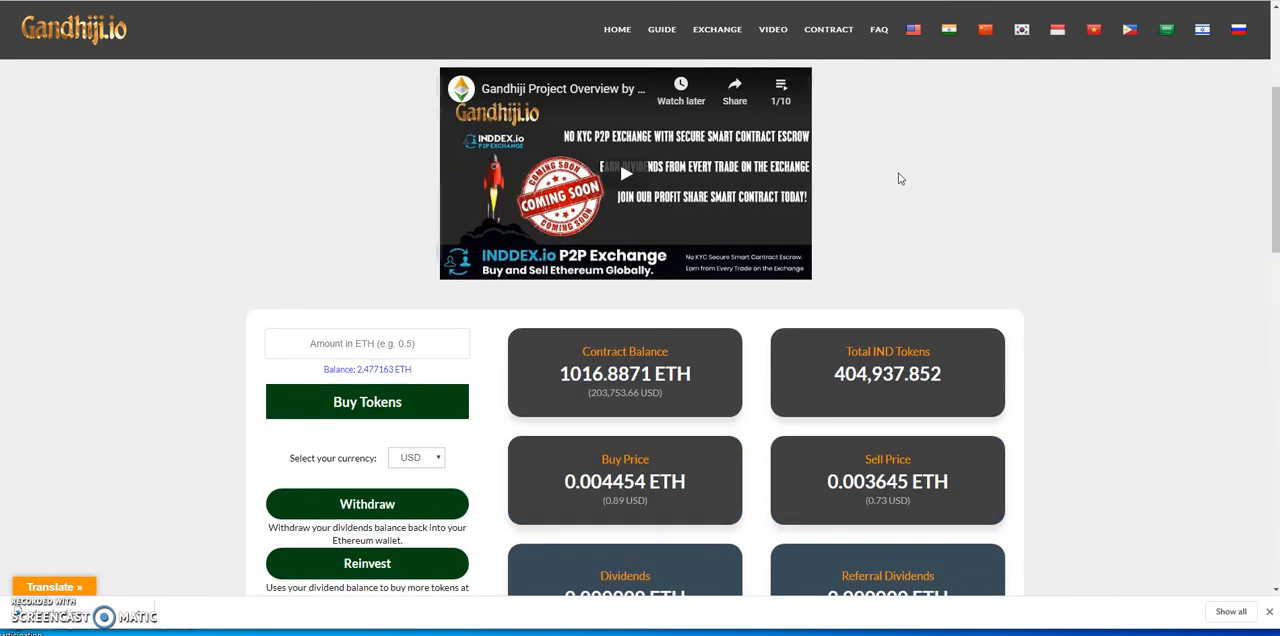
scroll("down", 3)
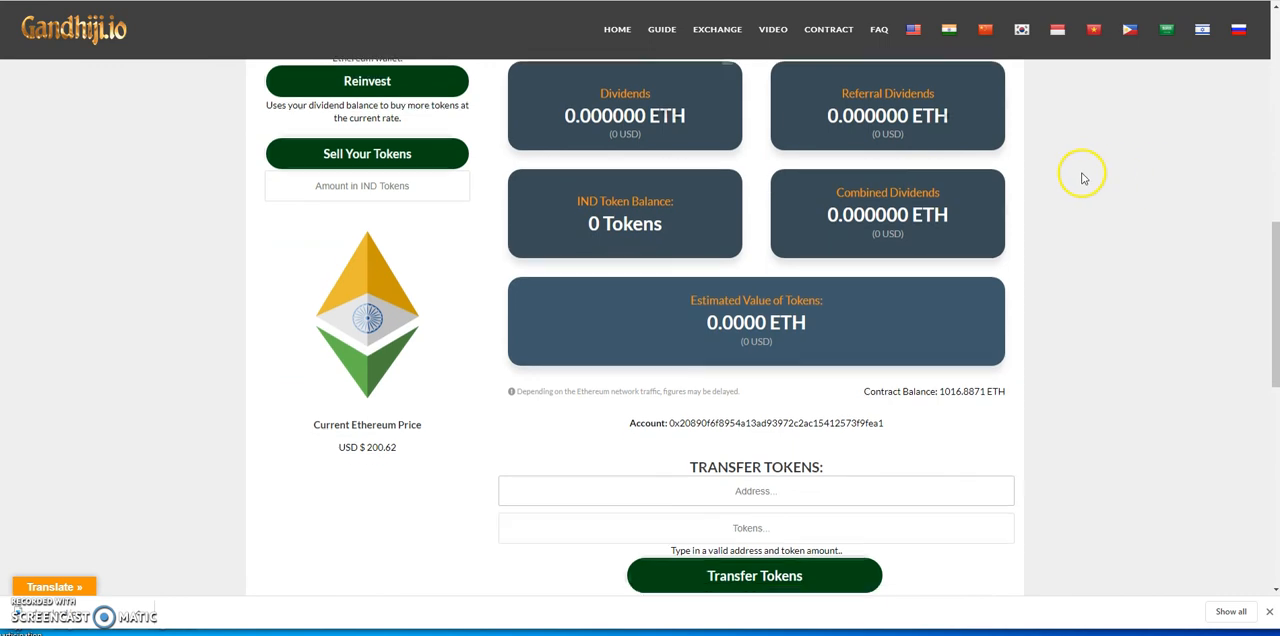
scroll("down", 3)
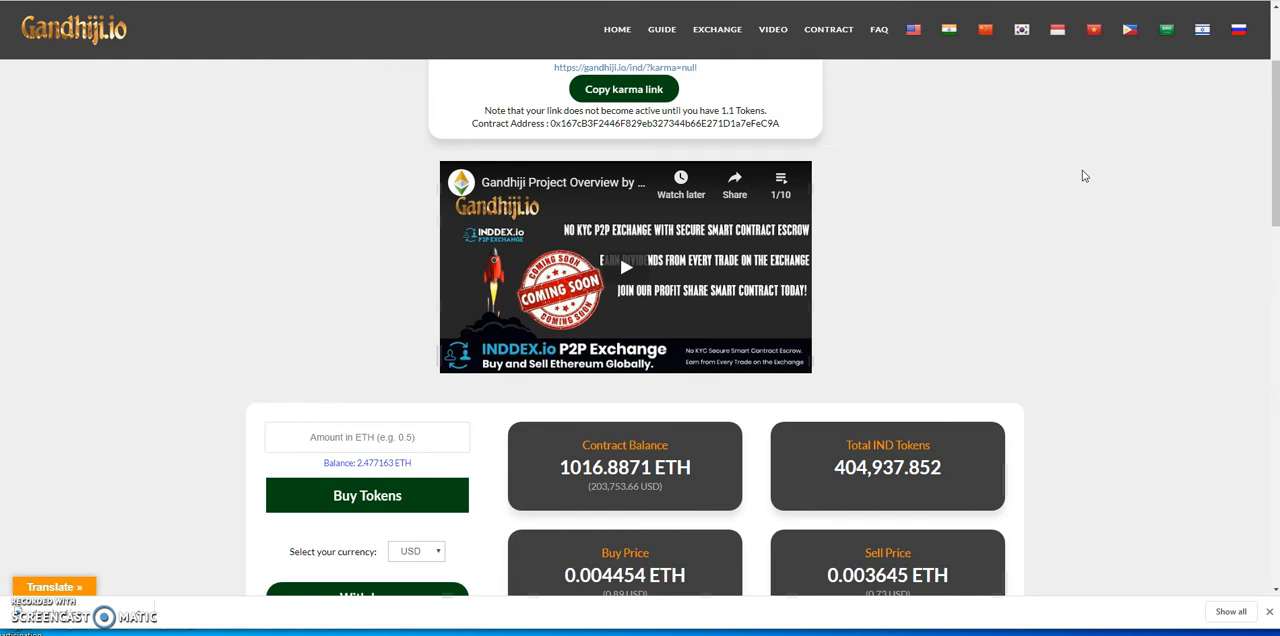
scroll("down", 3)
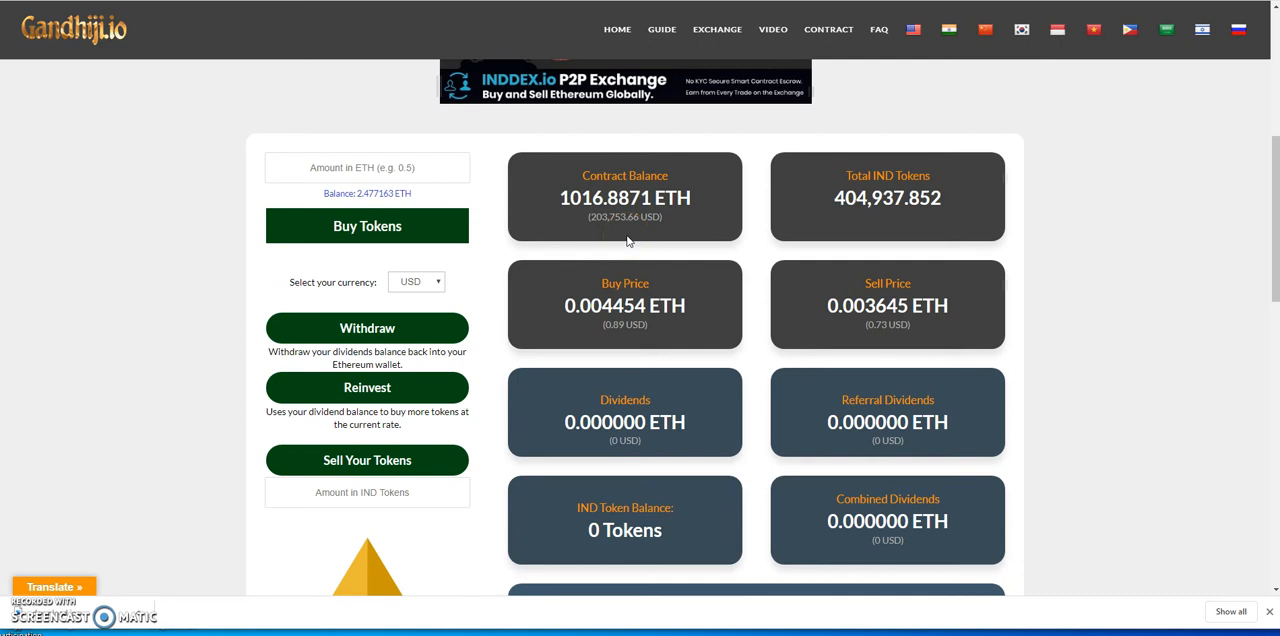
scroll("down", 3)
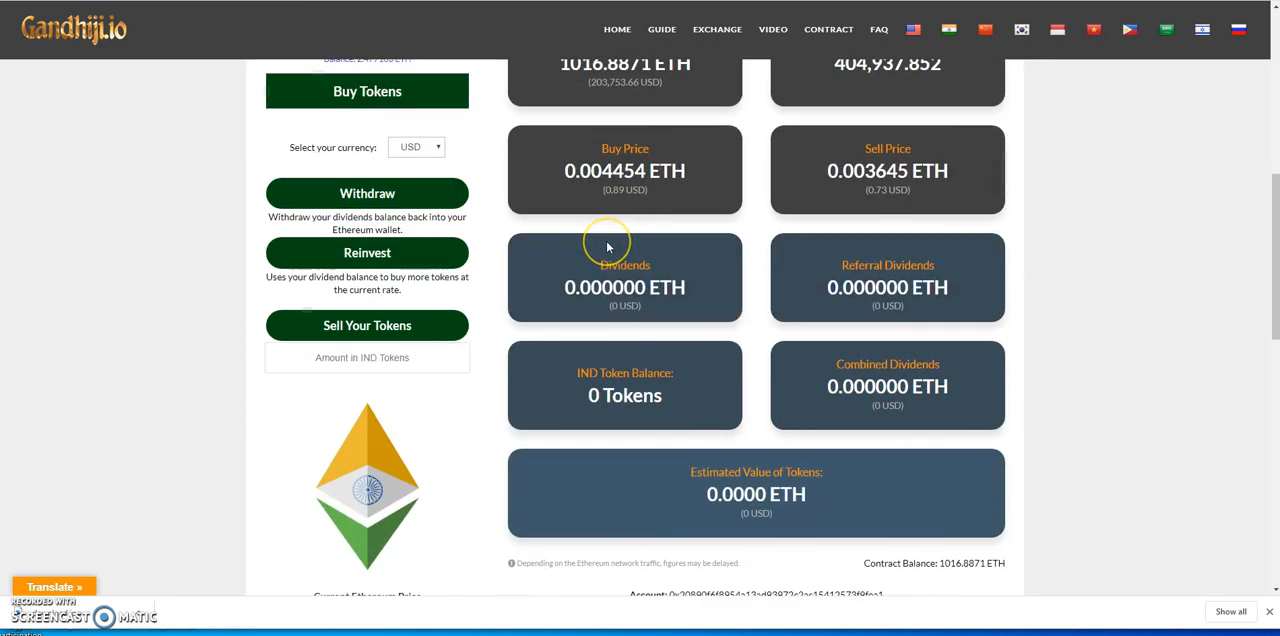
scroll("down", 3)
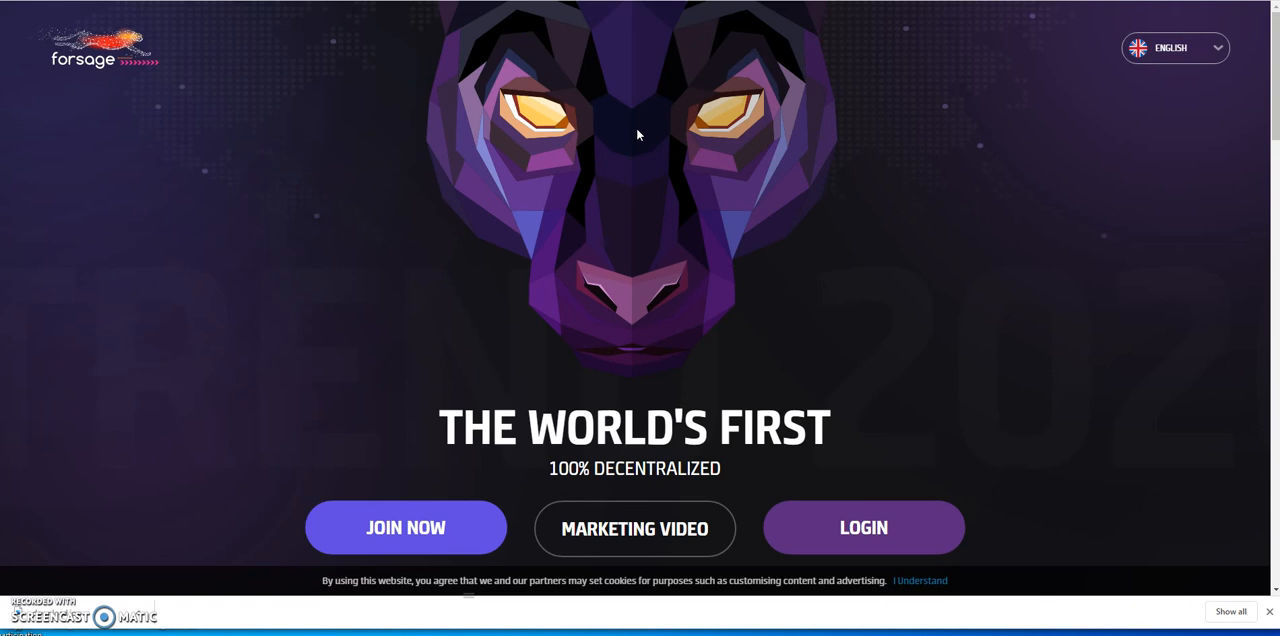
mouse_move(984, 56)
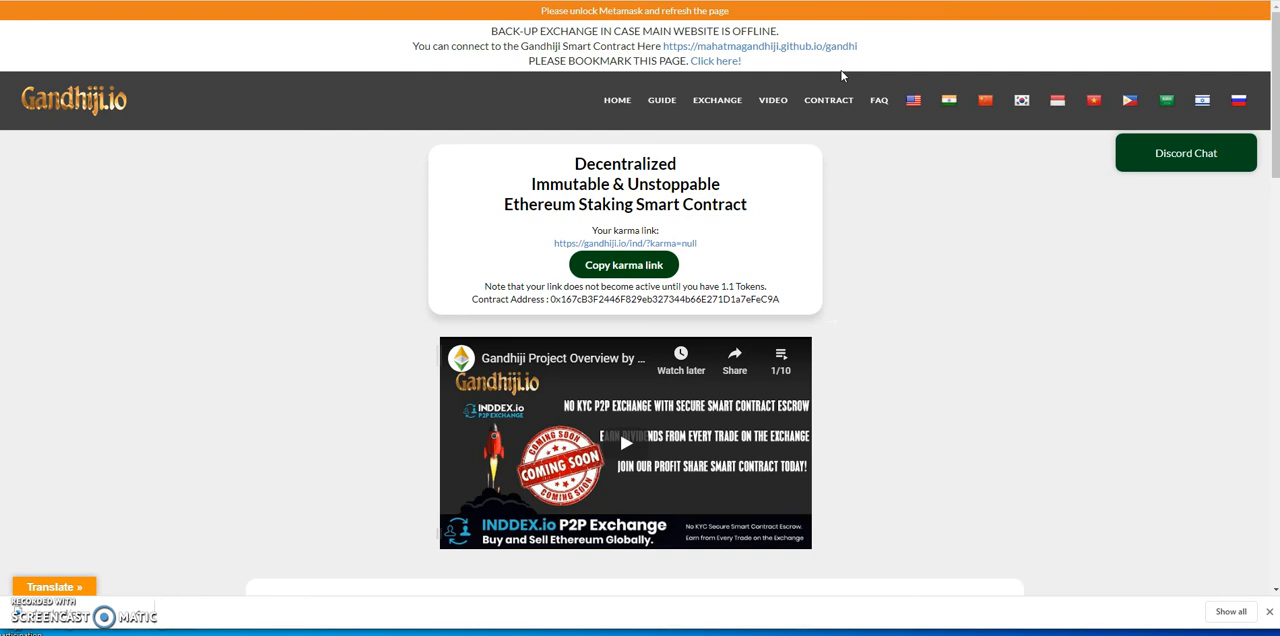
mouse_move(528, 264)
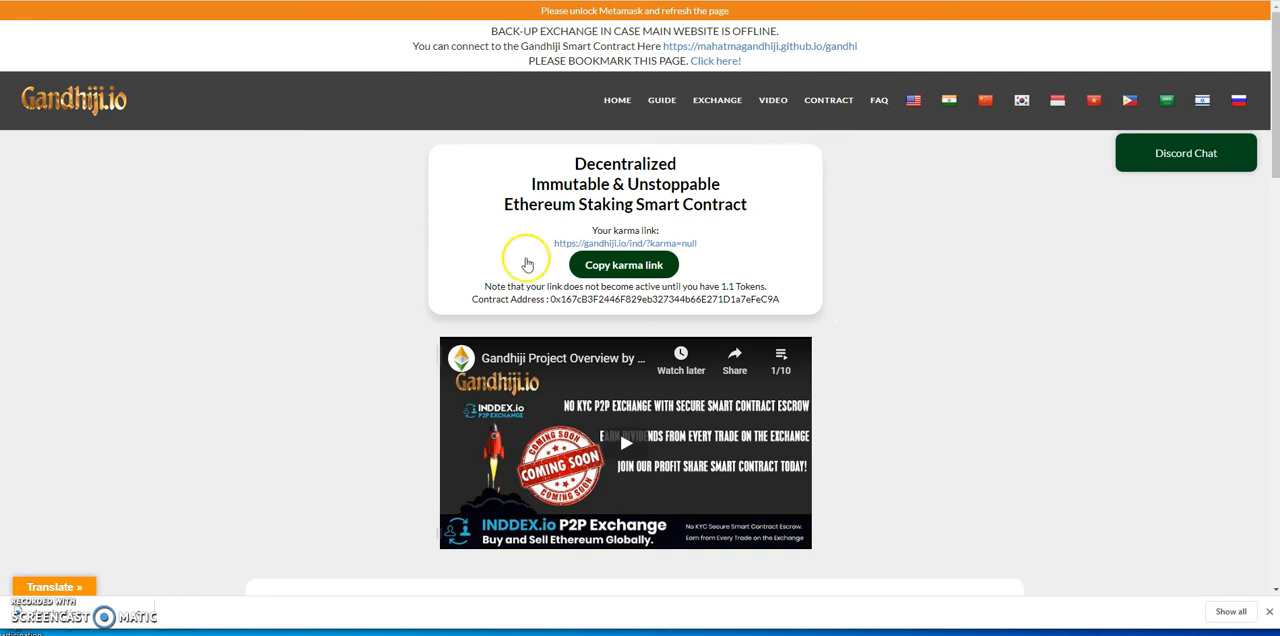
mouse_move(208, 220)
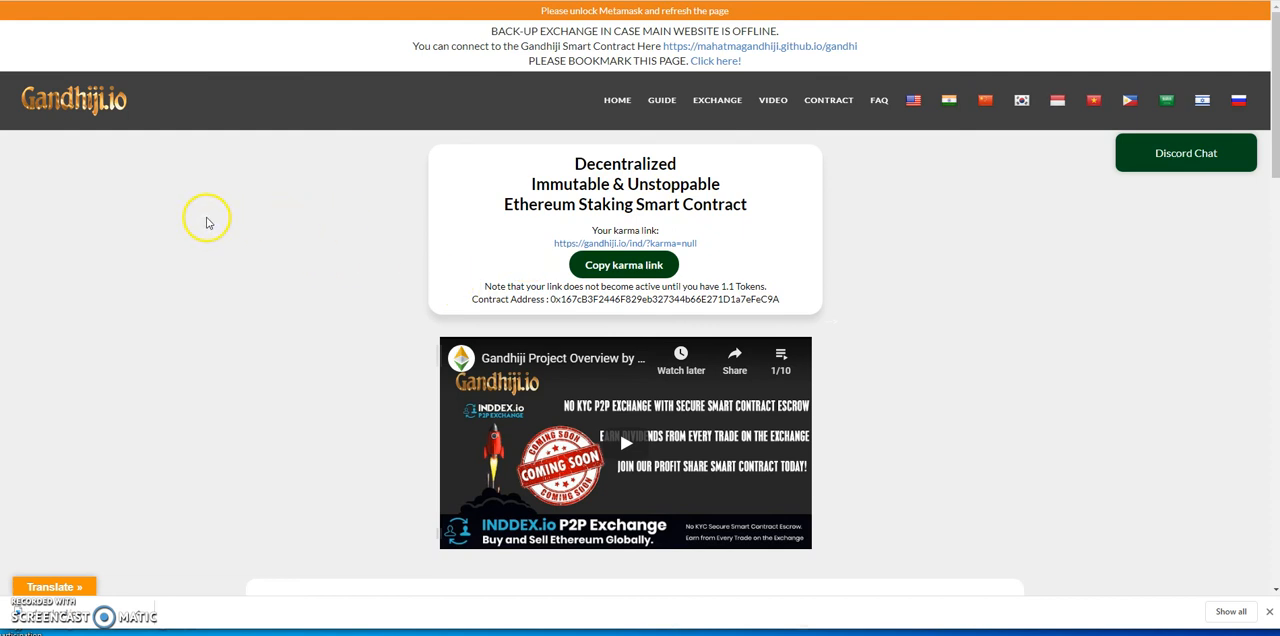
mouse_move(778, 140)
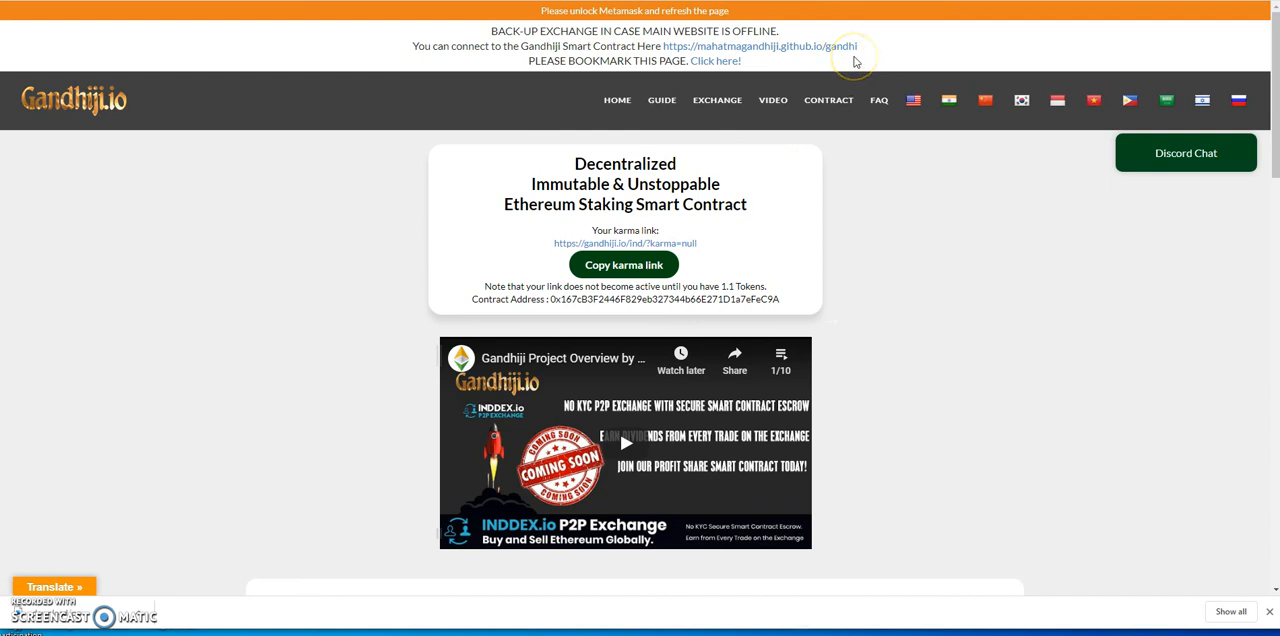
mouse_move(170, 212)
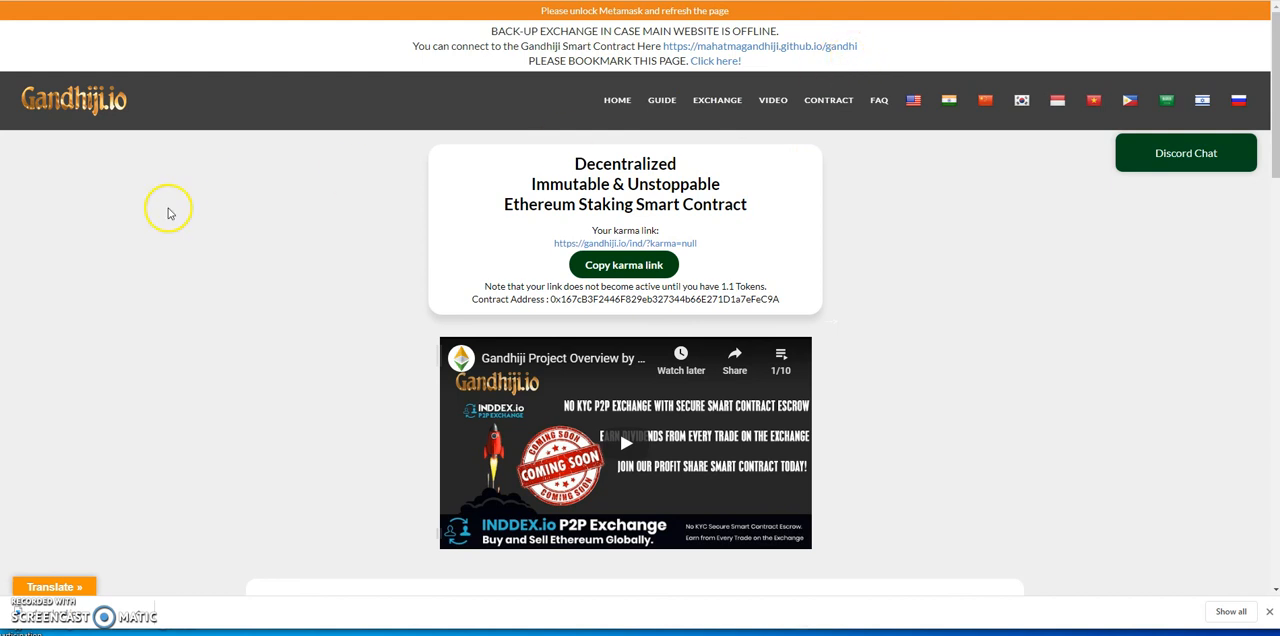
mouse_move(544, 222)
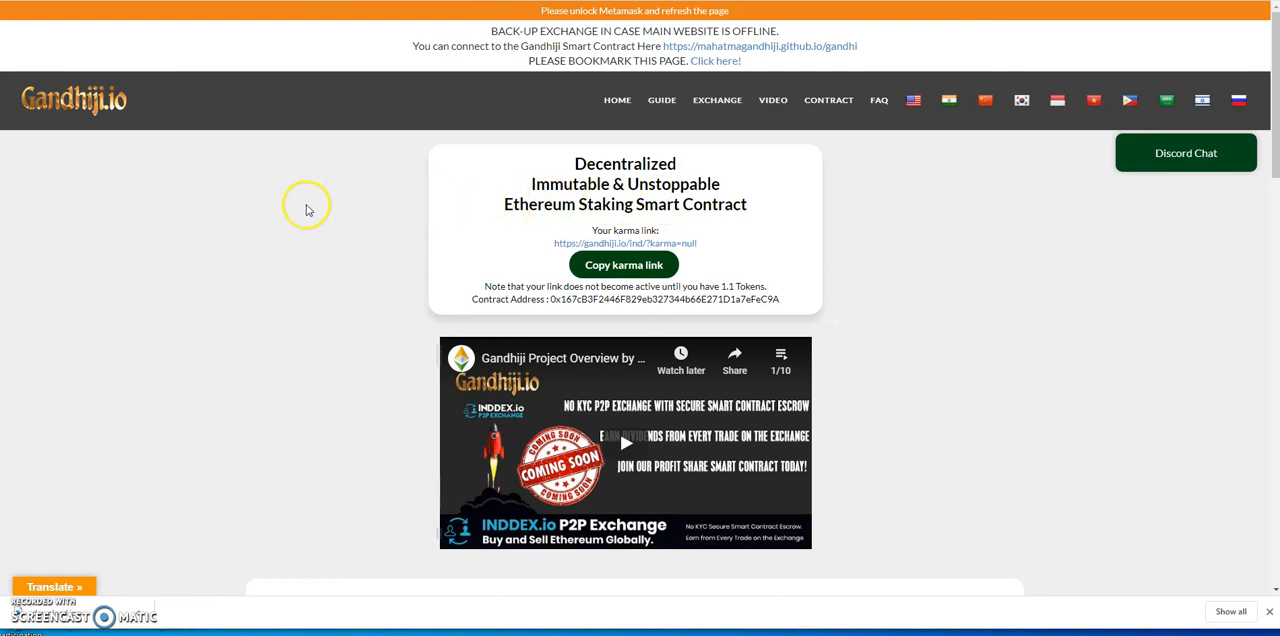
mouse_move(308, 208)
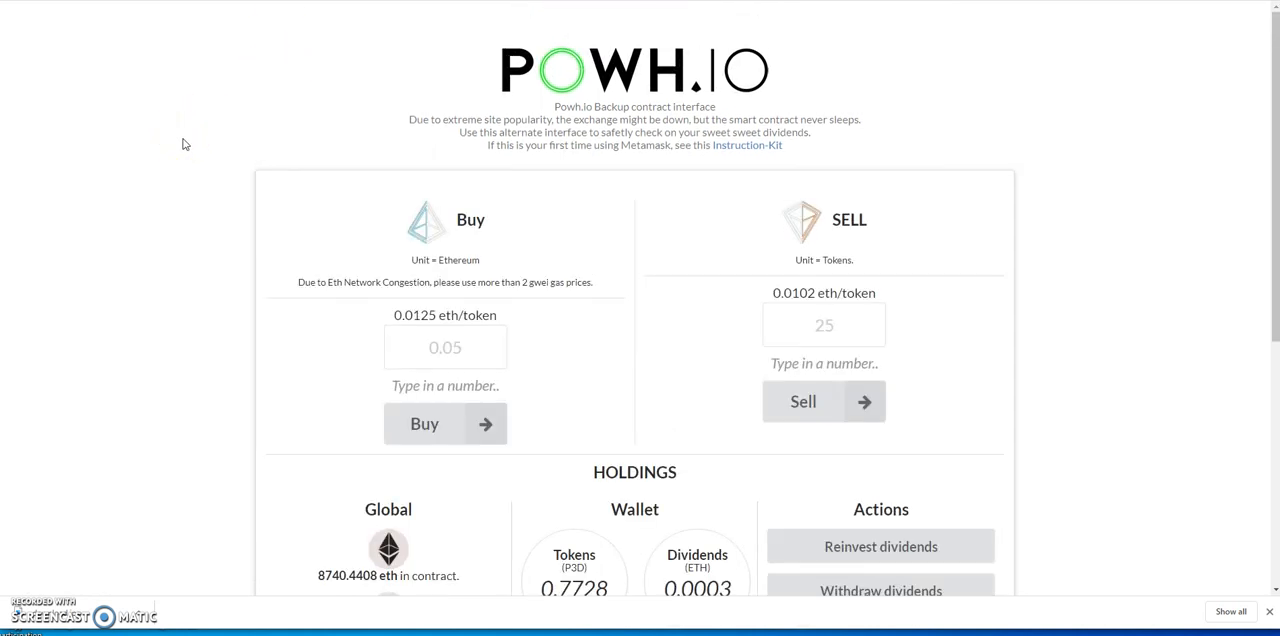
mouse_move(196, 152)
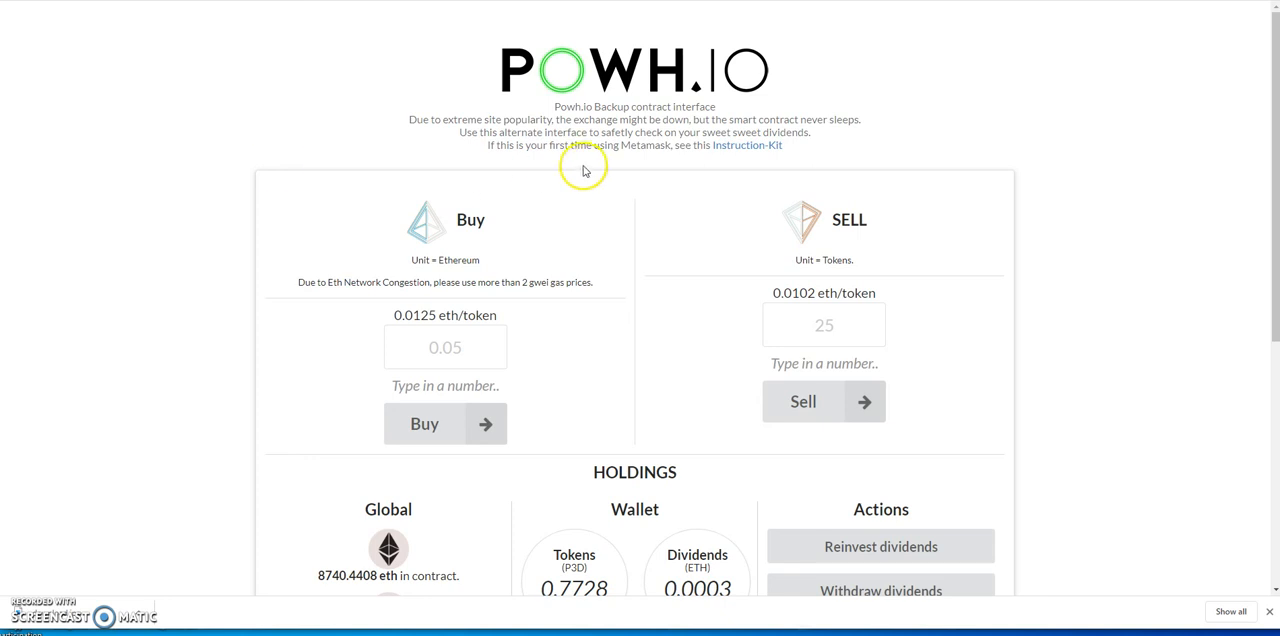
mouse_move(612, 118)
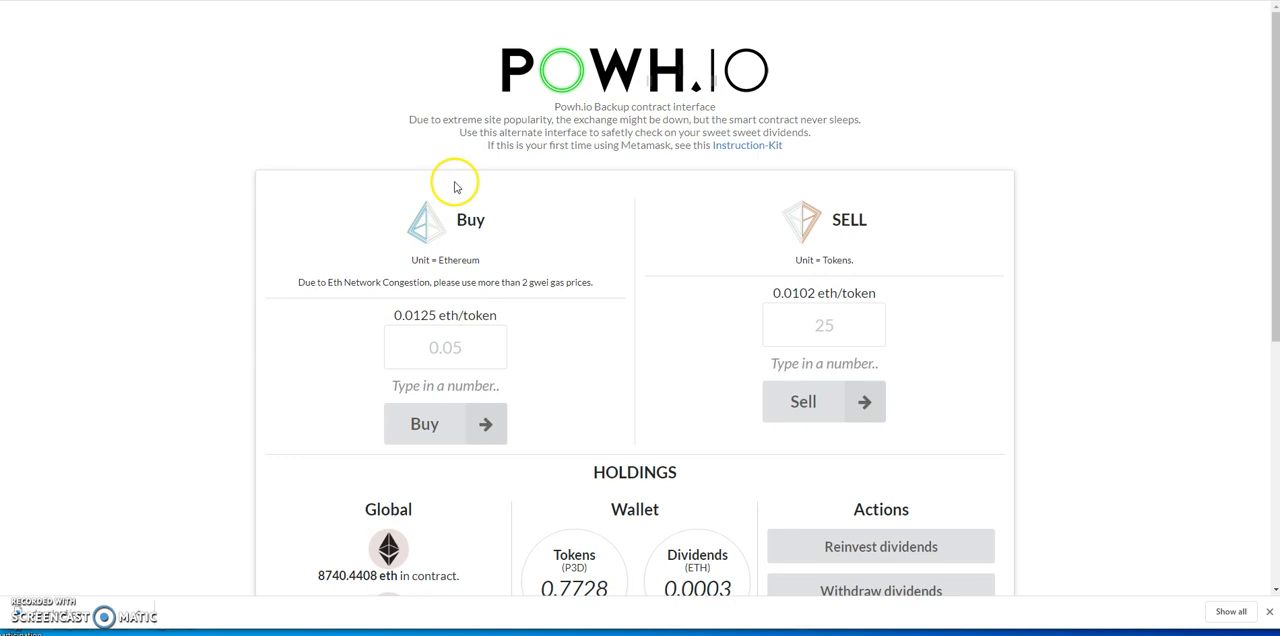
- Review the P3D Holdings section showing 0.7728 tokens and 0.0003 ETH dividends
scroll("down", 3)
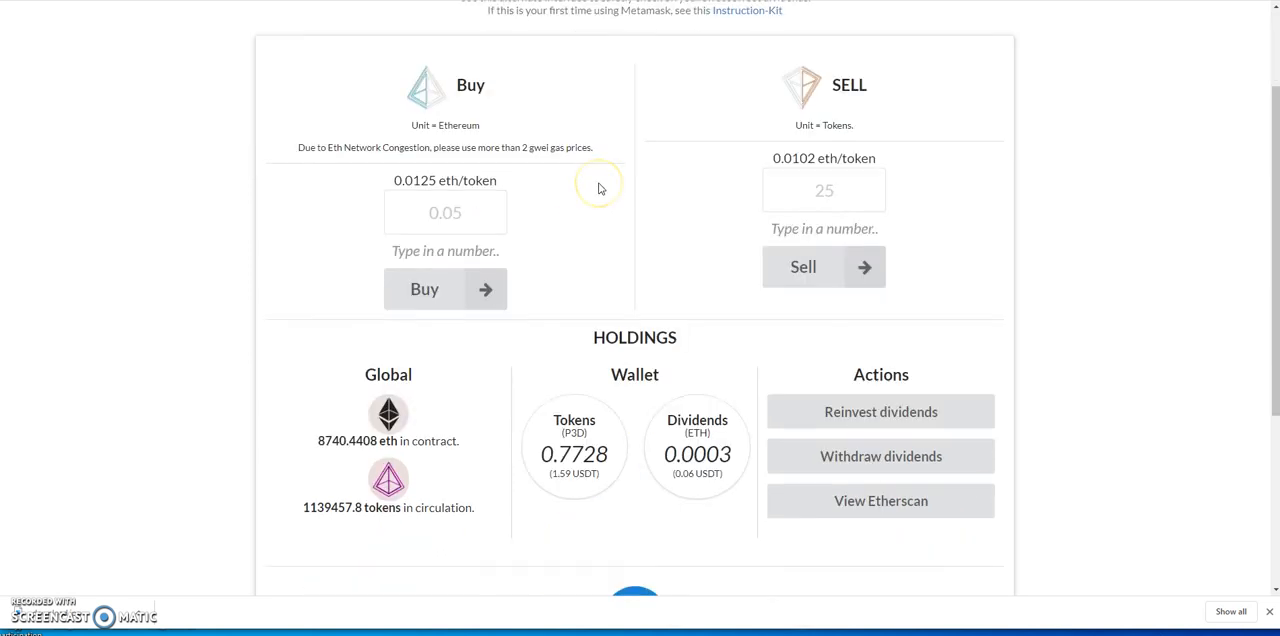
scroll("down", 3)
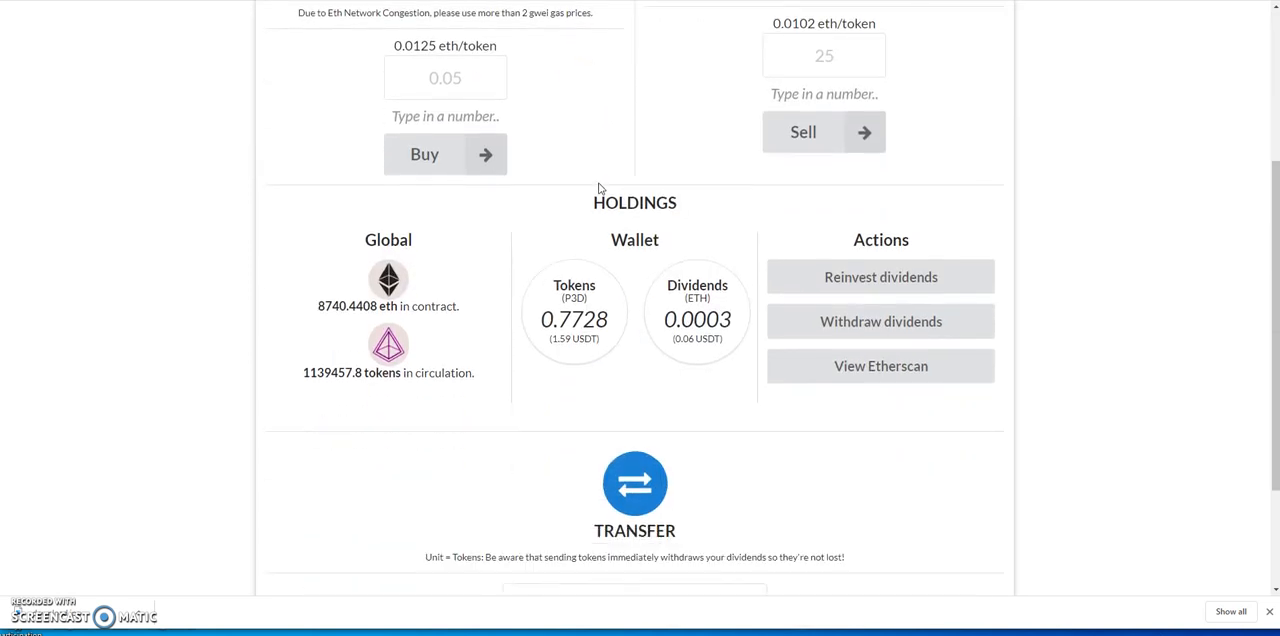
mouse_move(324, 320)
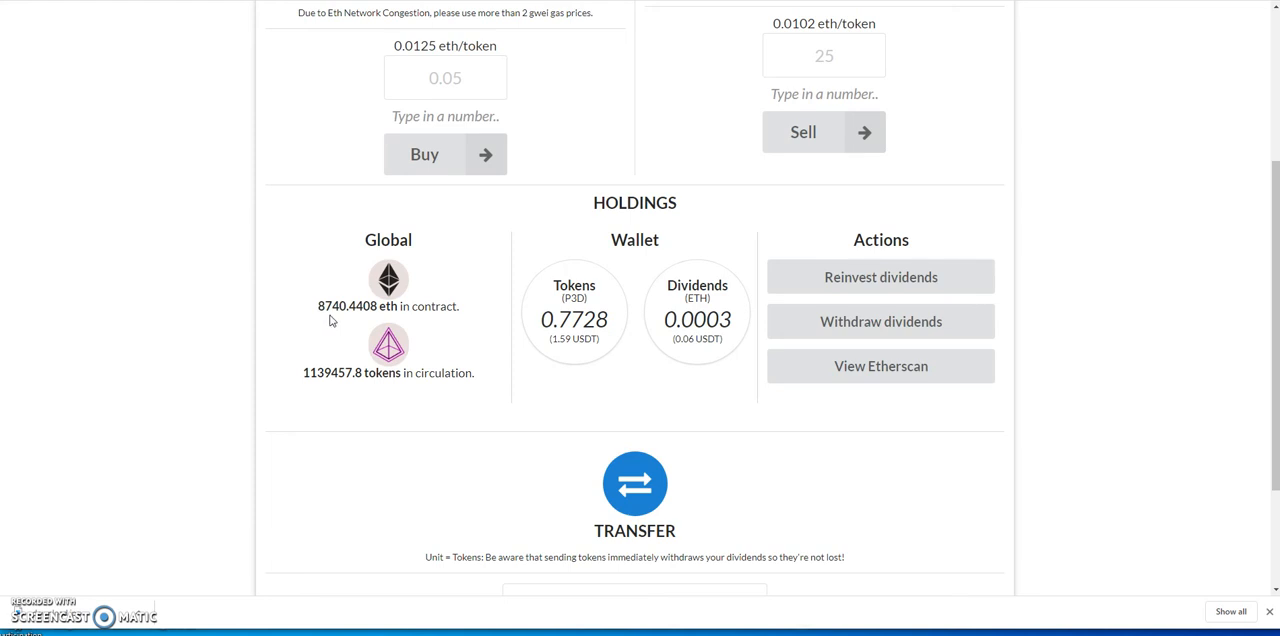
mouse_move(348, 322)
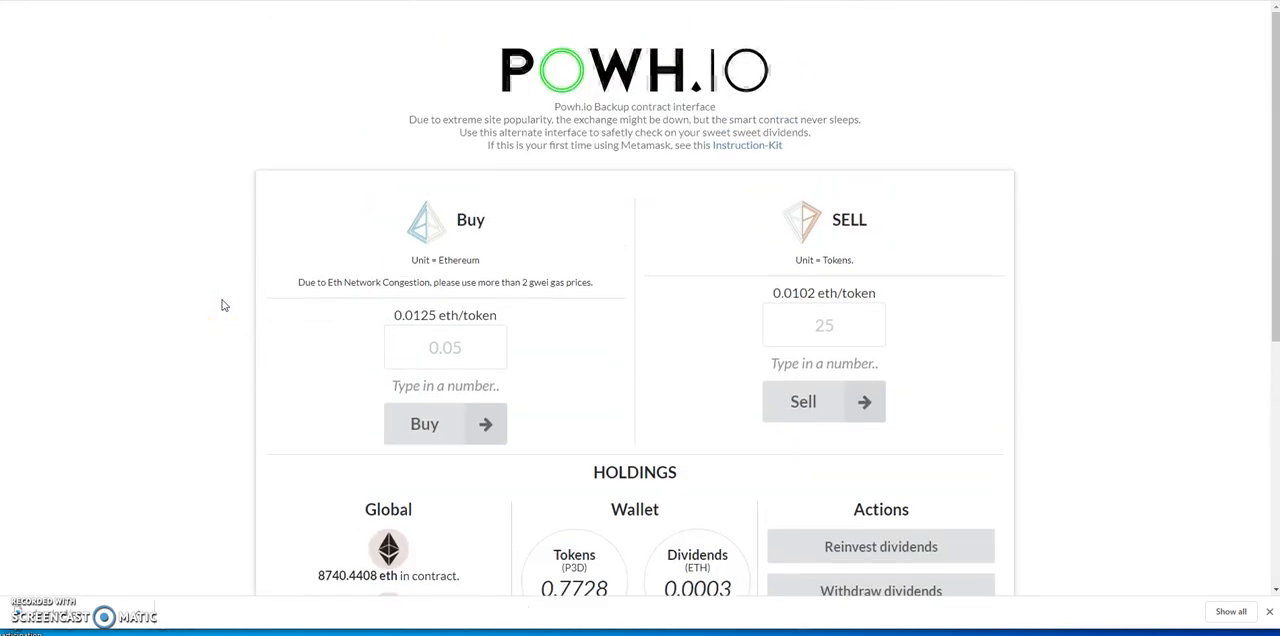
scroll("down", 3)
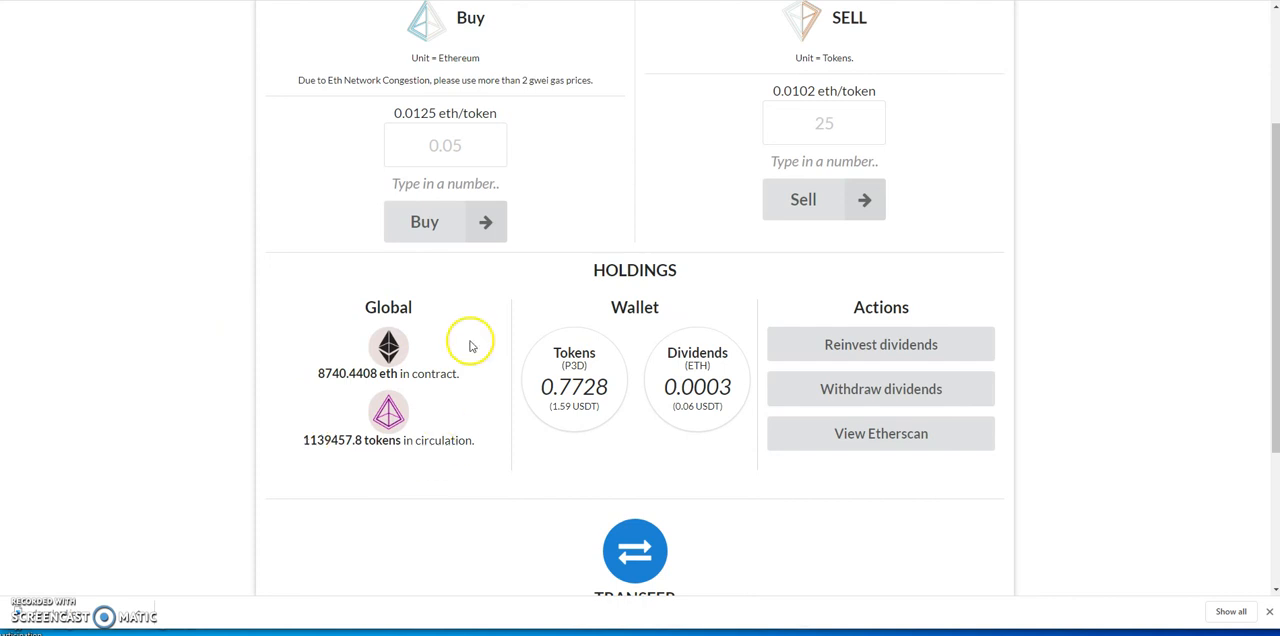
mouse_move(264, 56)
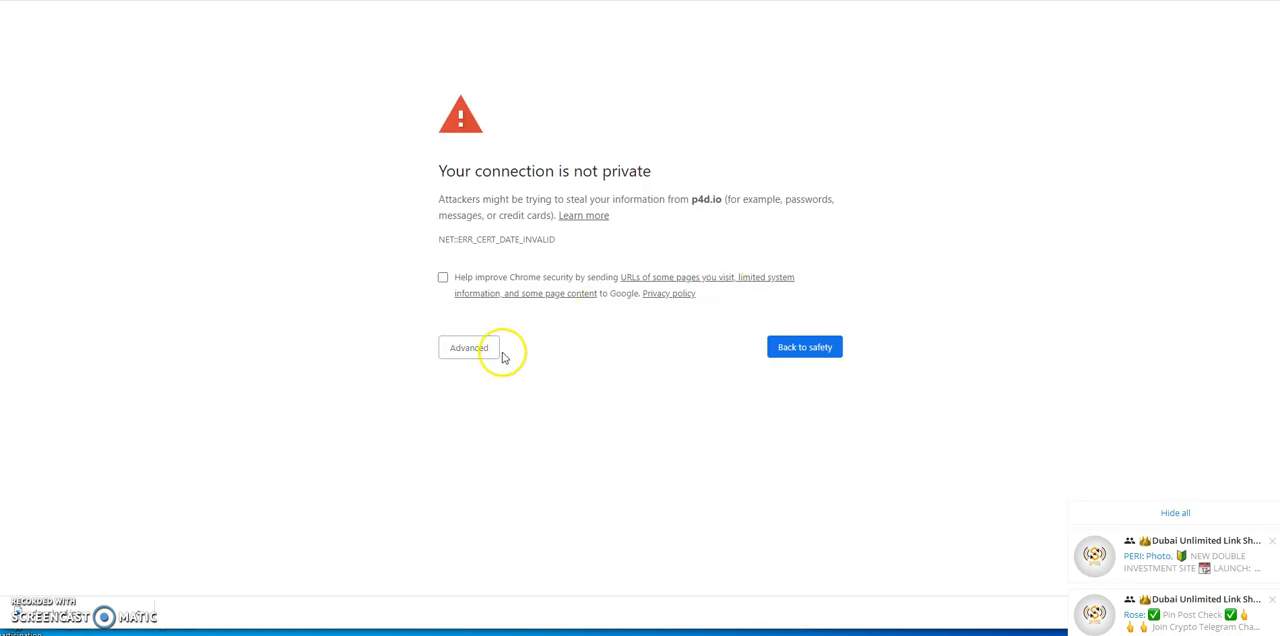
- Proceed past the expired-certificate warning to the p4d.io site anyway
left_click(468, 348)
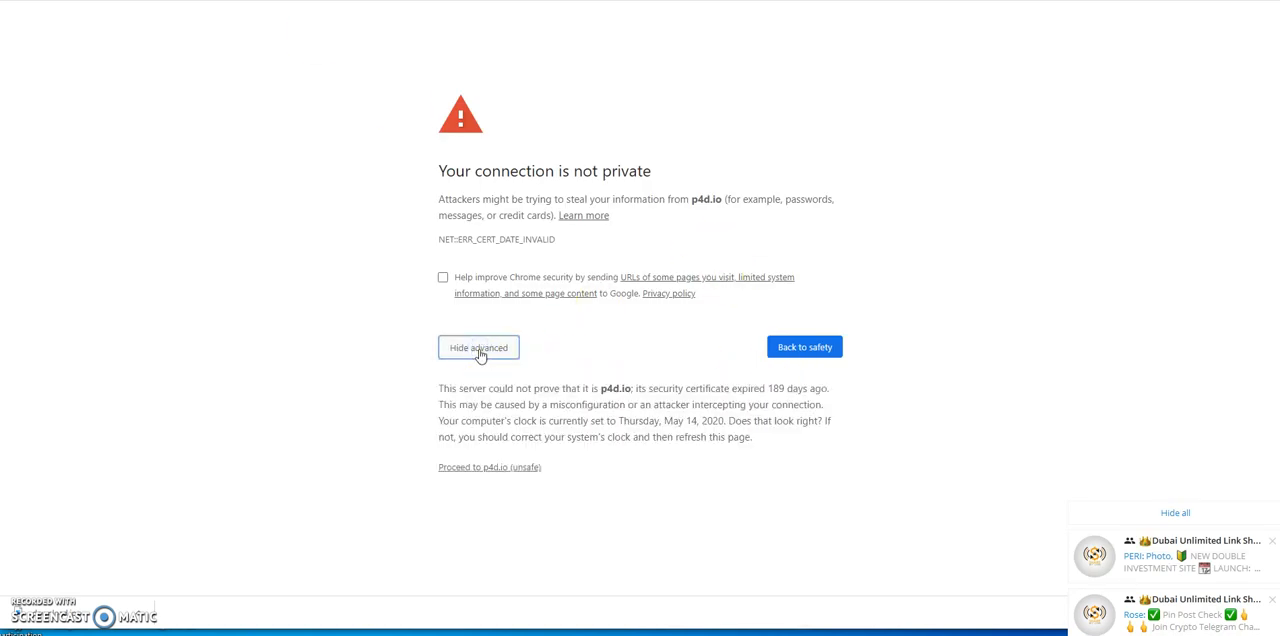
left_click(488, 468)
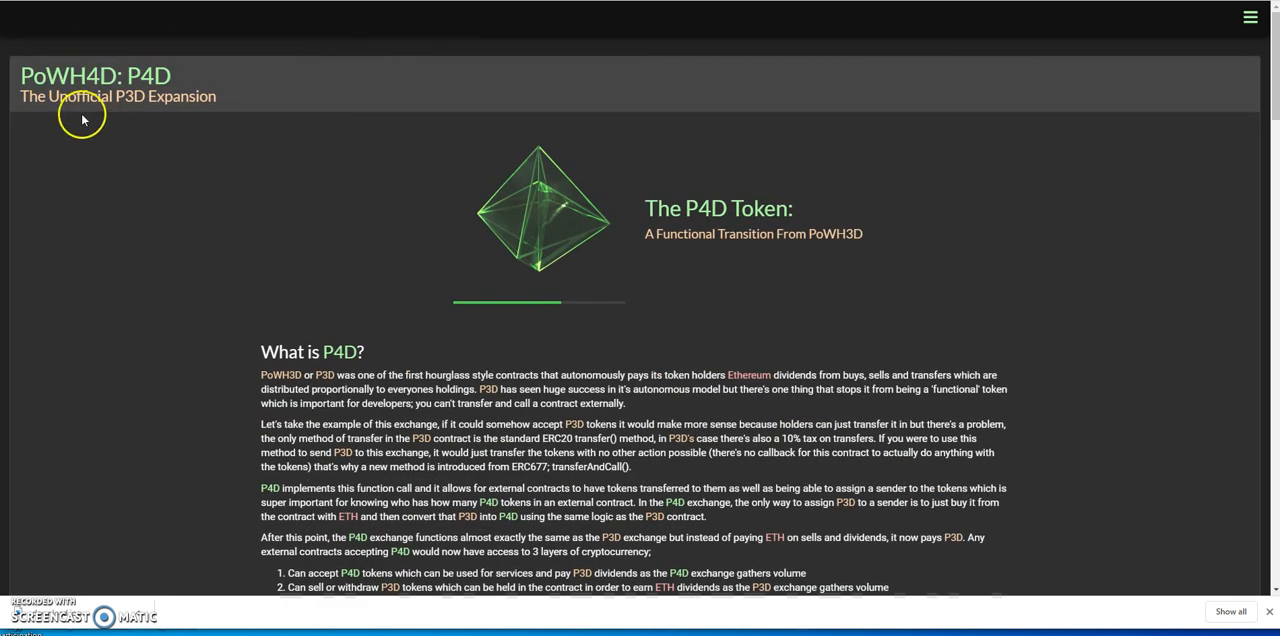
- Review P4D Exchange stats: 10,548.2 P4D held, 0.96307 P3D and 0.04395 ETH dividends
scroll("down", 3)
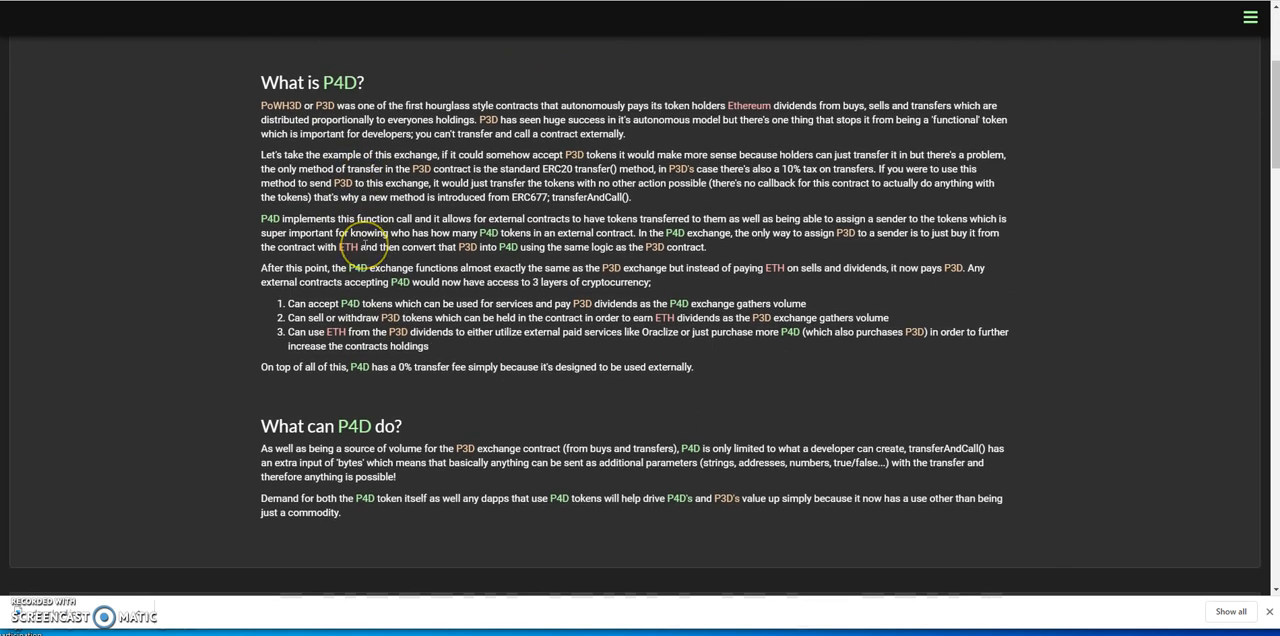
scroll("down", 3)
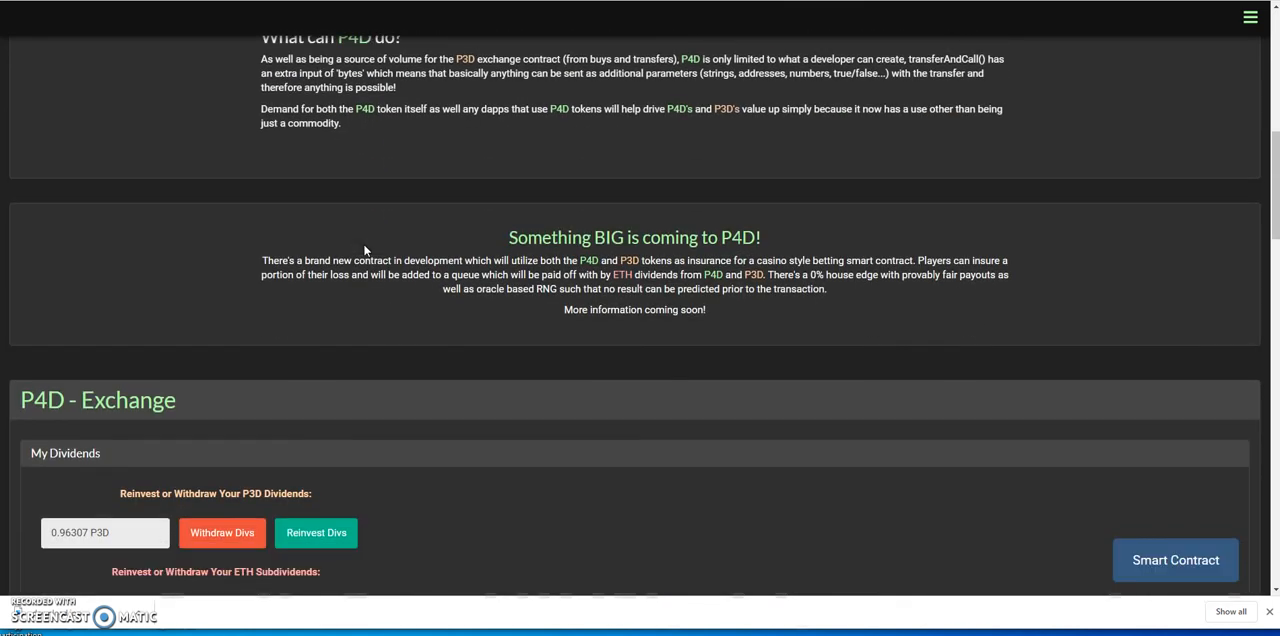
scroll("down", 3)
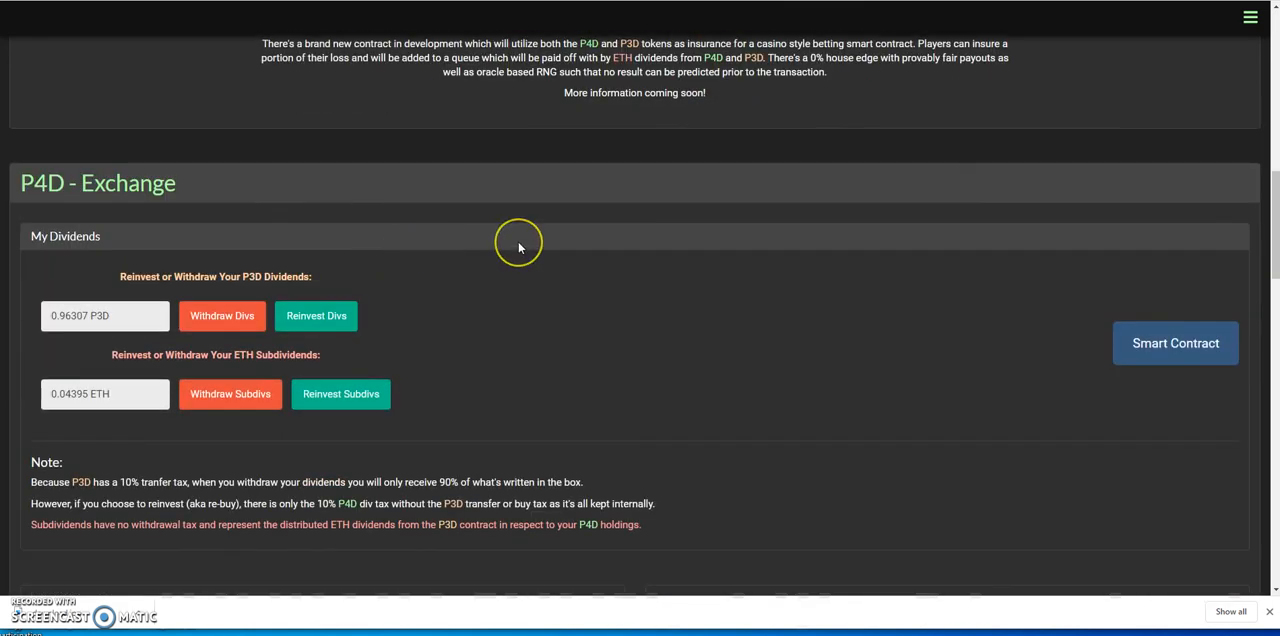
scroll("down", 3)
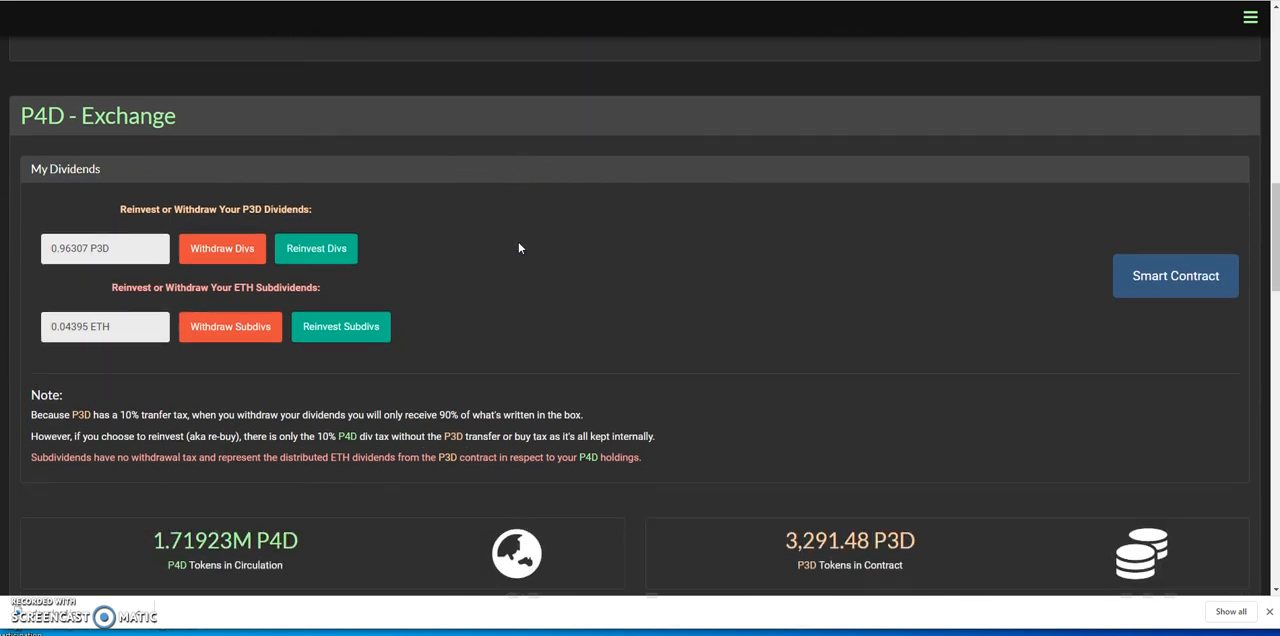
scroll("down", 3)
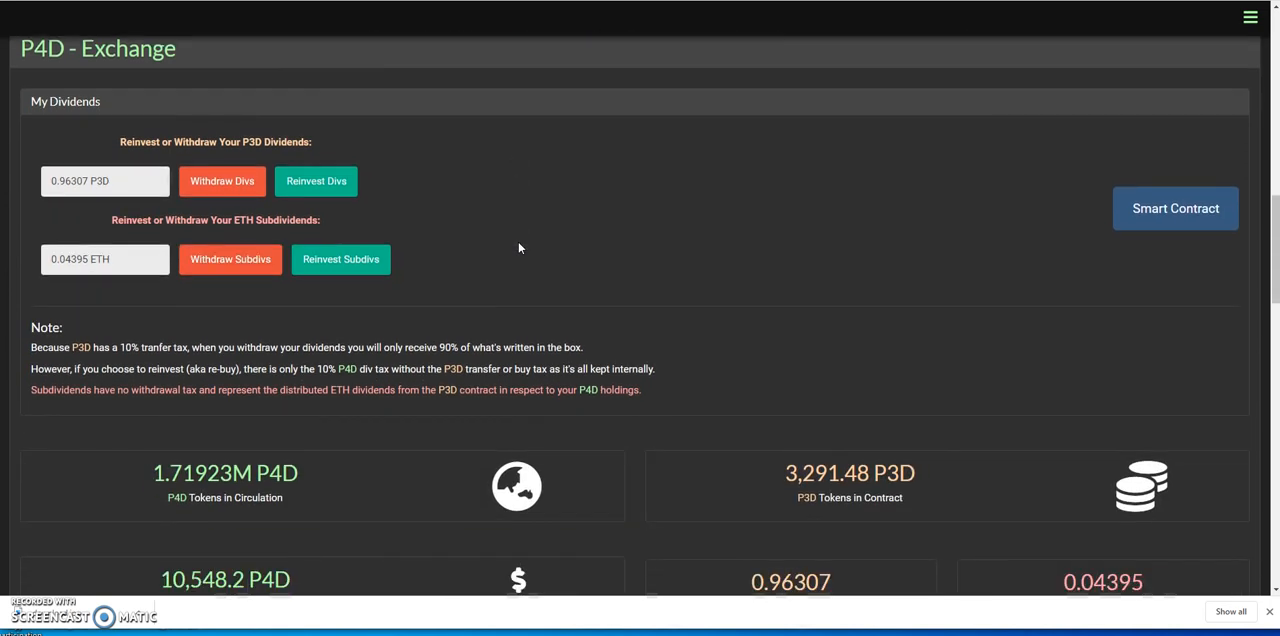
scroll("down", 3)
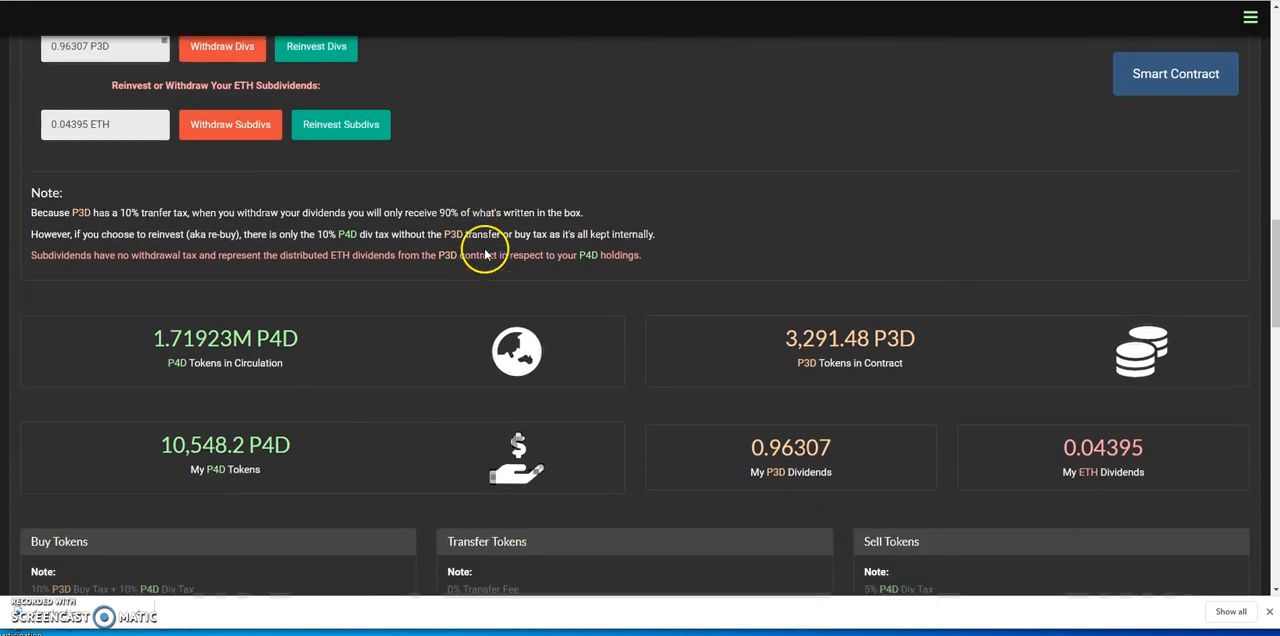
scroll("down", 3)
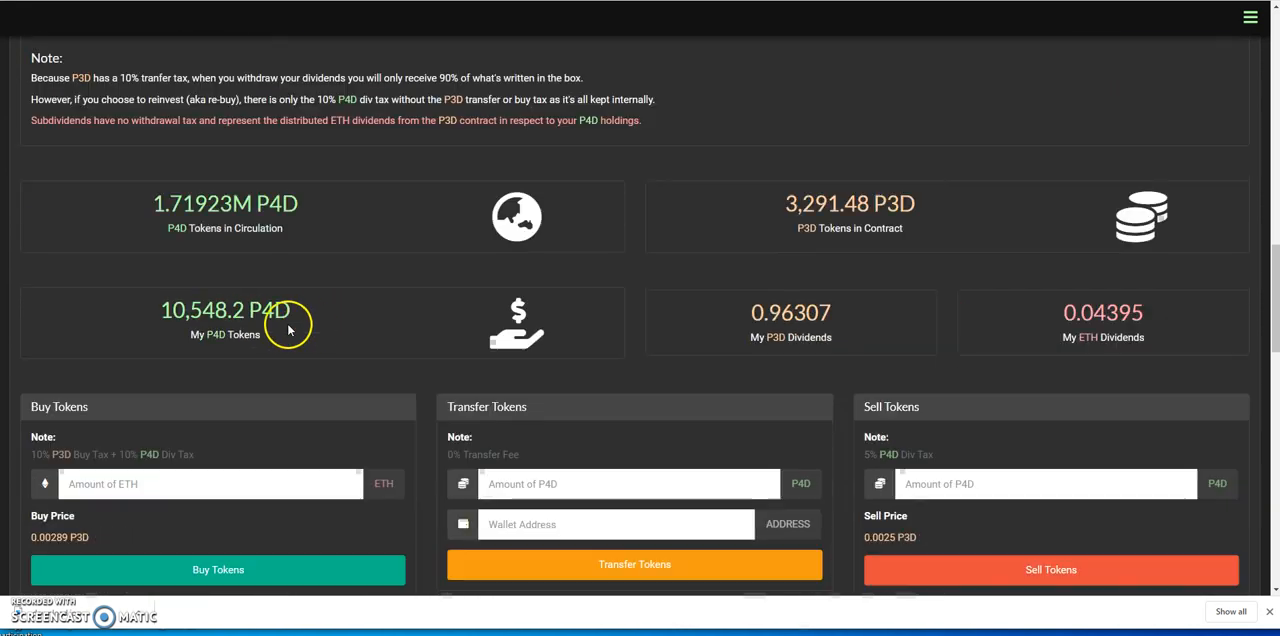
mouse_move(166, 328)
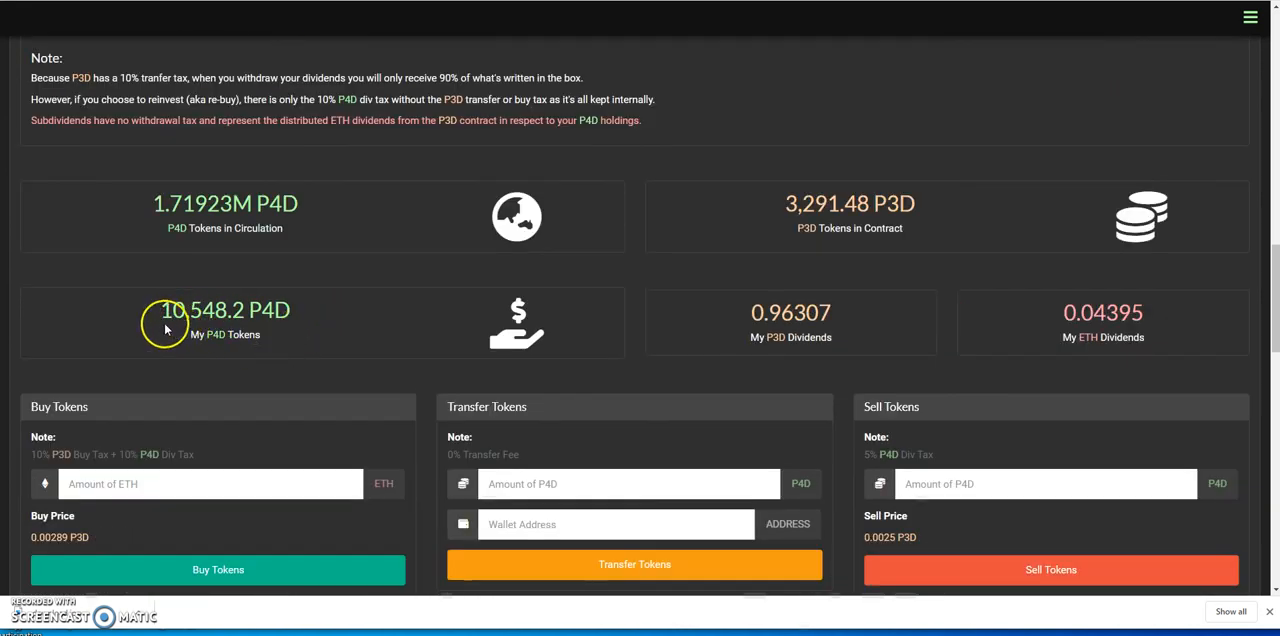
mouse_move(268, 344)
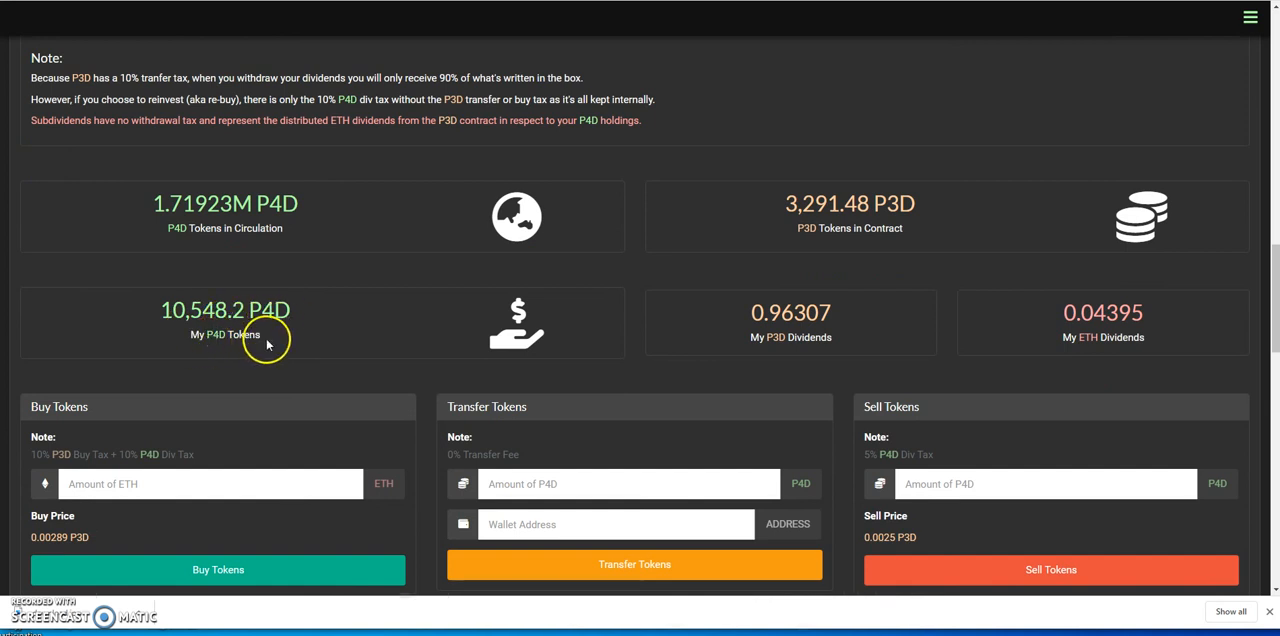
mouse_move(484, 156)
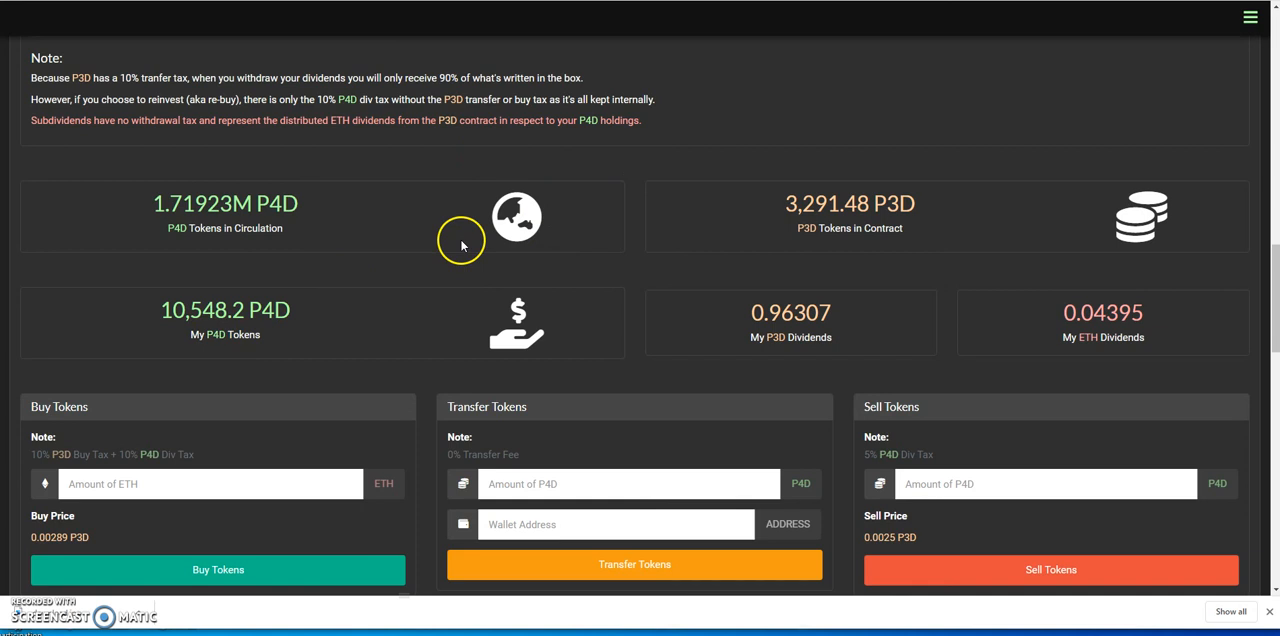
mouse_move(620, 226)
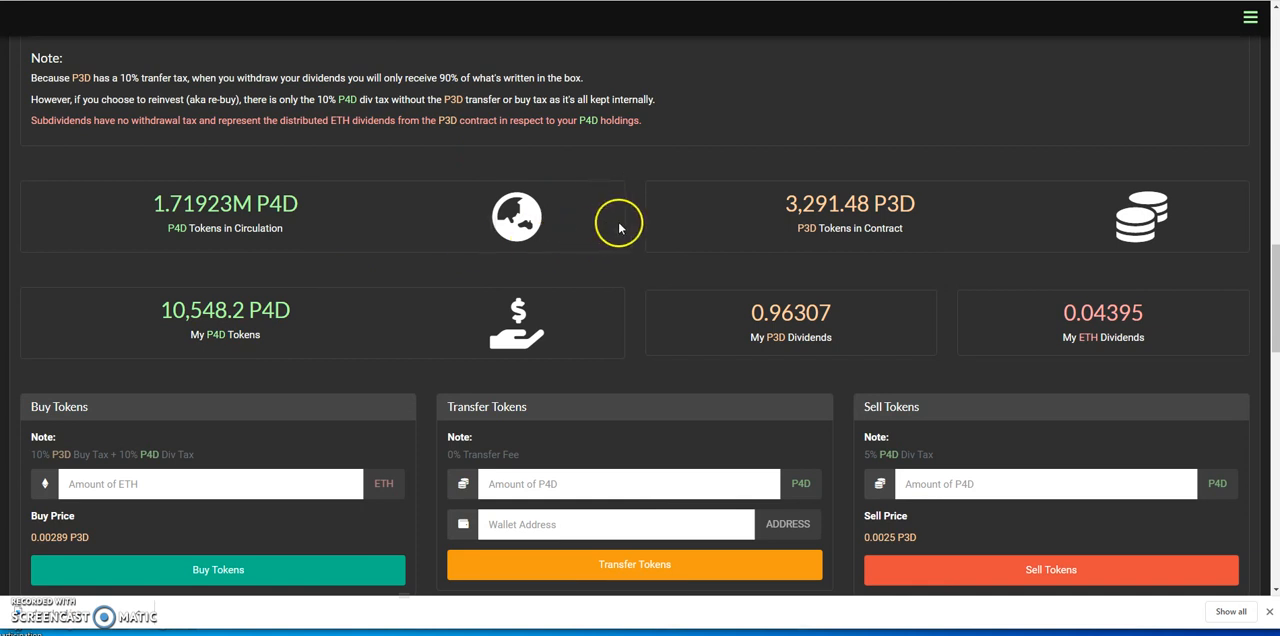
mouse_move(424, 320)
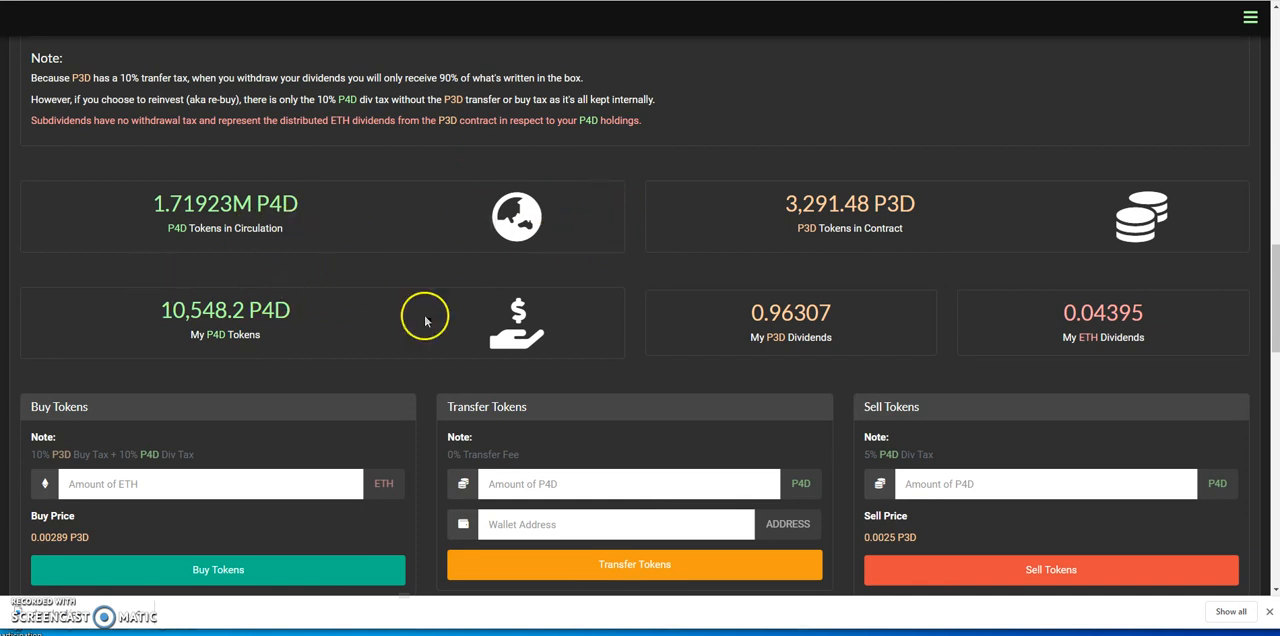
scroll("down", 3)
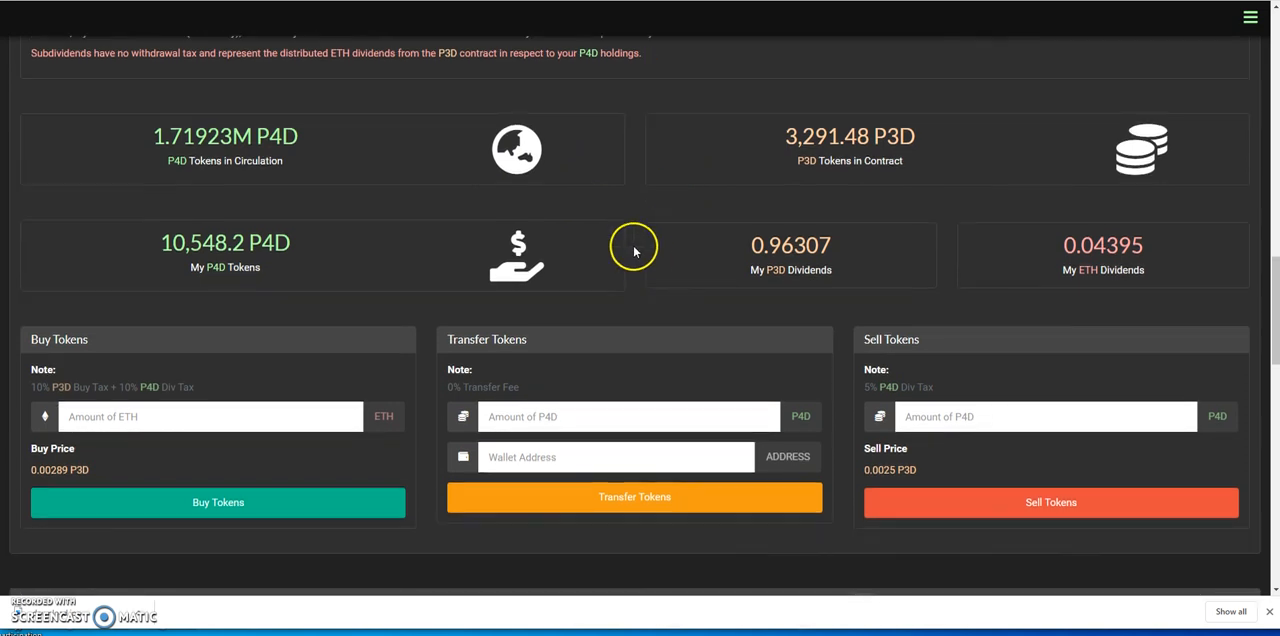
mouse_move(588, 216)
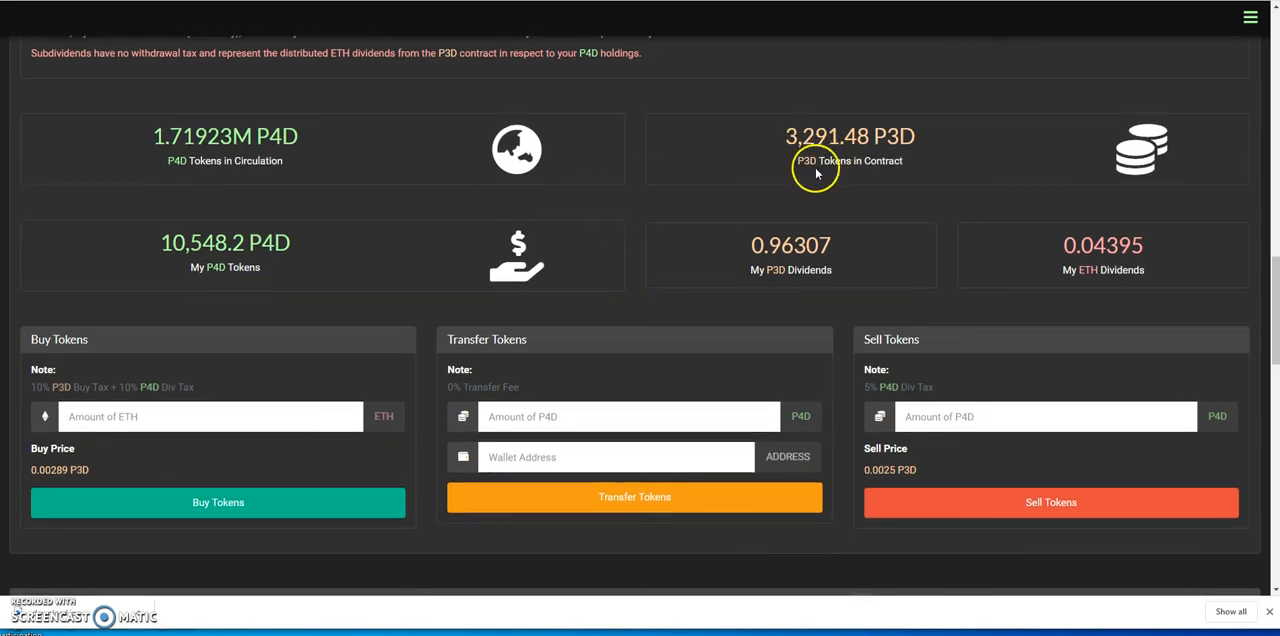
mouse_move(684, 196)
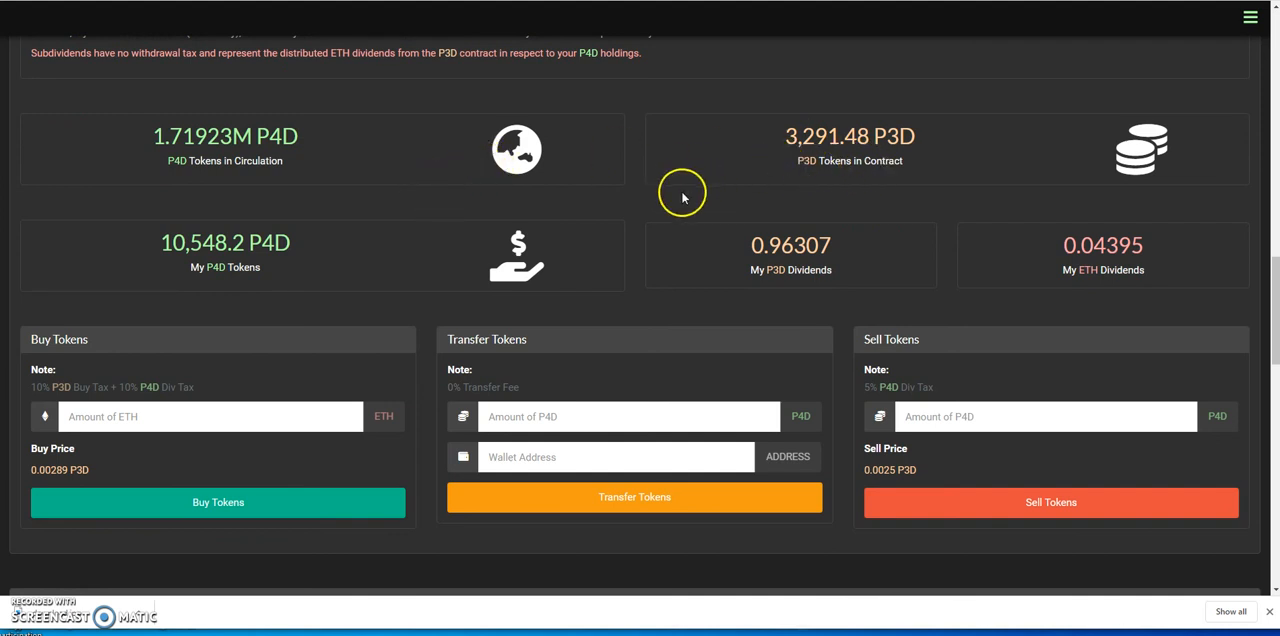
mouse_move(624, 316)
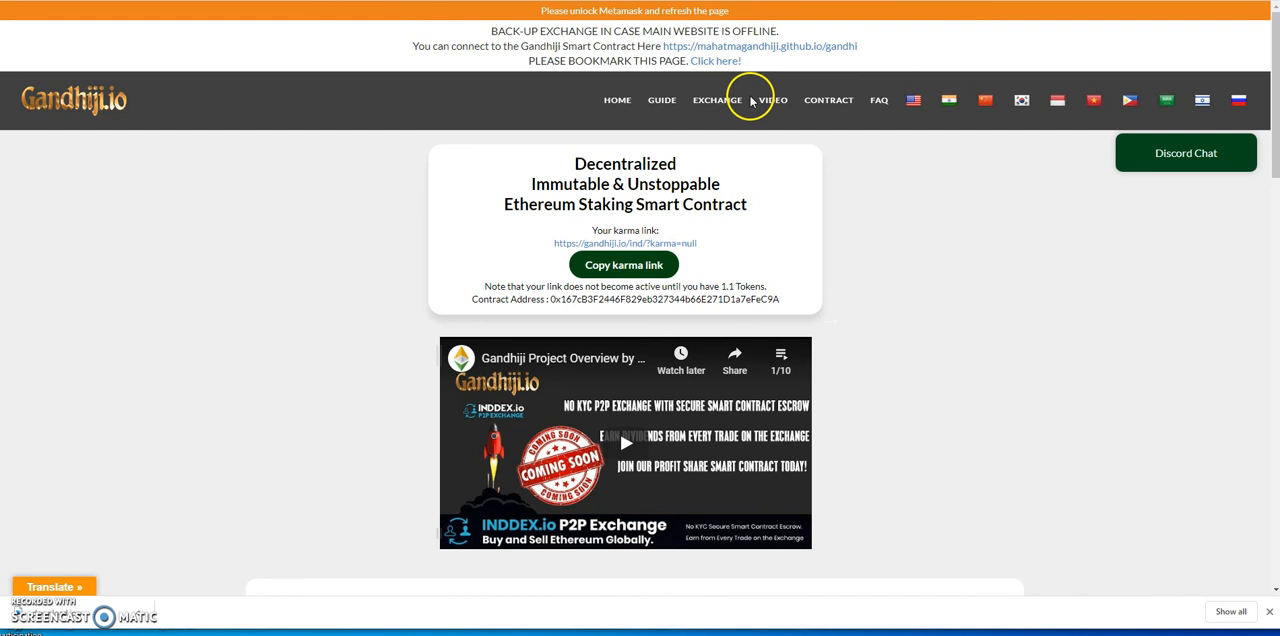
mouse_move(896, 222)
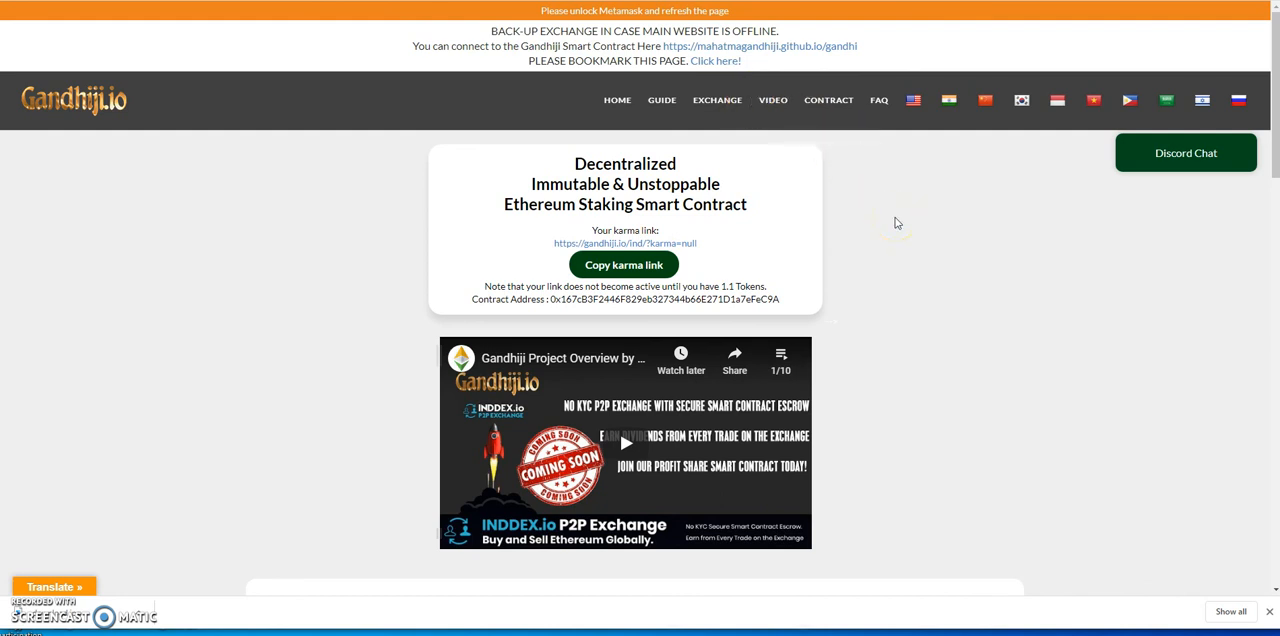